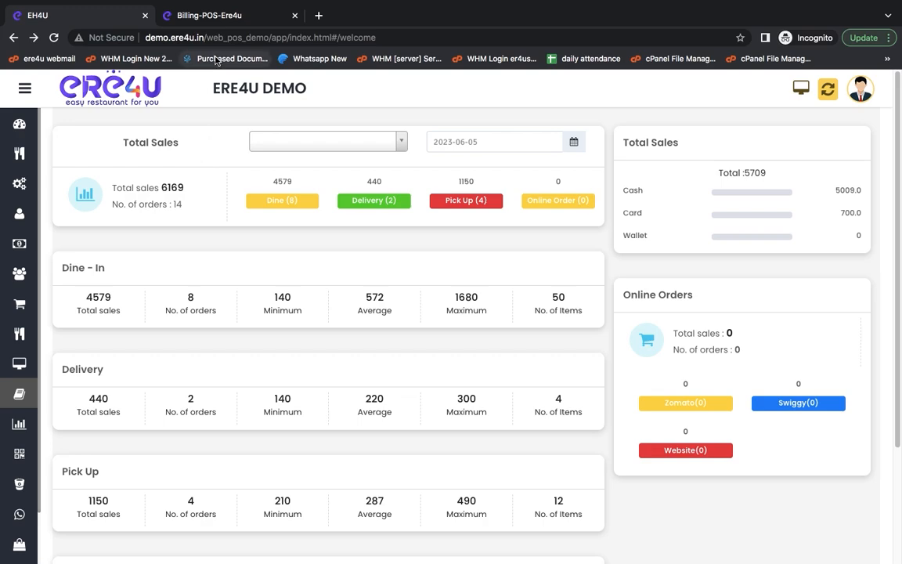
Open Settings > Inventory > Inventory Items to list atta, milk and paneer
left_click(24, 87)
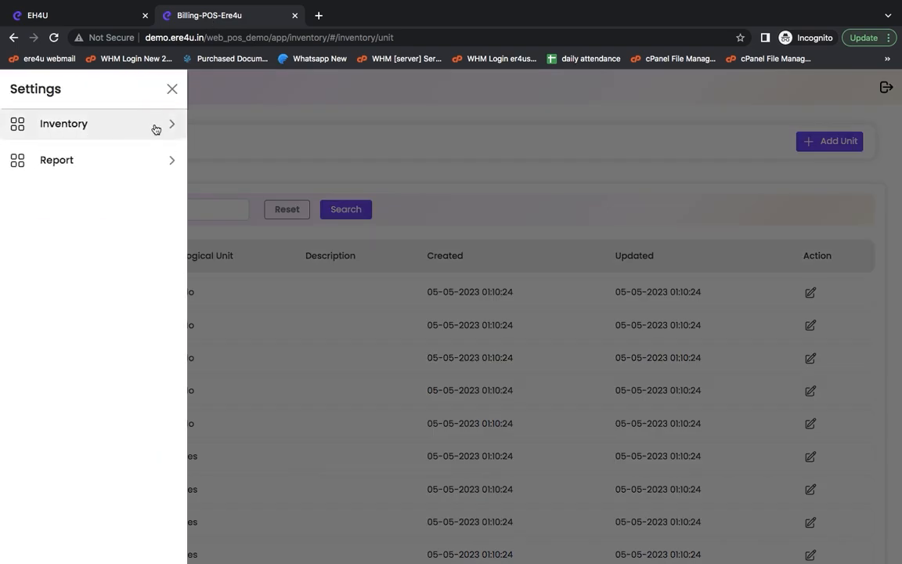
left_click(63, 123)
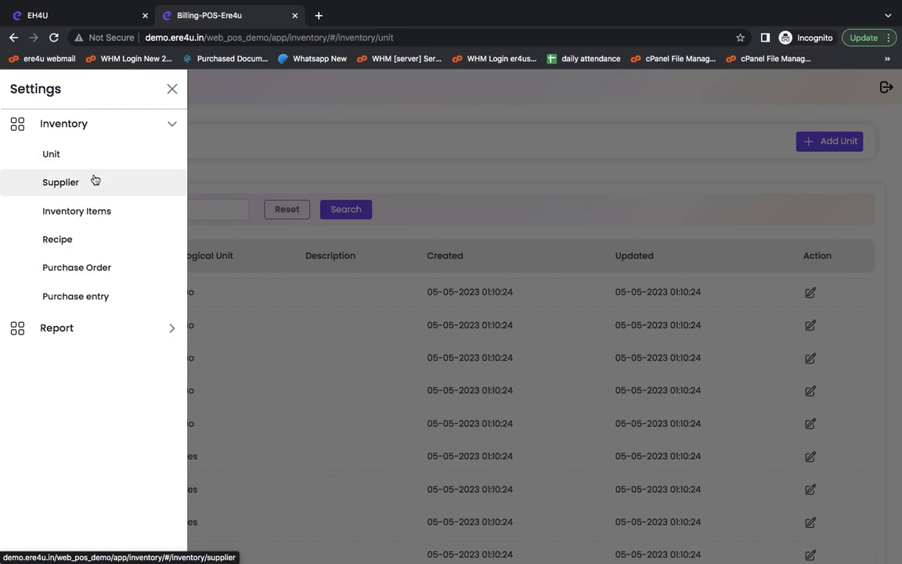
mouse_move(77, 267)
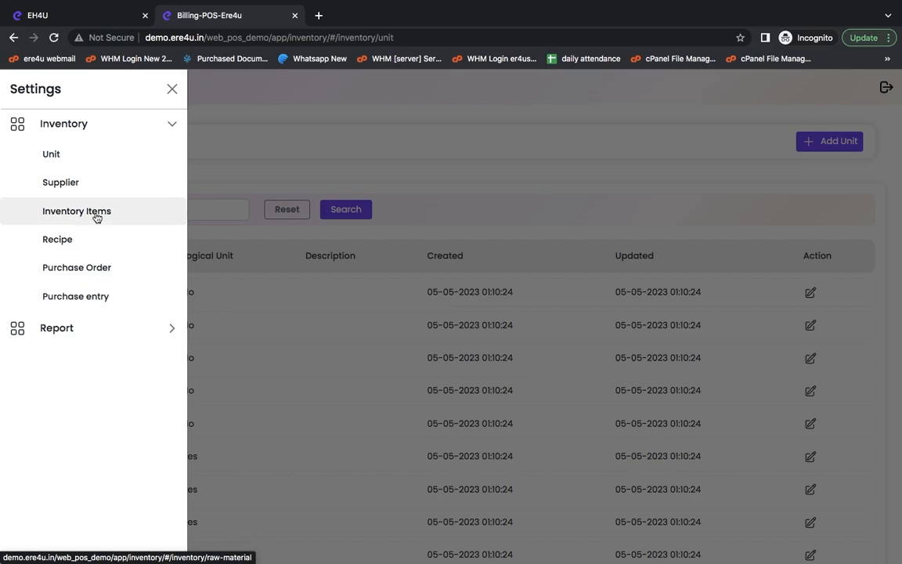
left_click(76, 211)
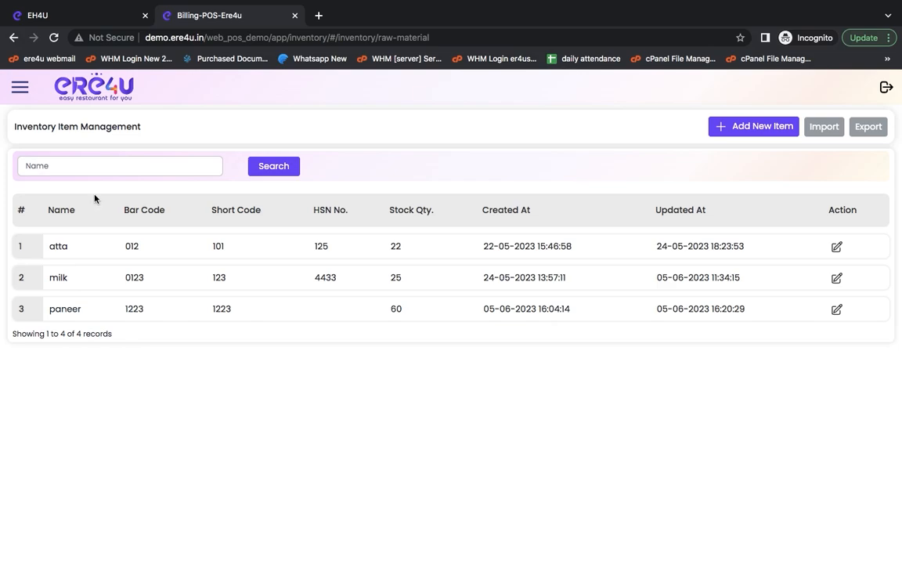
mouse_move(723, 166)
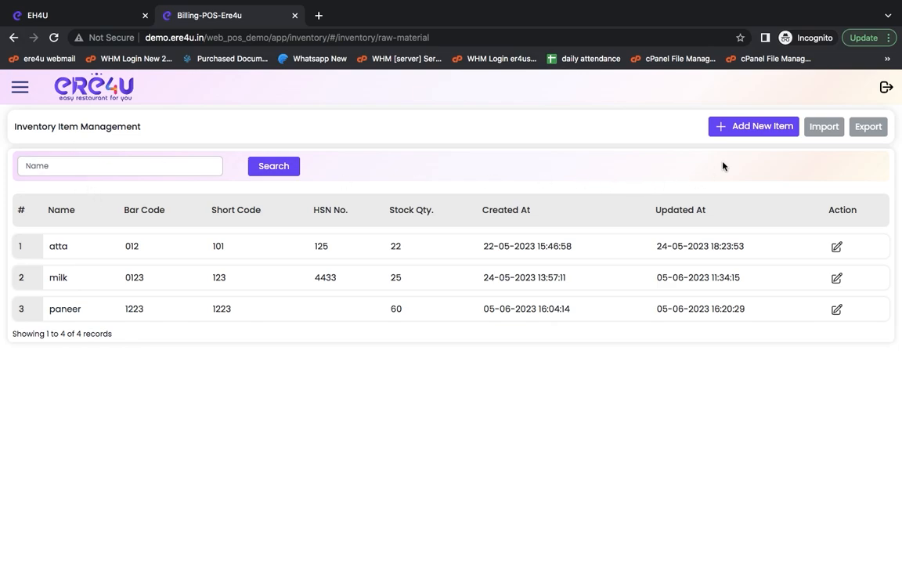
Add a new inventory item named 'White paneer' with short code 1222
left_click(753, 126)
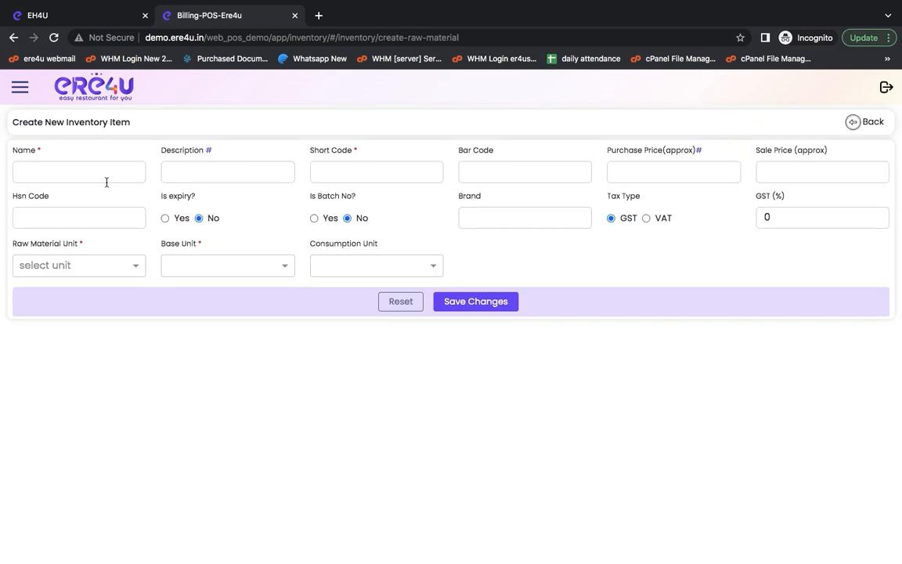
left_click(79, 171)
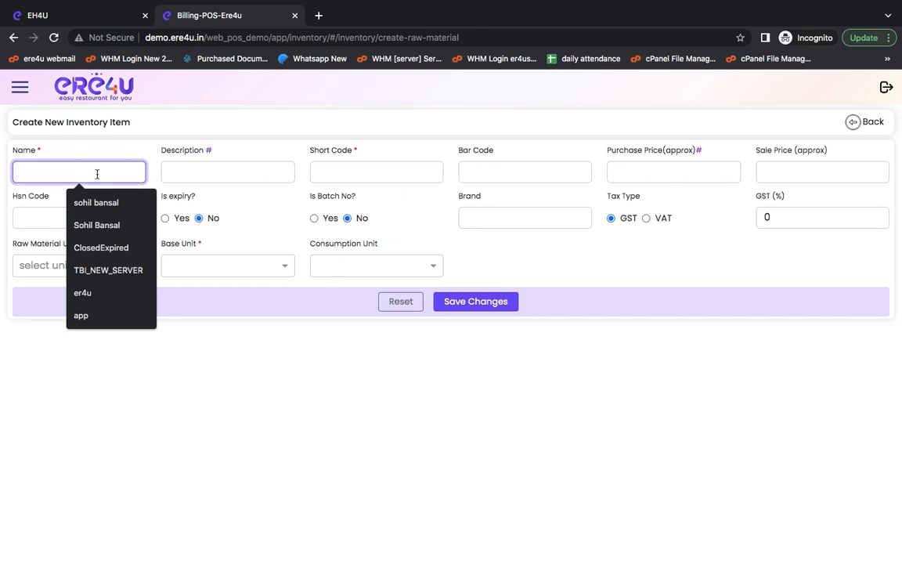
type("White paneer")
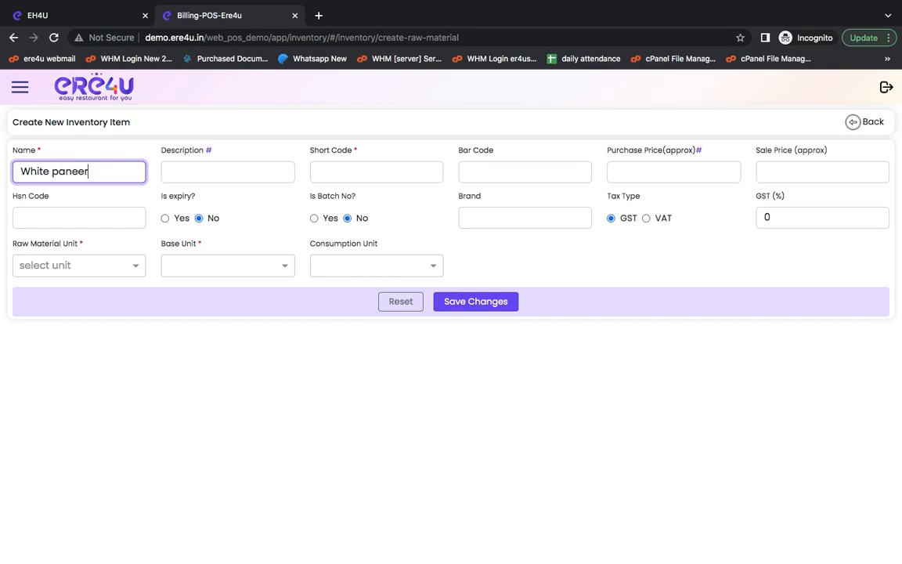
left_click(228, 171)
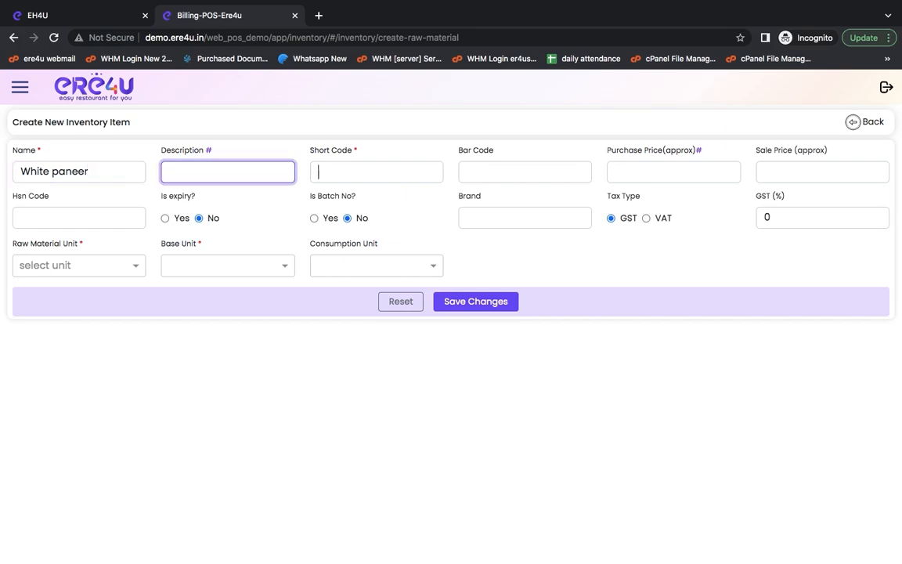
type("1222")
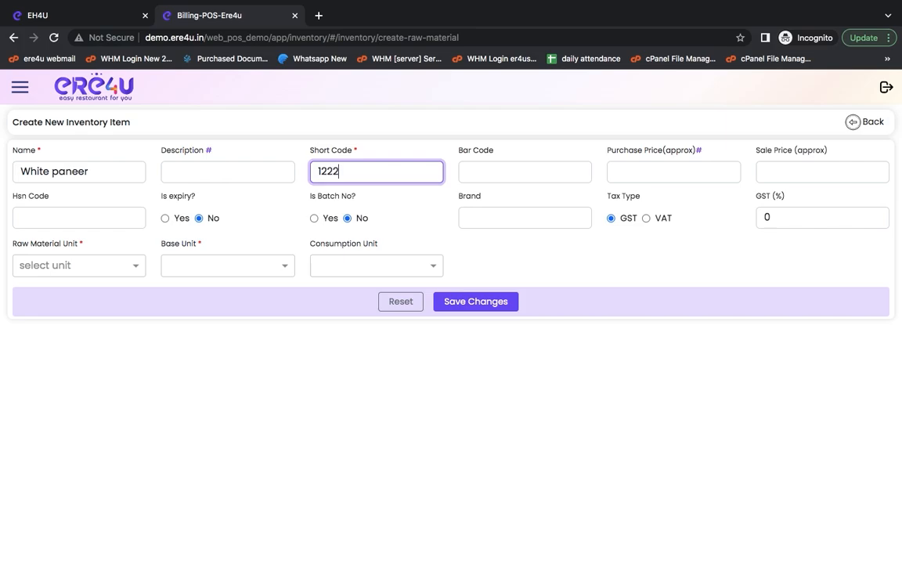
left_click(526, 172)
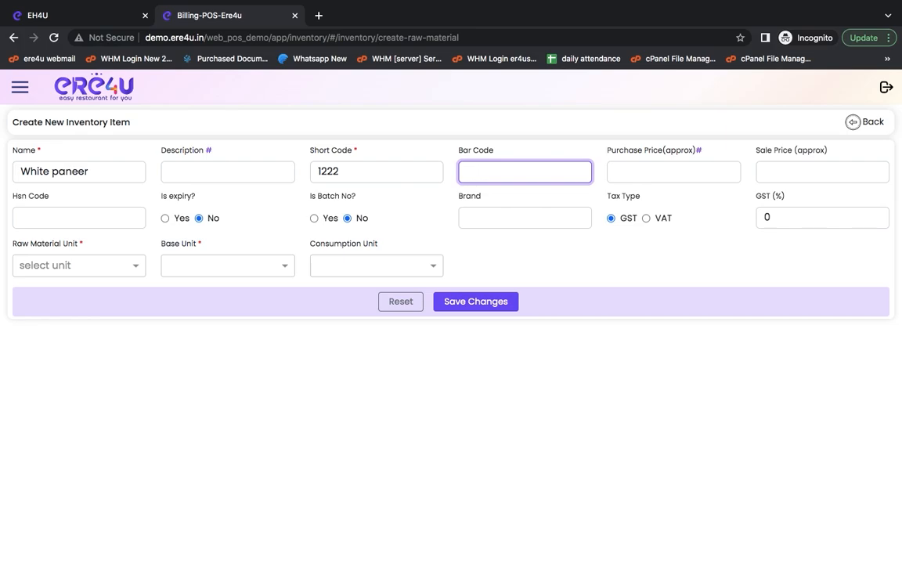
Enter purchase price 200, sale price 250, brand 'local' and GST 5% for White paneer
left_click(674, 172)
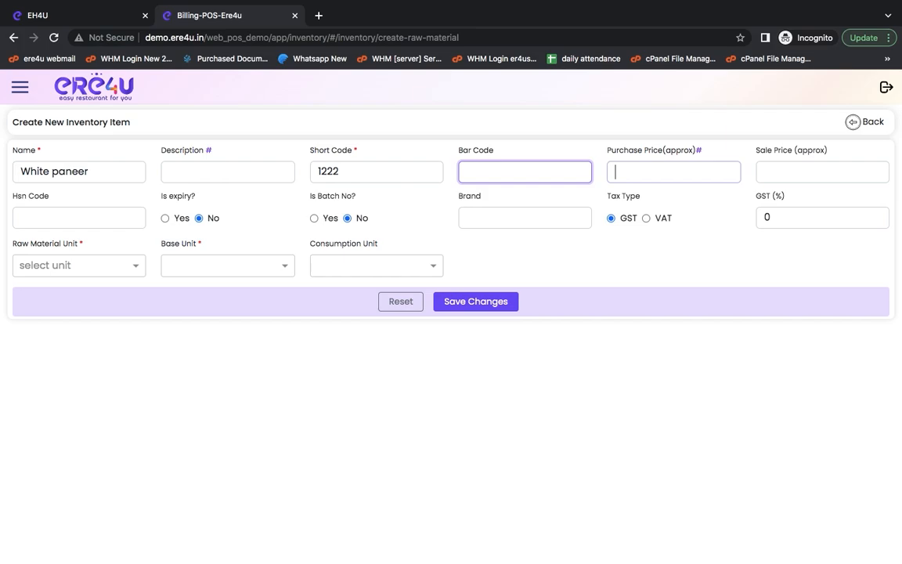
left_click(675, 171)
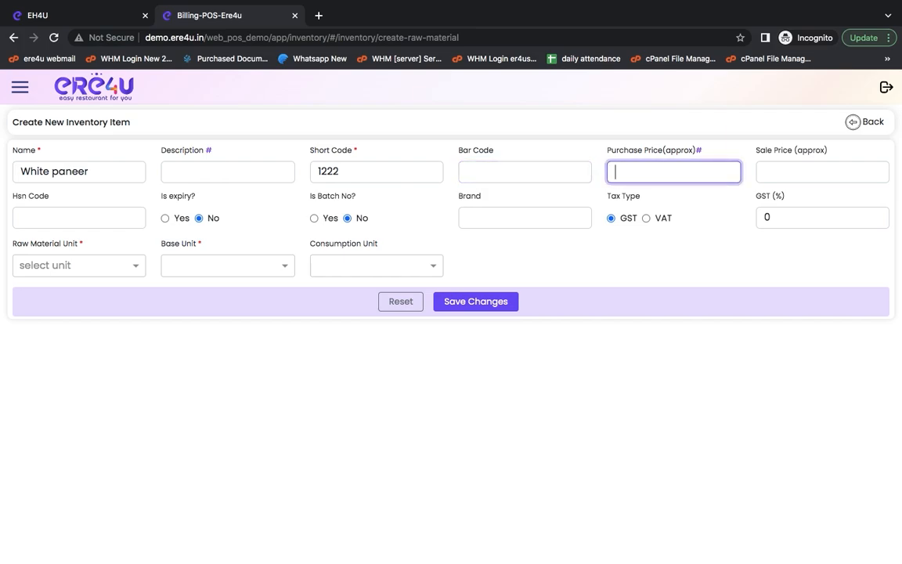
type("200")
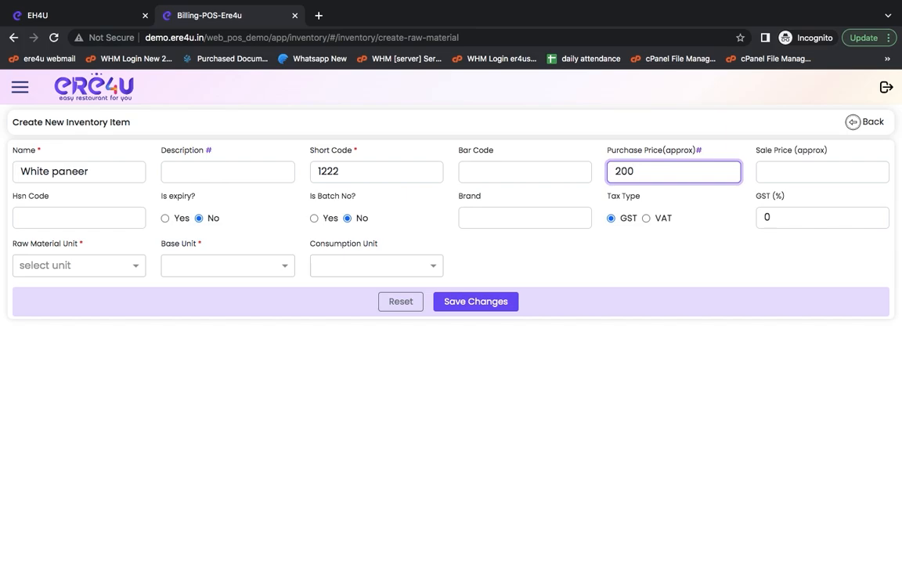
left_click(824, 172)
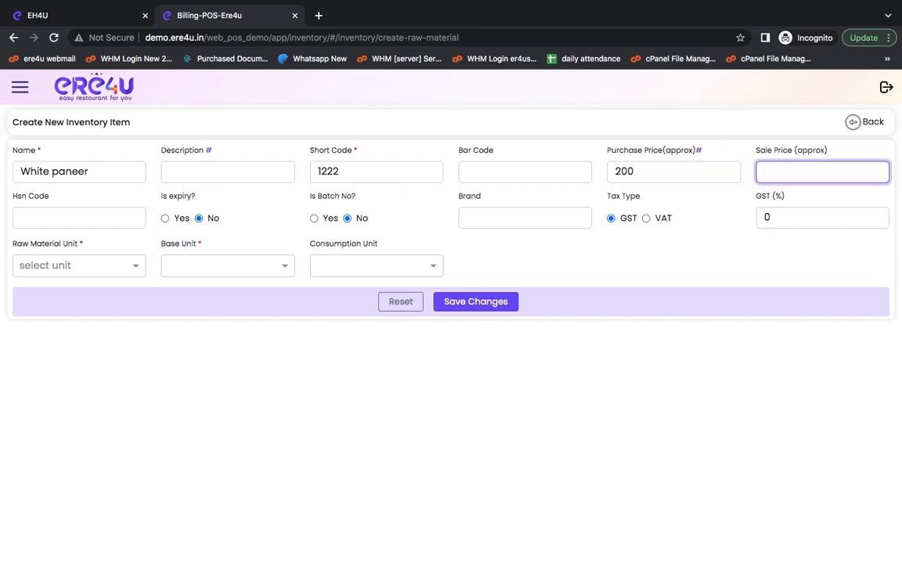
type("250")
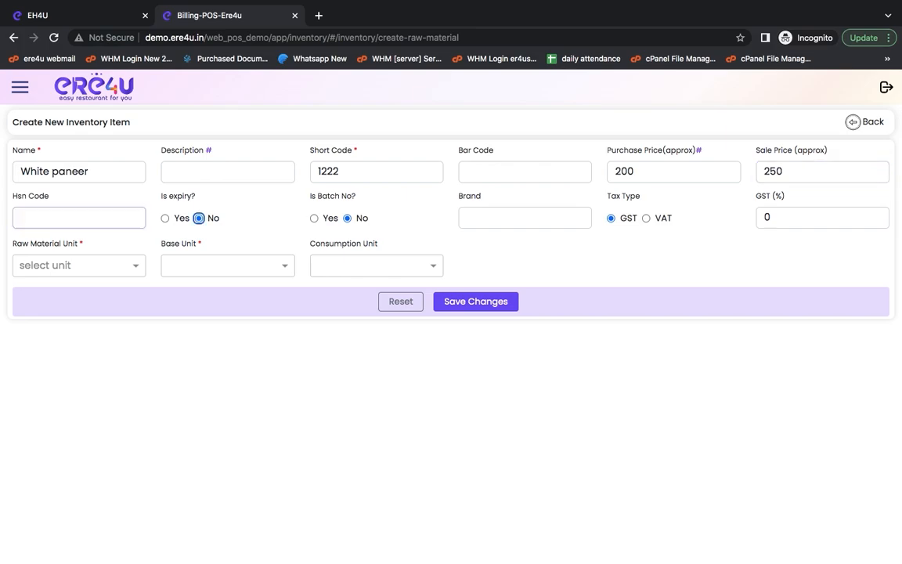
type("local")
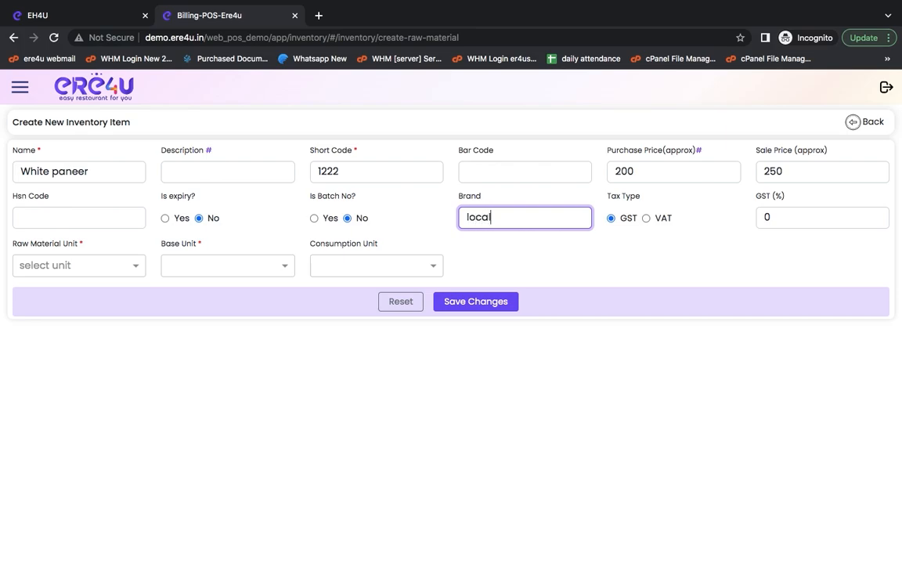
left_click(611, 218)
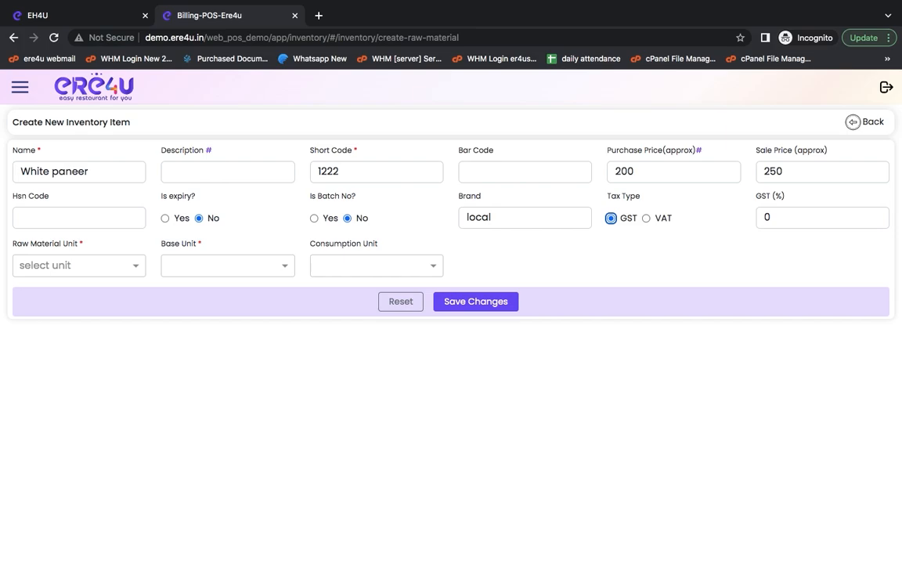
type("5")
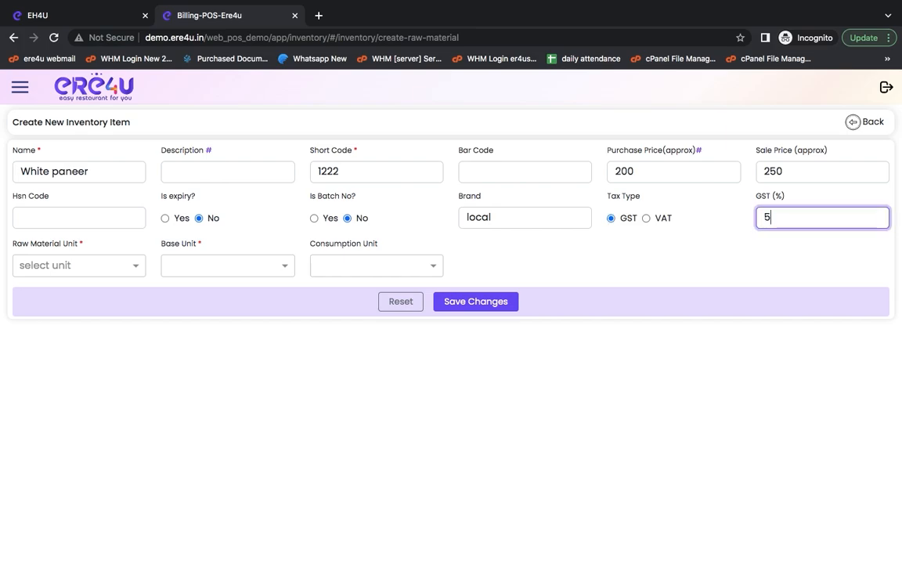
left_click(78, 265)
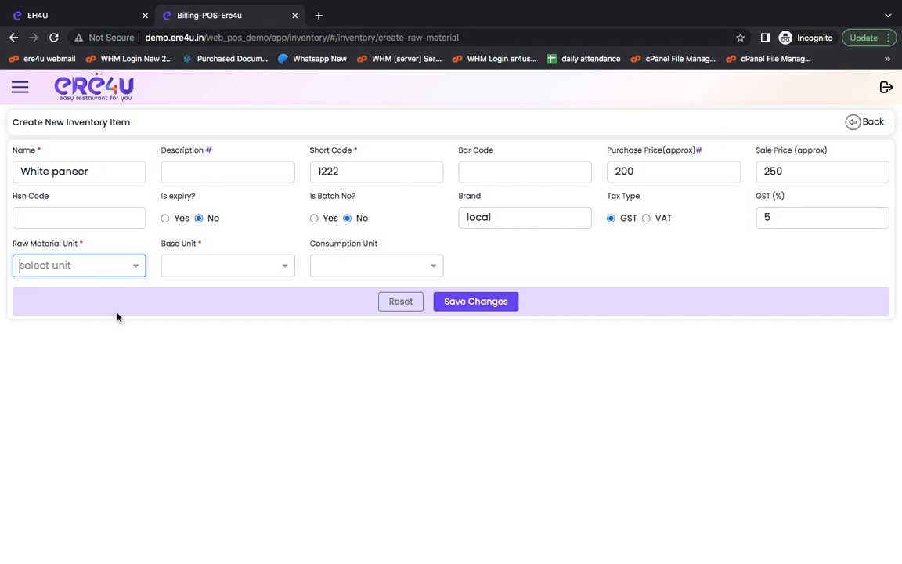
Set White paneer's raw material and base units to KG and consumption unit to GM
left_click(78, 265)
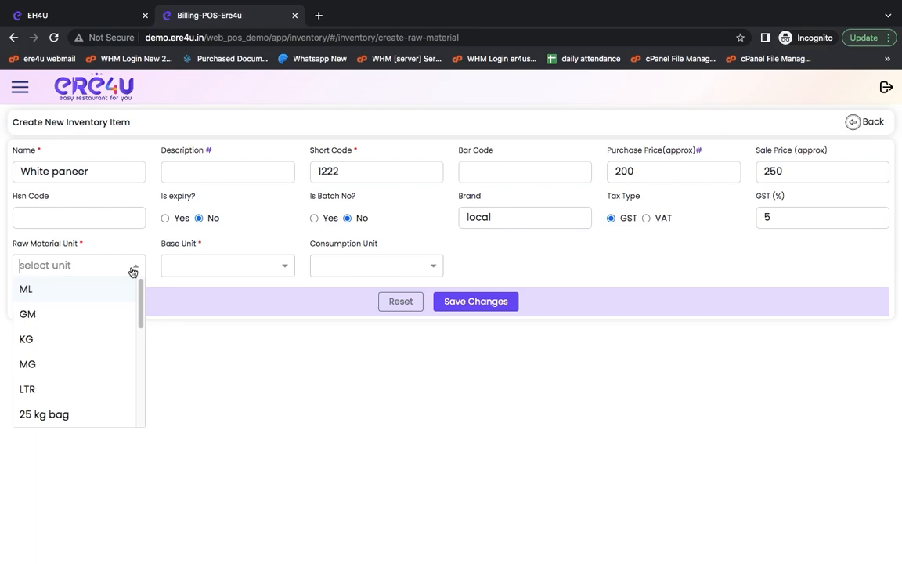
mouse_move(59, 344)
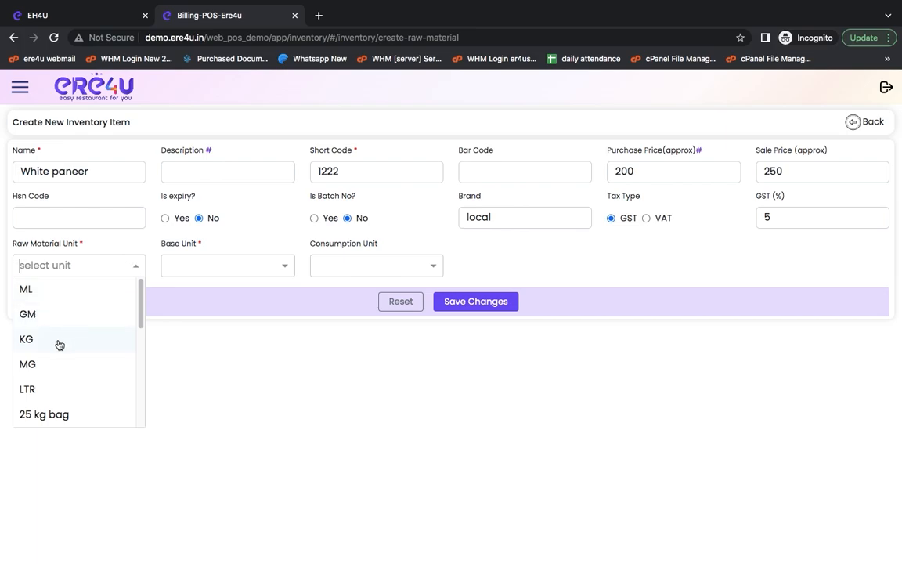
left_click(25, 340)
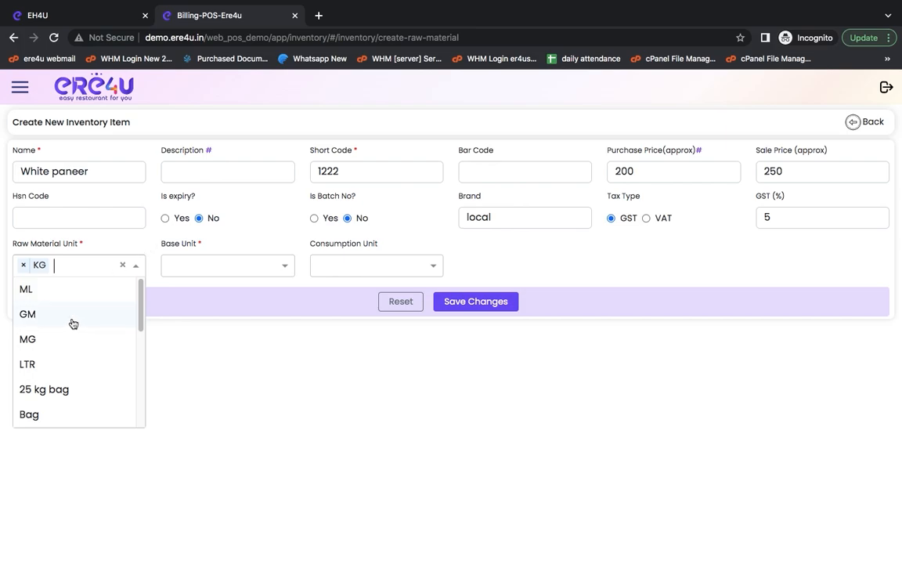
mouse_move(89, 320)
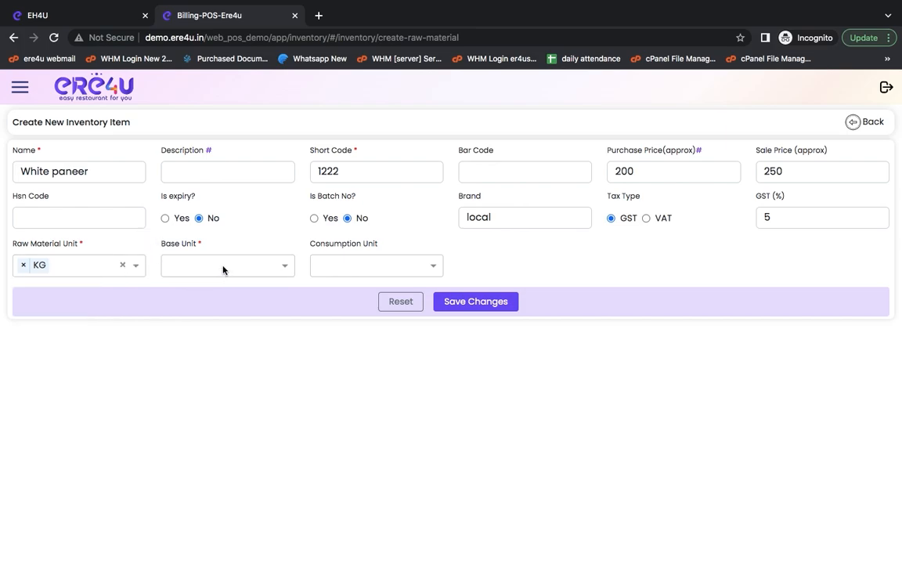
left_click(227, 265)
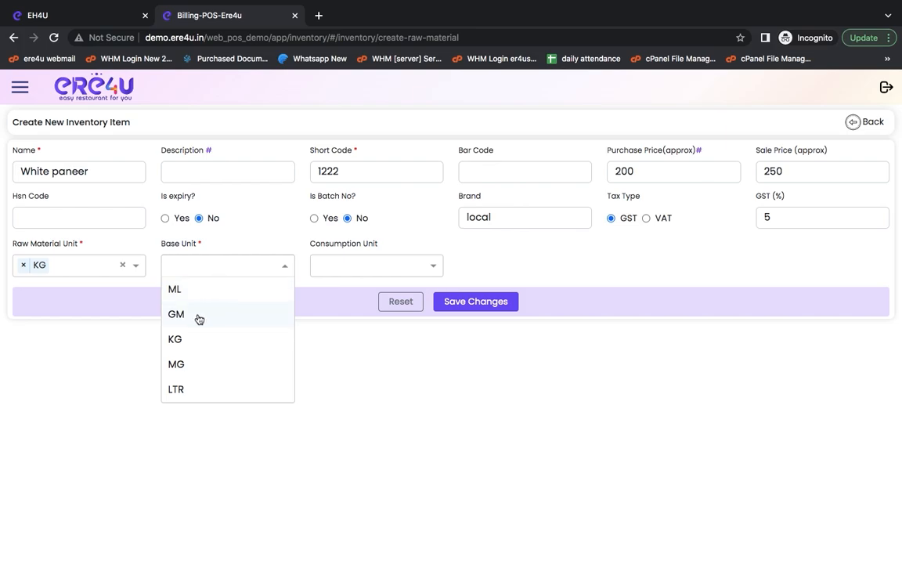
left_click(175, 338)
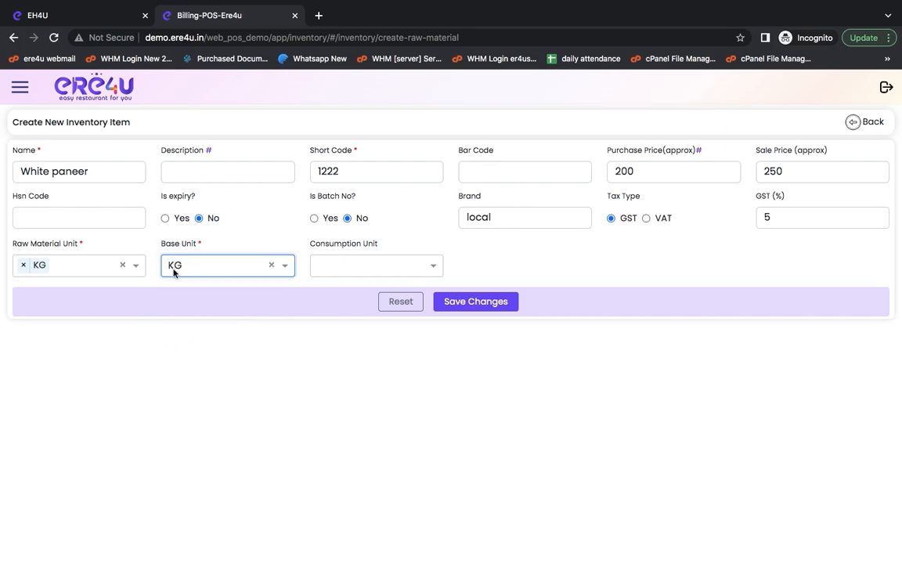
mouse_move(196, 270)
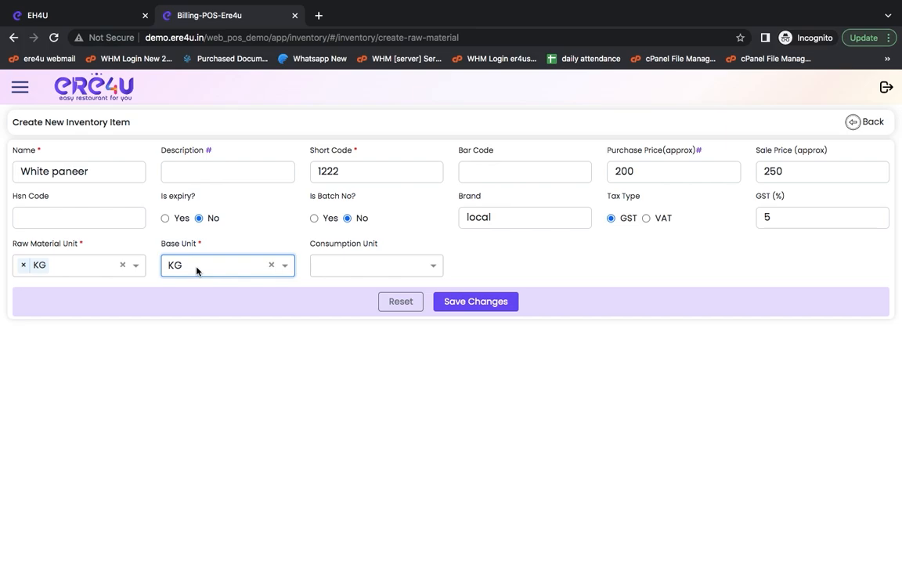
mouse_move(197, 275)
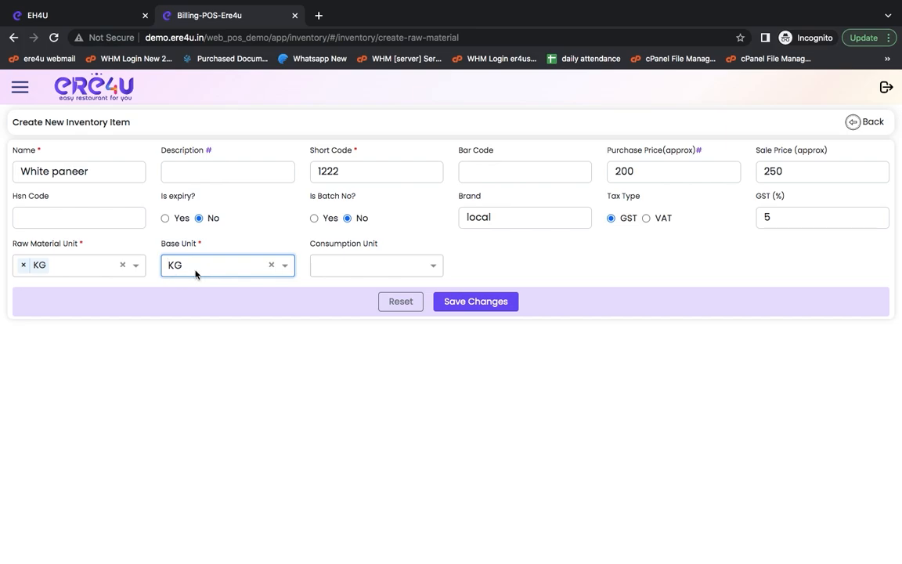
mouse_move(359, 271)
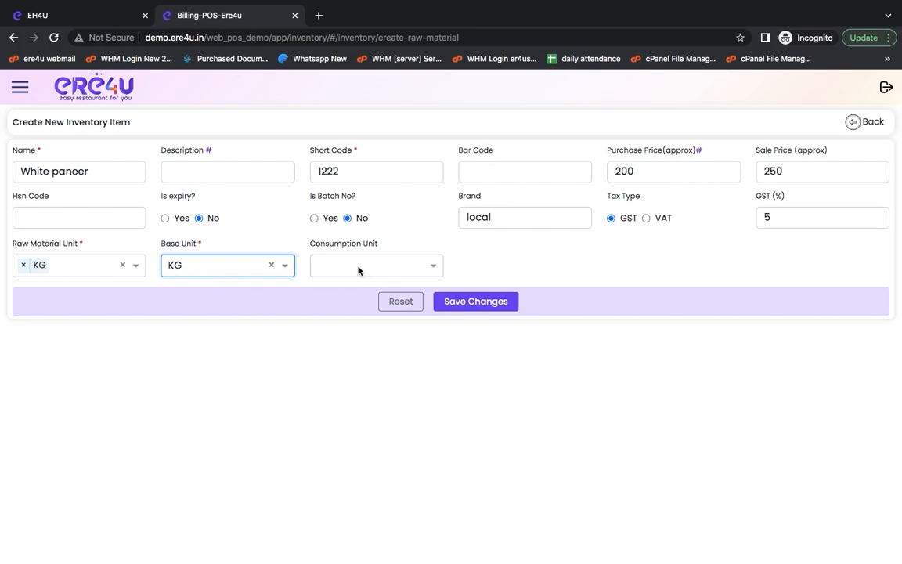
left_click(376, 265)
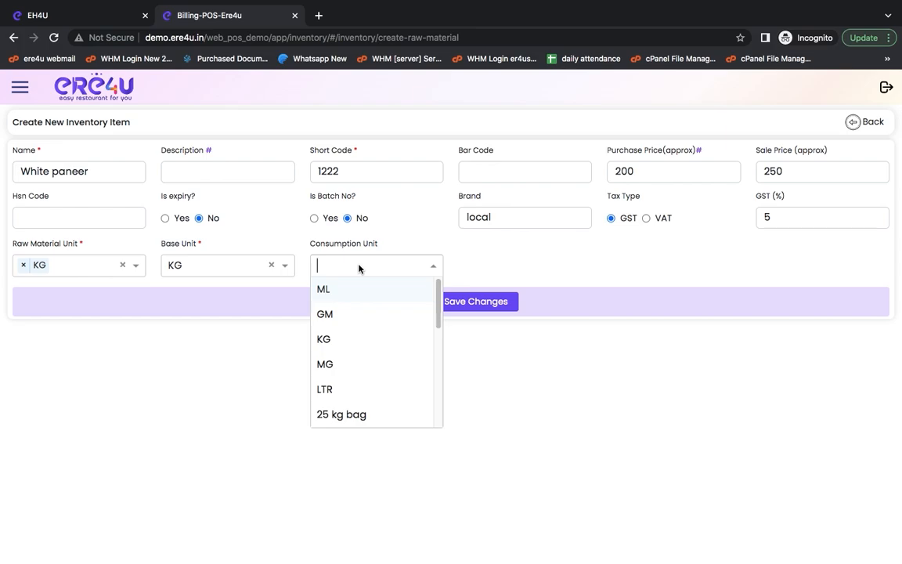
mouse_move(336, 314)
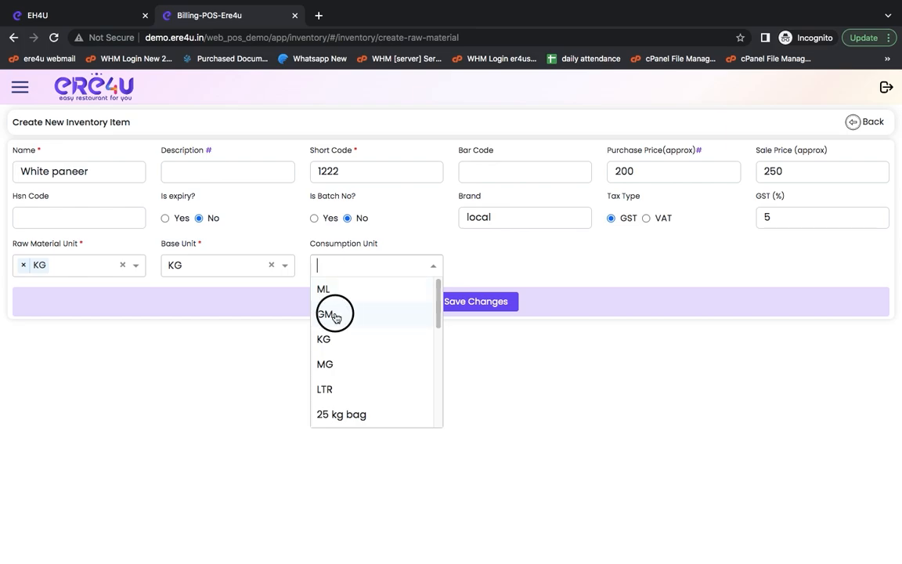
left_click(324, 314)
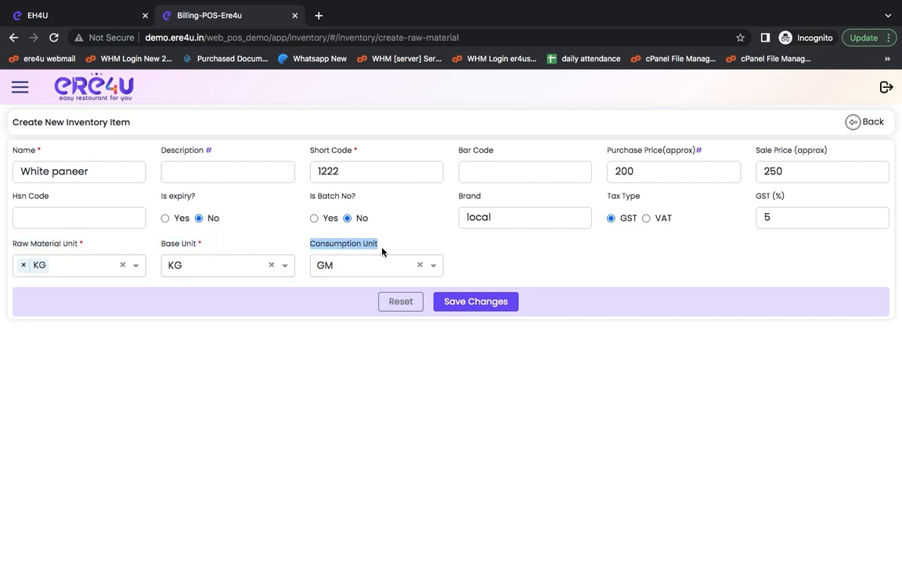
Save White paneer, acknowledge the success dialog, and expand the Inventory menu
left_click(475, 302)
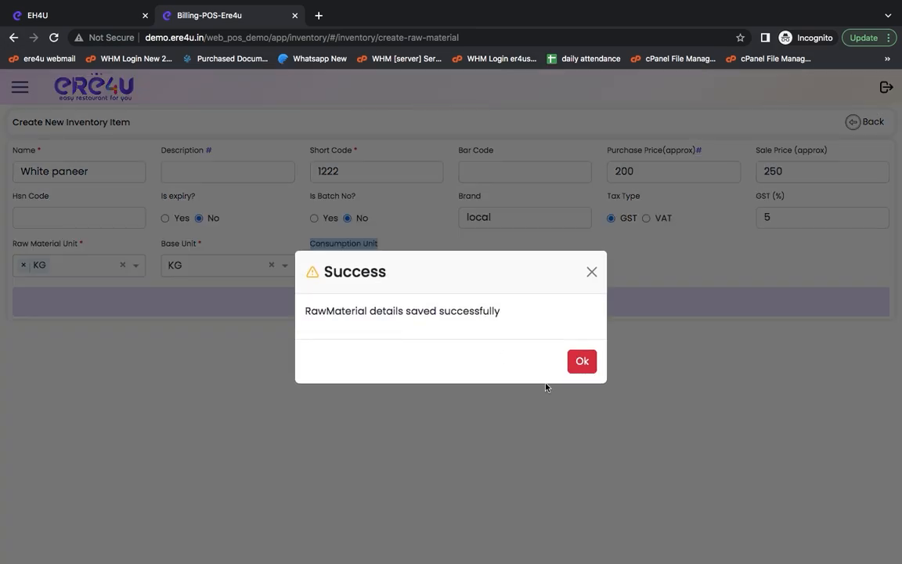
left_click(581, 361)
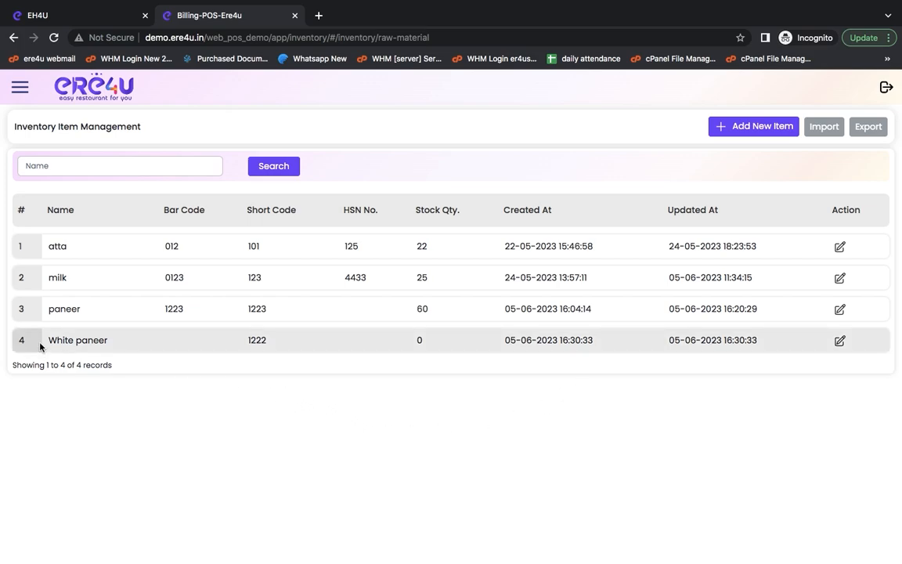
mouse_move(129, 340)
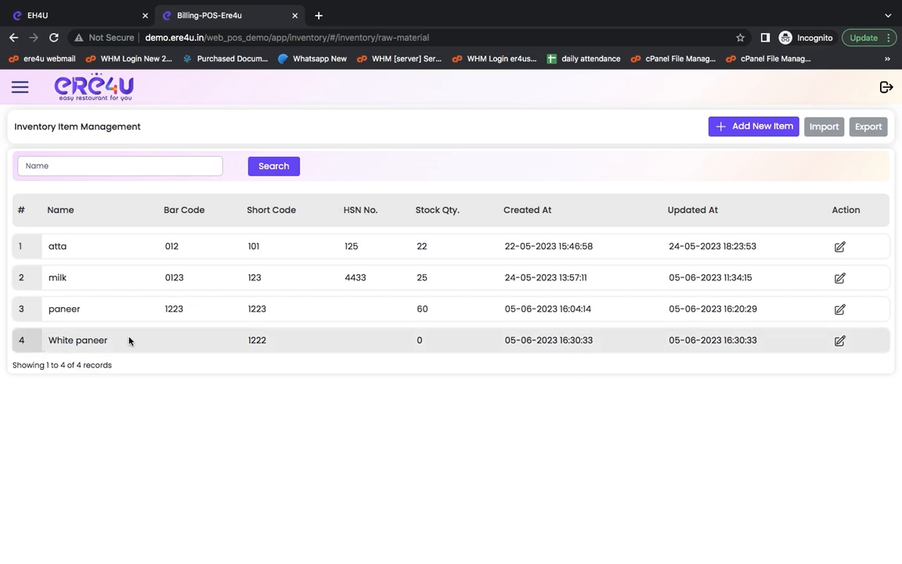
left_click(19, 87)
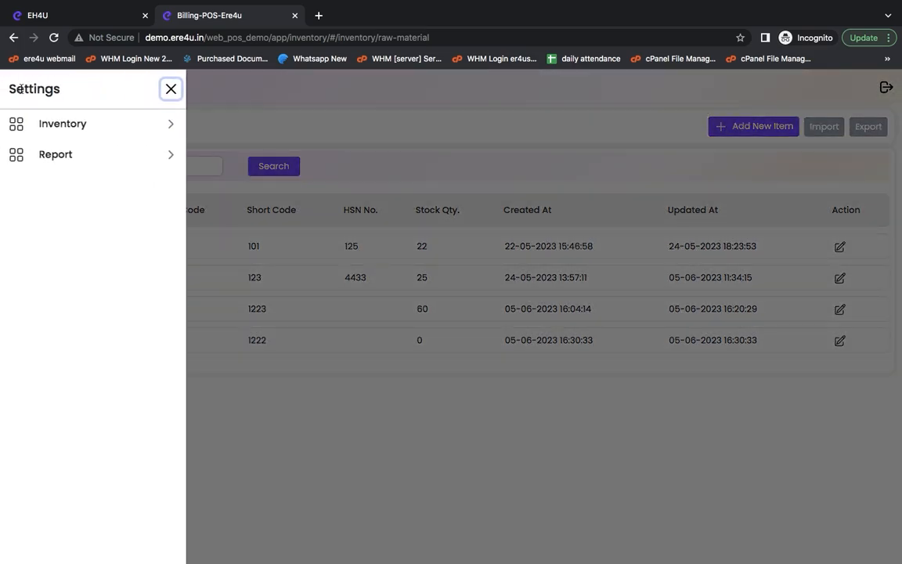
left_click(63, 123)
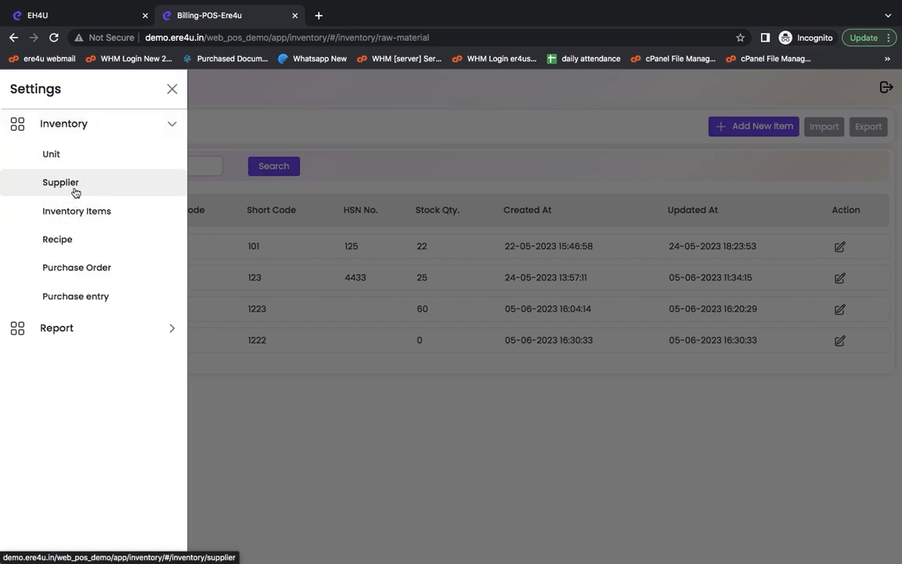
mouse_move(57, 239)
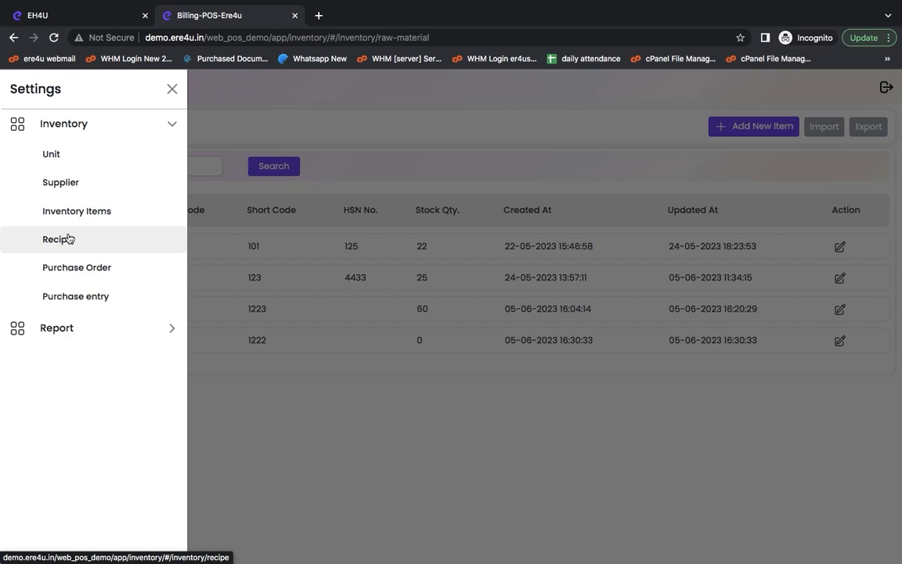
Start a Palak Paneer Mysore recipe with 100 GM of White paneer
left_click(58, 239)
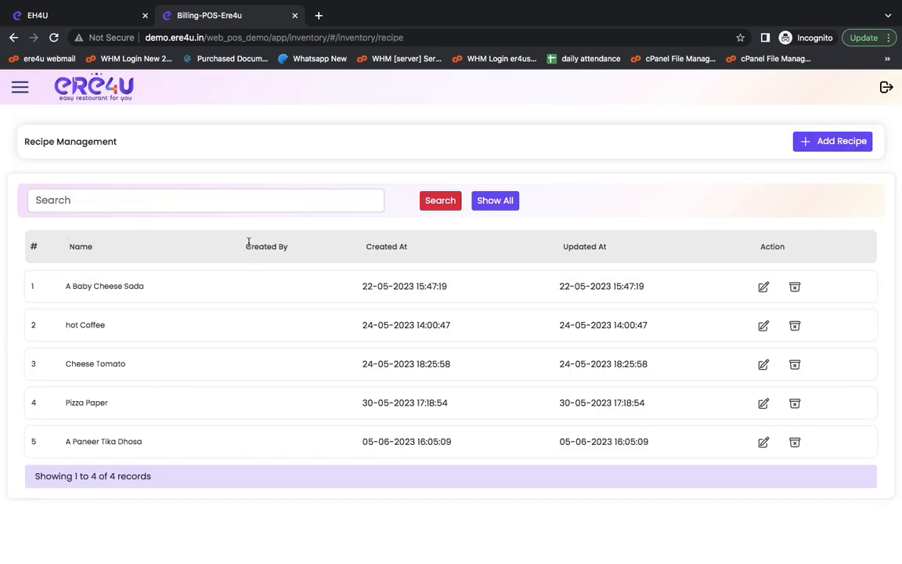
left_click(833, 141)
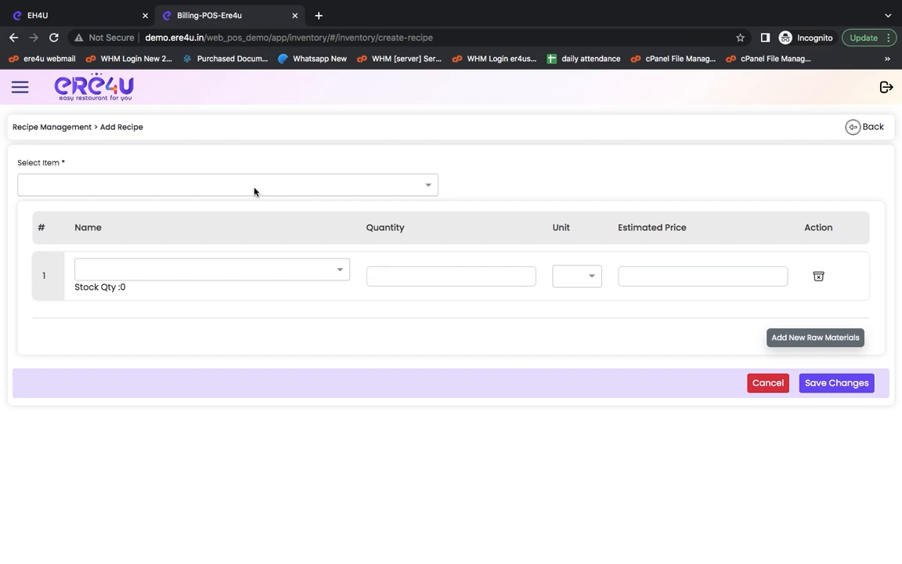
type("pa")
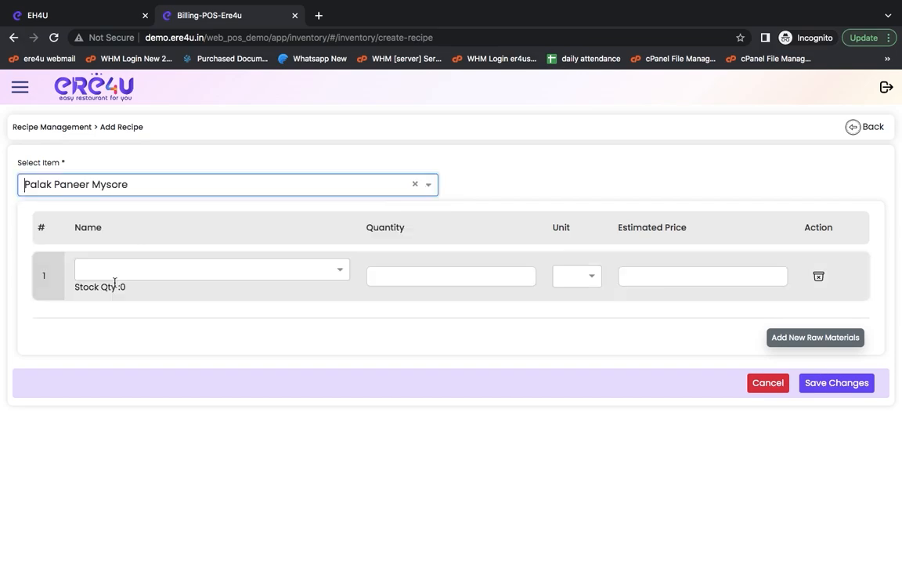
left_click(212, 269)
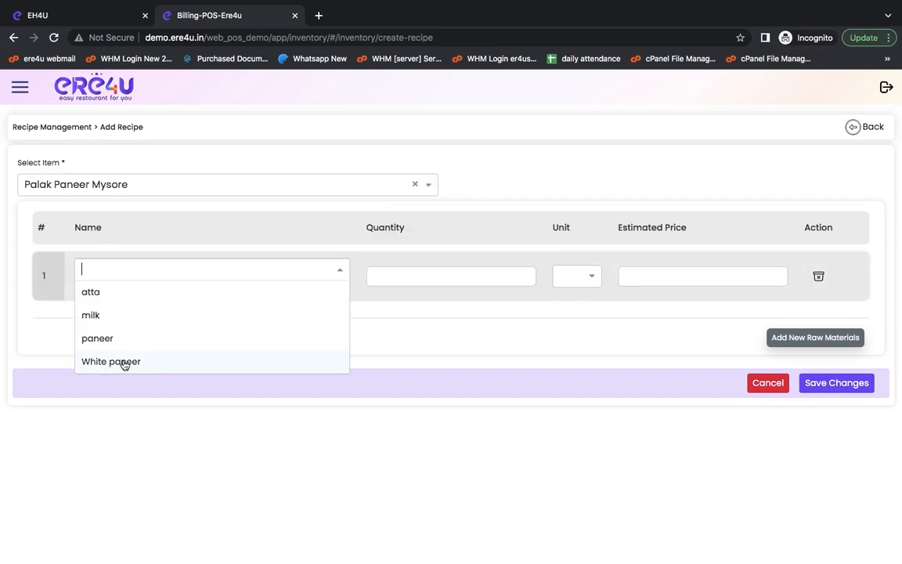
left_click(110, 361)
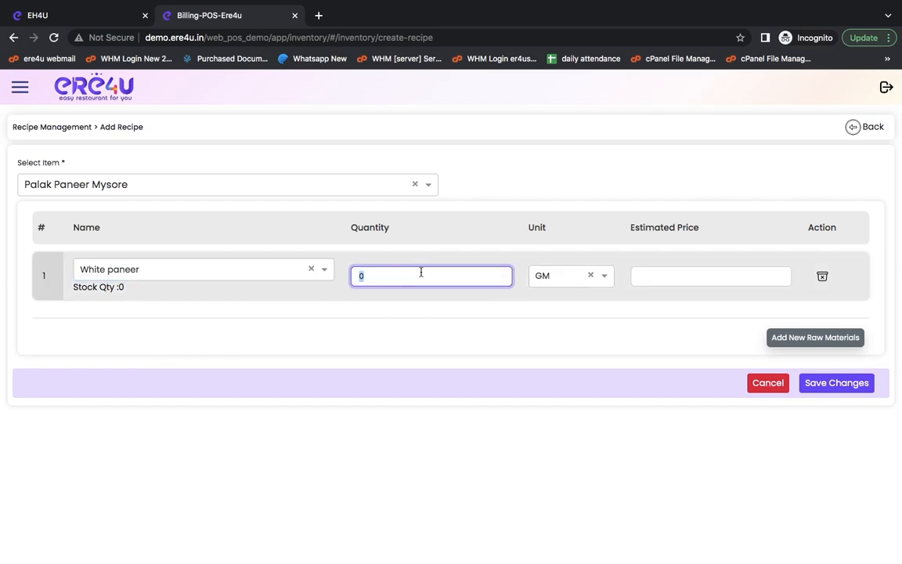
type("100")
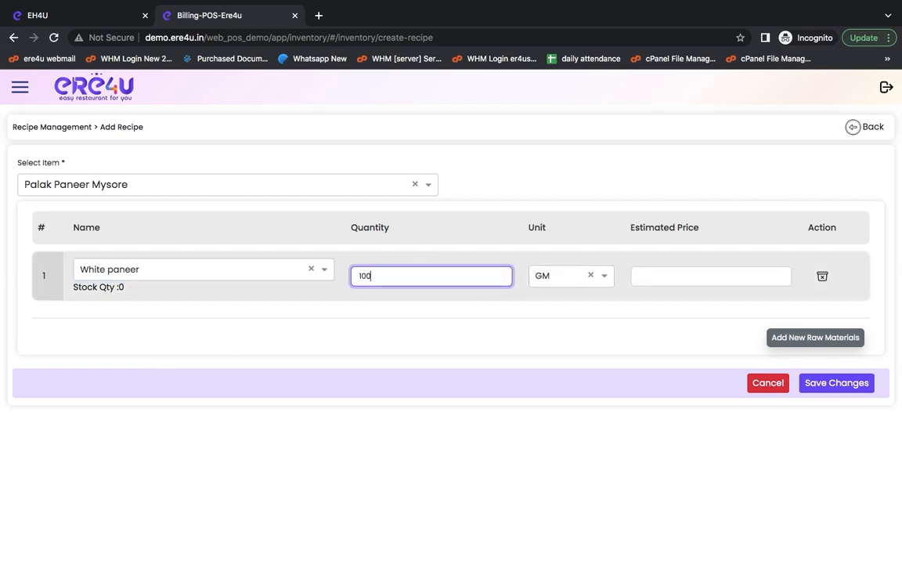
left_click(571, 275)
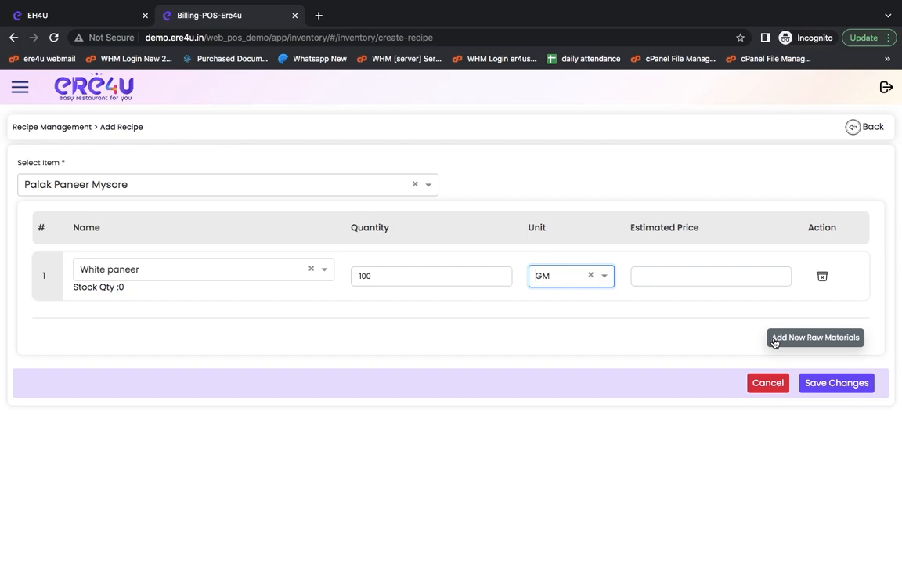
Add a 50 ML milk ingredient row and save the recipe
left_click(815, 338)
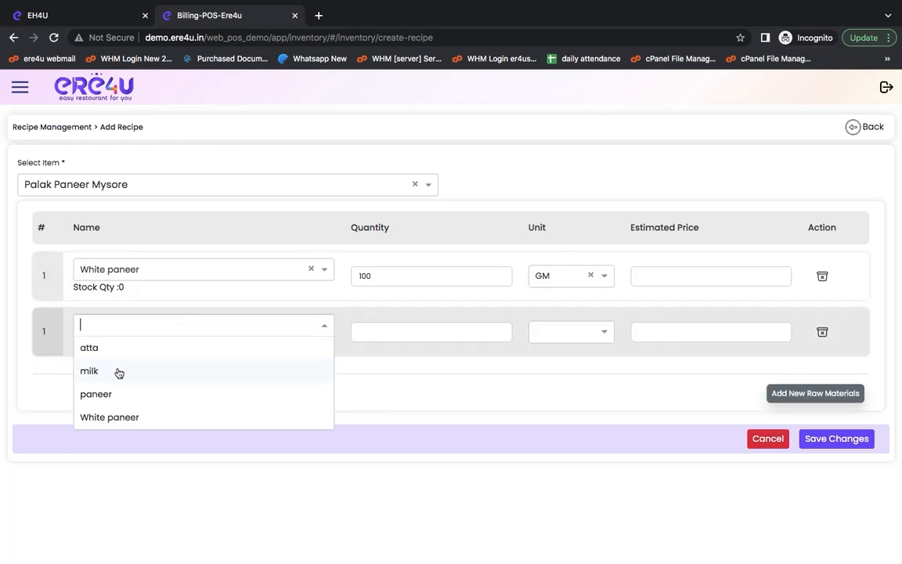
left_click(89, 370)
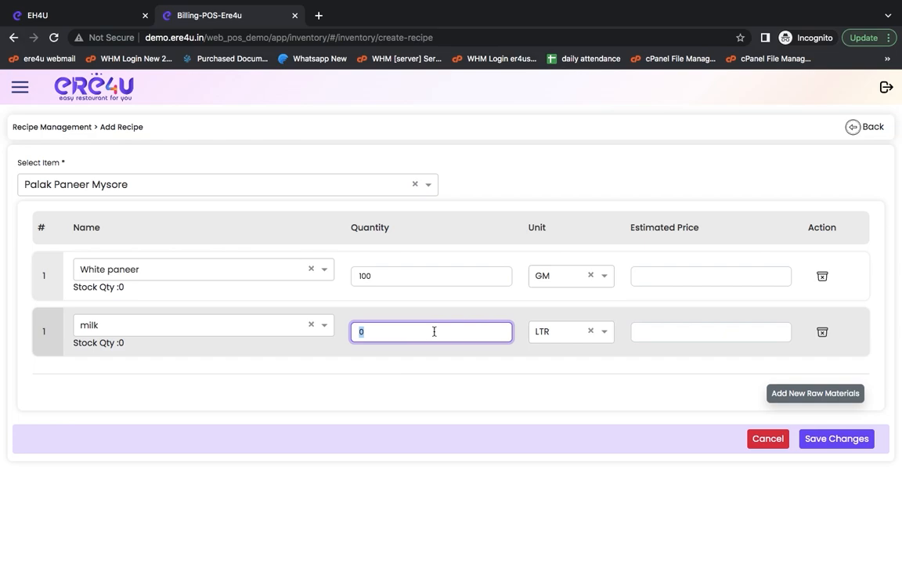
type("50")
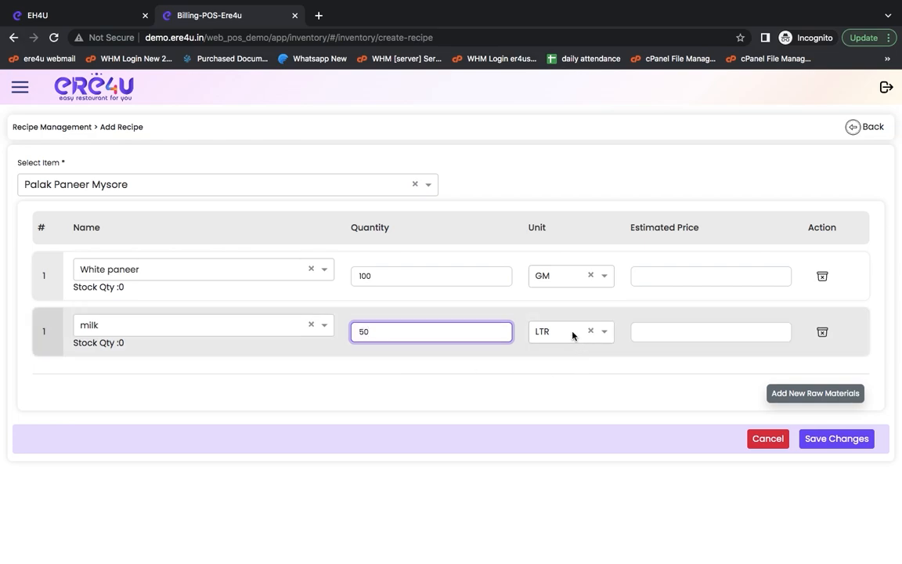
left_click(571, 331)
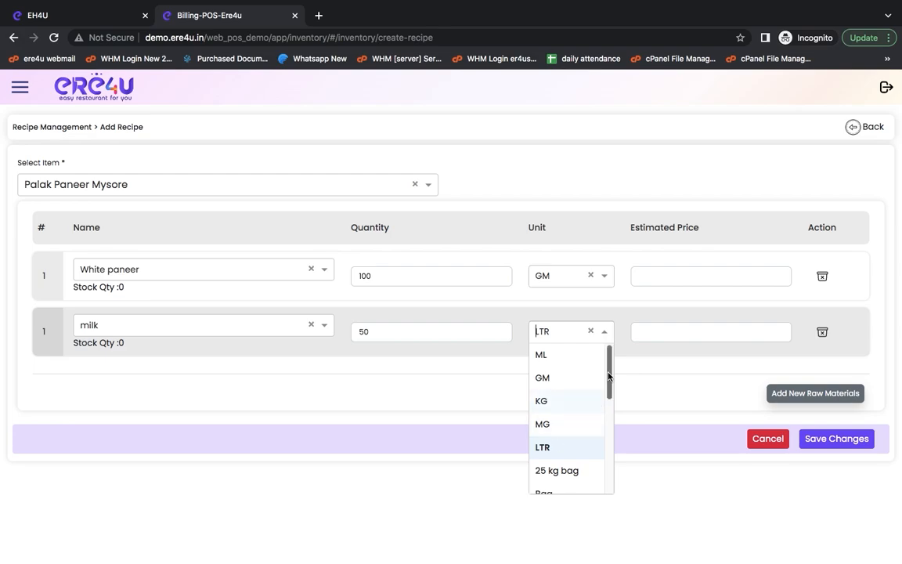
left_click(541, 354)
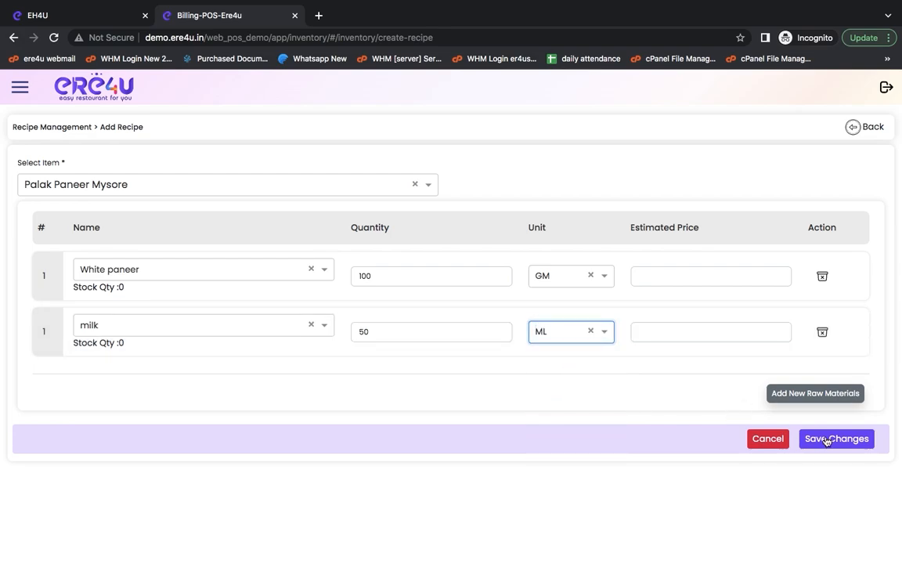
left_click(836, 438)
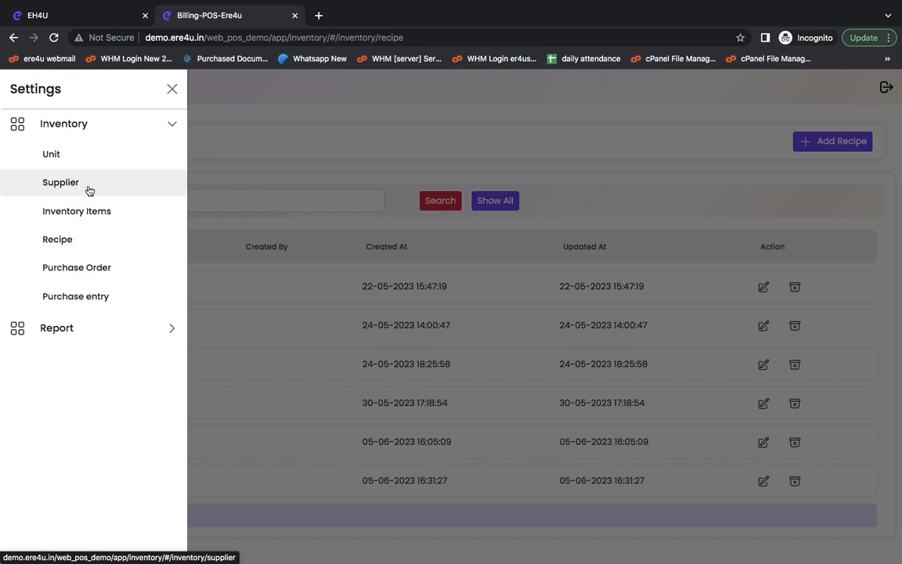
View the supplier list, then start a blank purchase entry
left_click(60, 181)
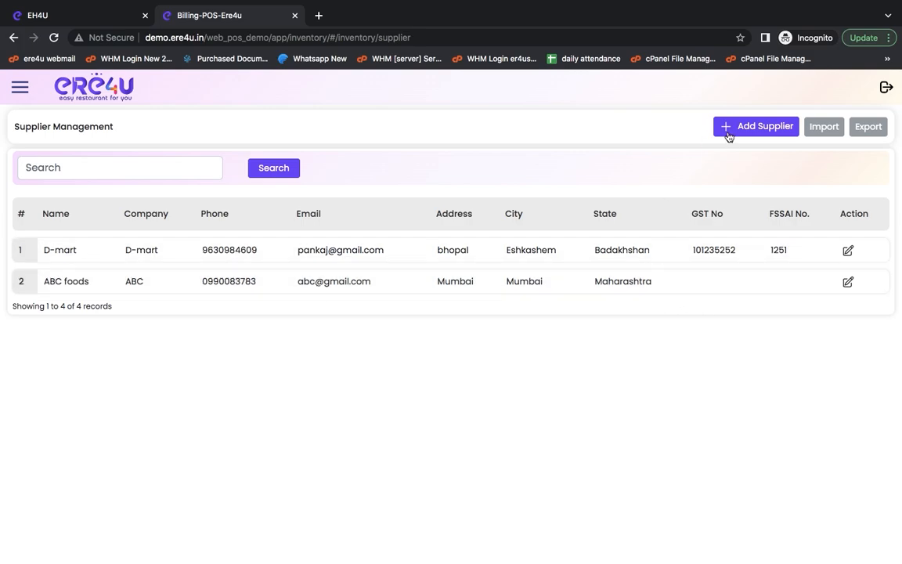
left_click(755, 126)
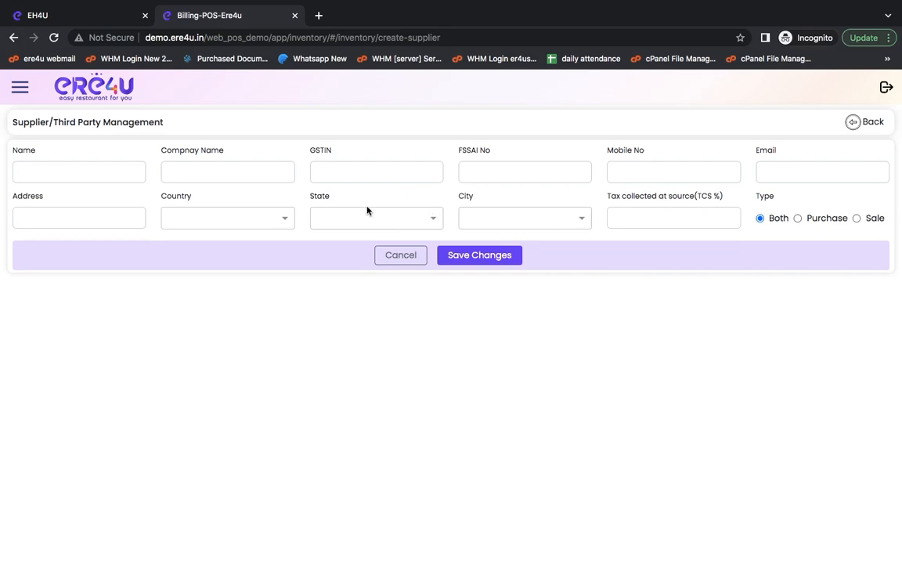
mouse_move(593, 224)
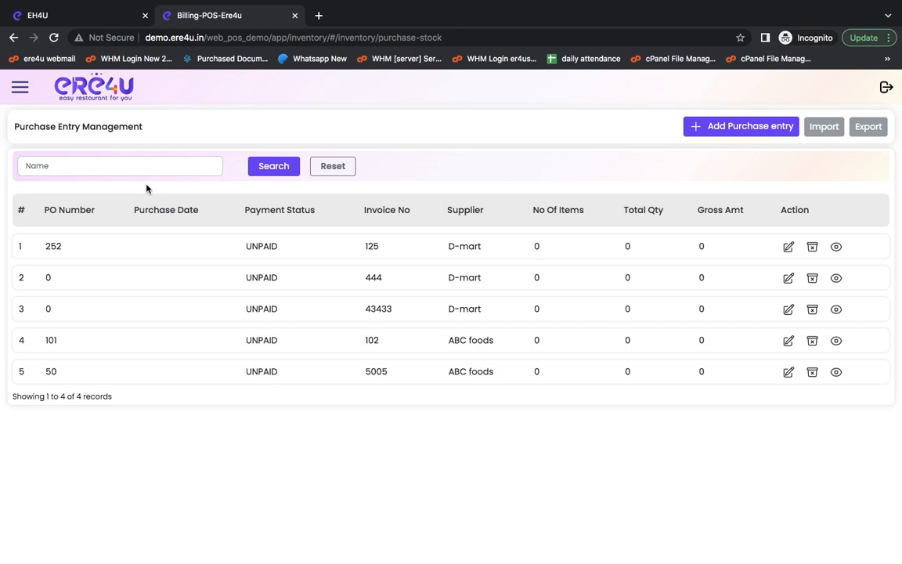
mouse_move(692, 165)
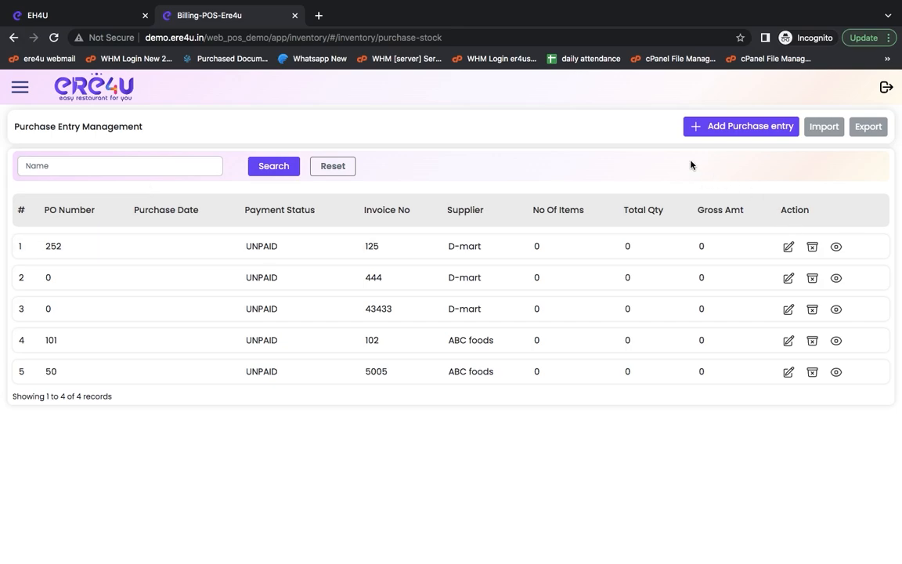
left_click(742, 127)
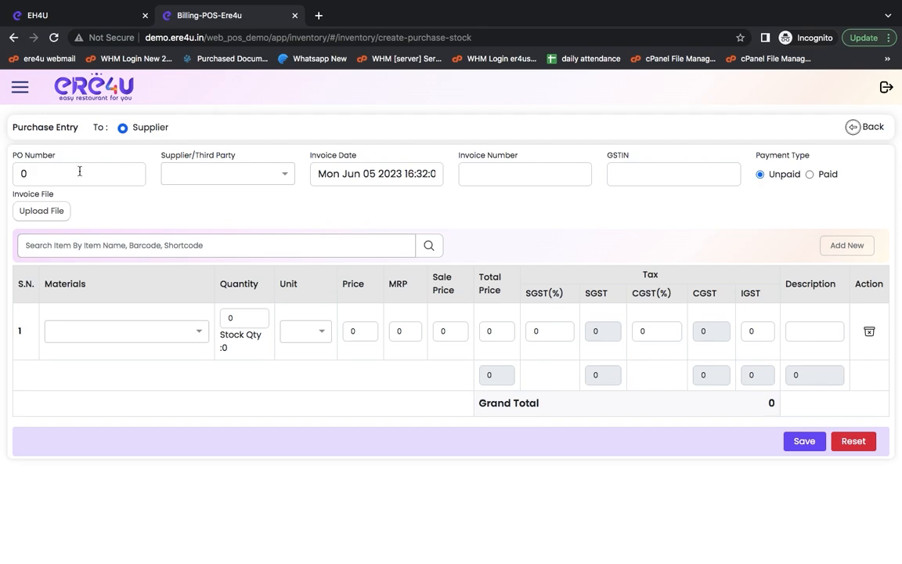
Set supplier ABC foods and invoice number 5655, then search items for 'pan'
left_click(79, 173)
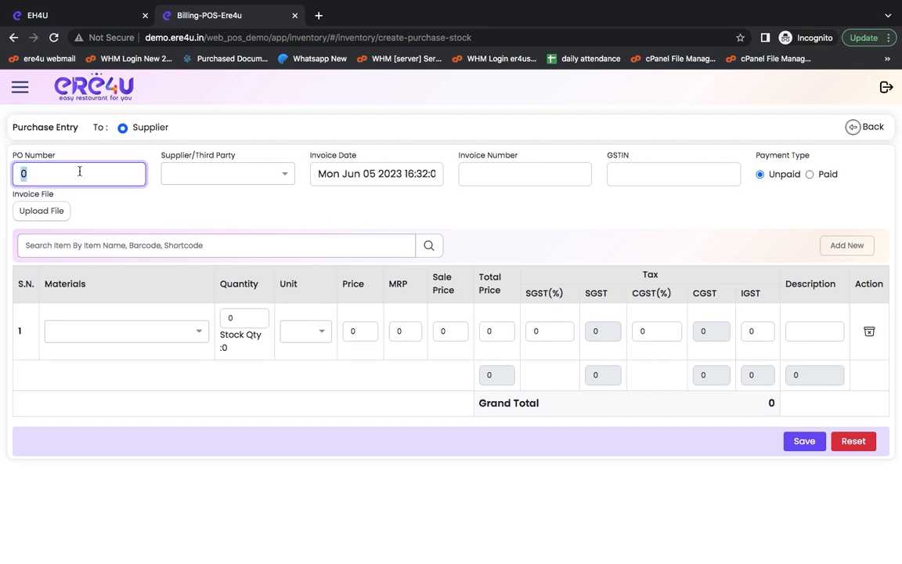
mouse_move(79, 173)
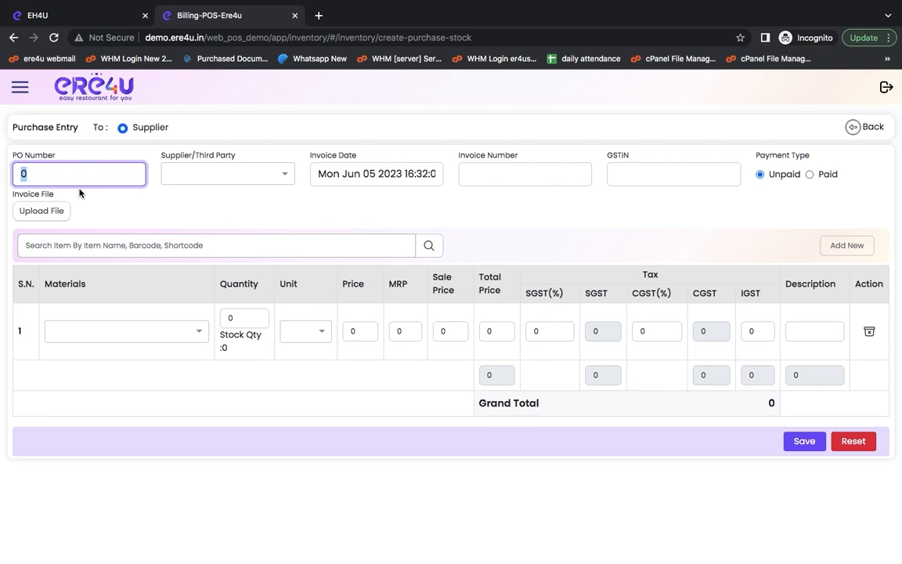
left_click(227, 173)
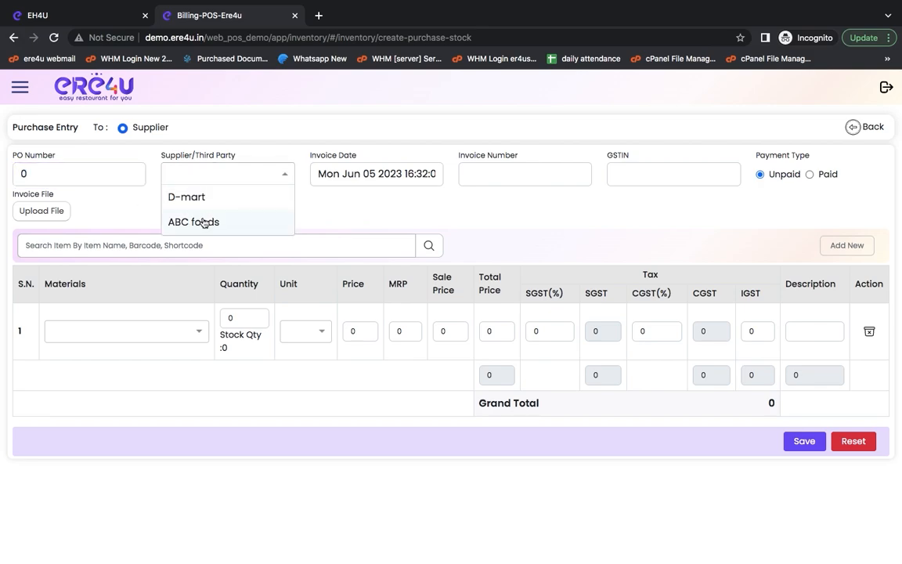
left_click(194, 222)
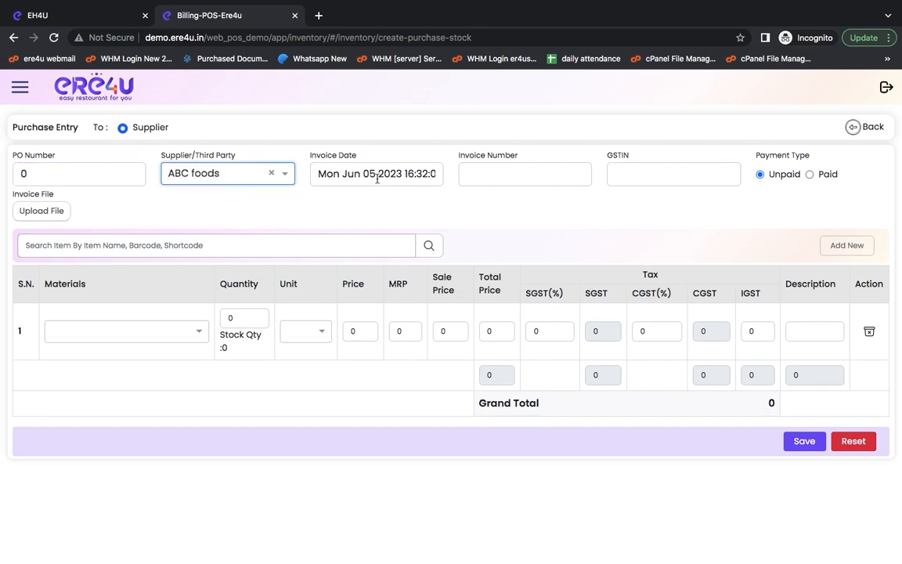
left_click(525, 174)
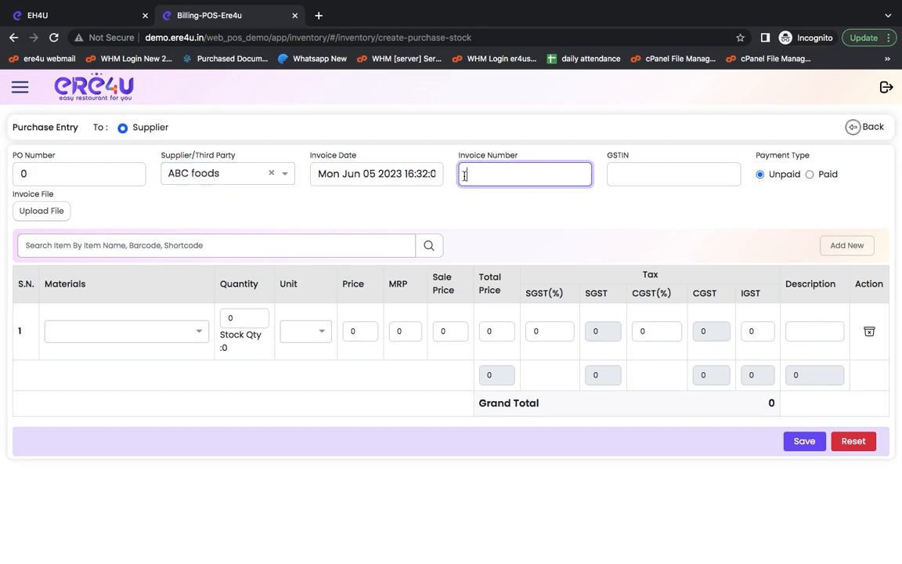
type("5655")
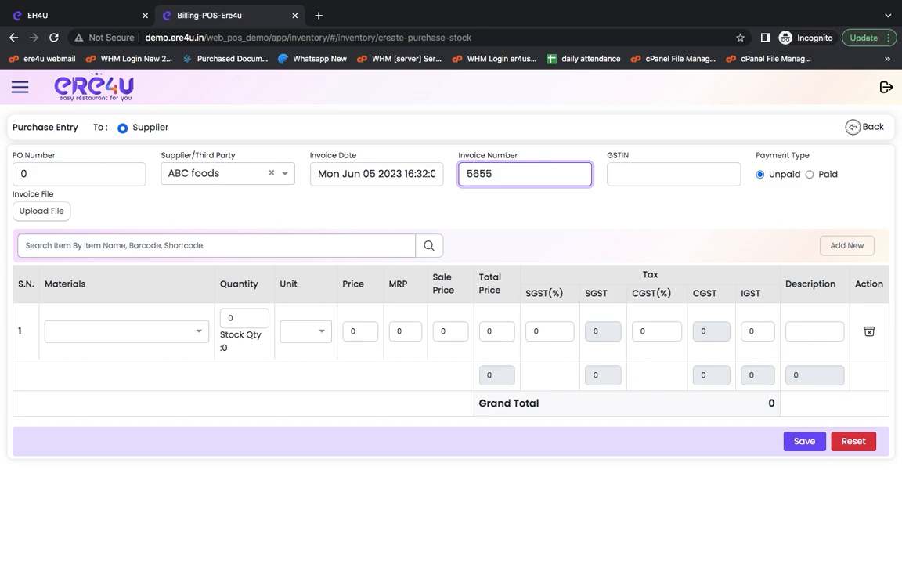
left_click(674, 174)
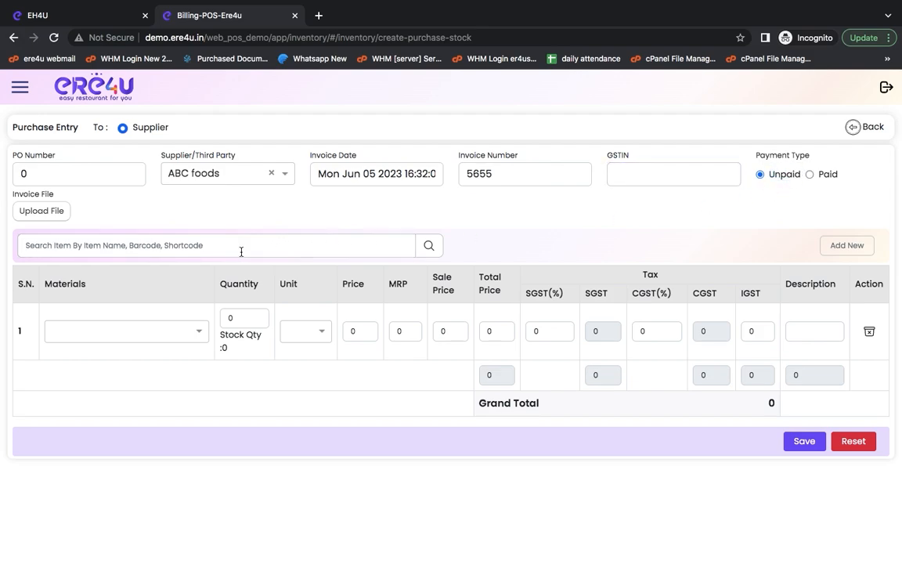
type("pan")
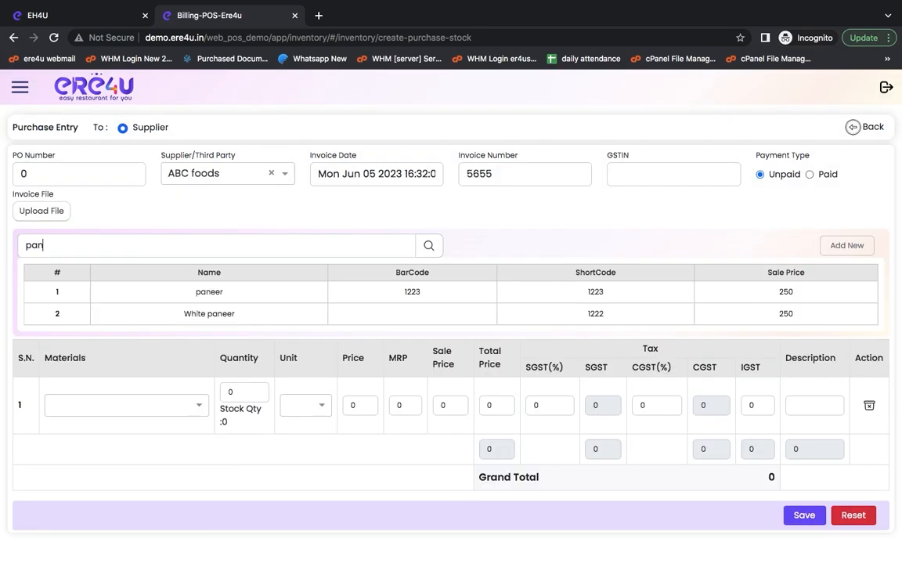
Add a White paneer purchase line of 10 KG with MRP 250
left_click(209, 313)
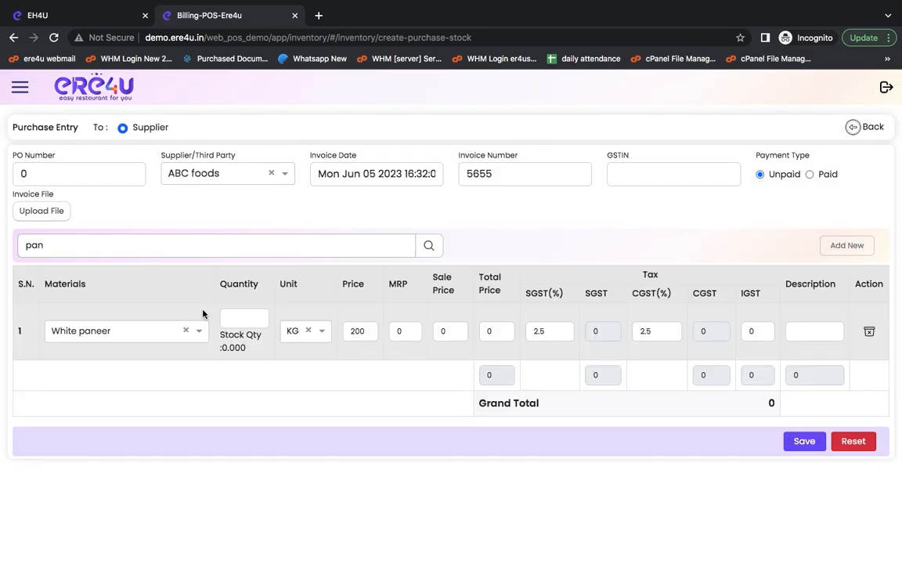
left_click(245, 318)
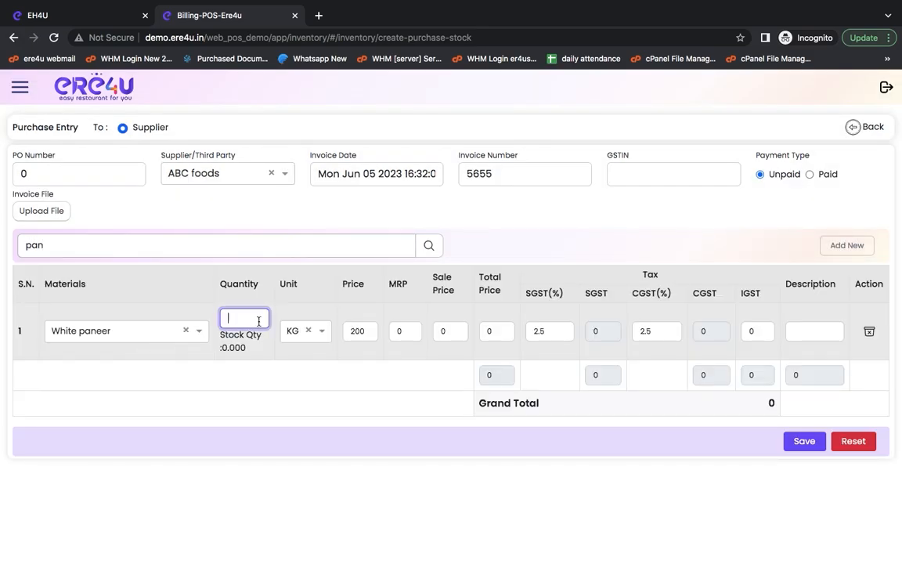
type("10")
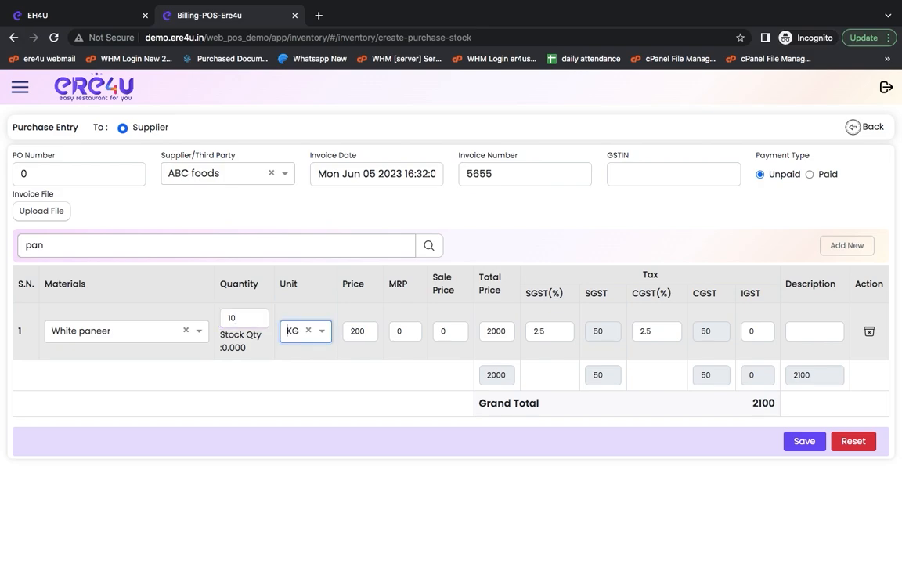
left_click(405, 330)
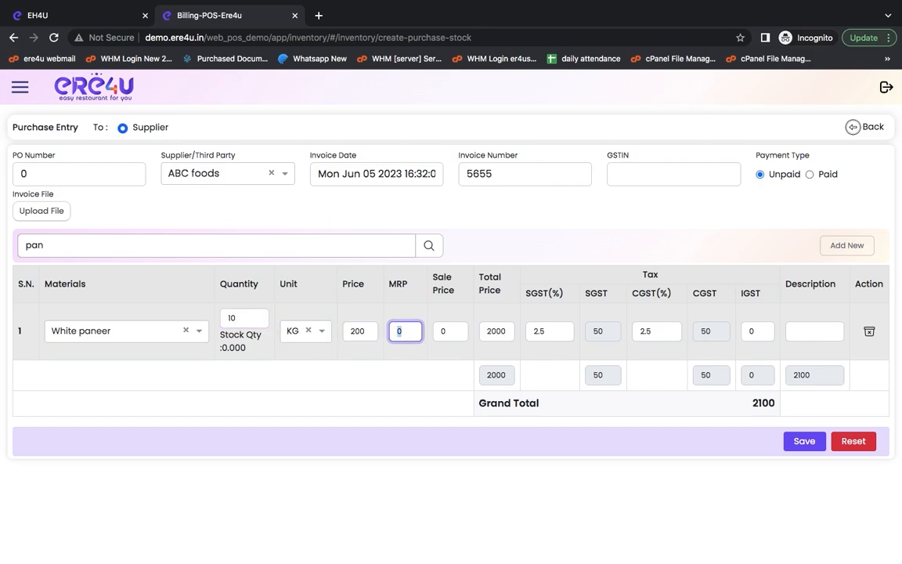
type("250")
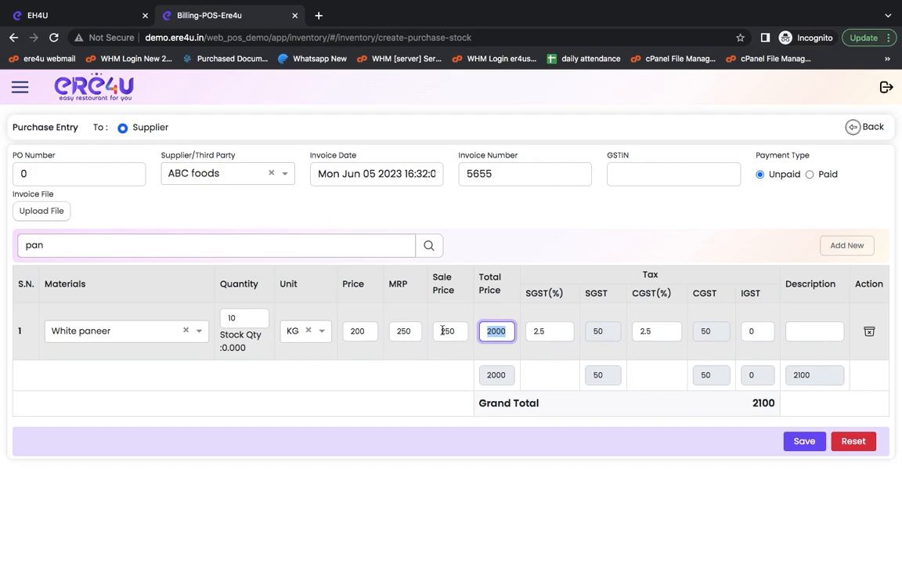
left_click(549, 330)
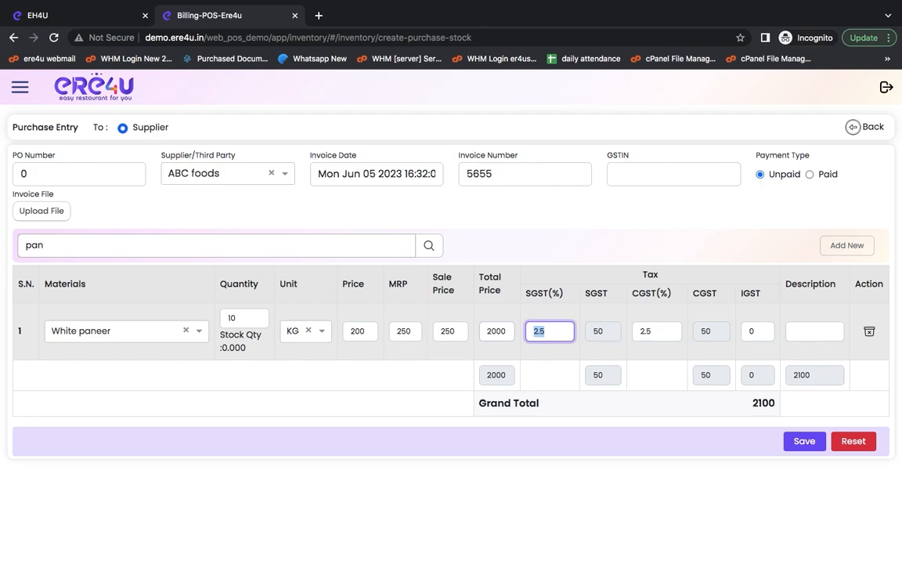
left_click(656, 330)
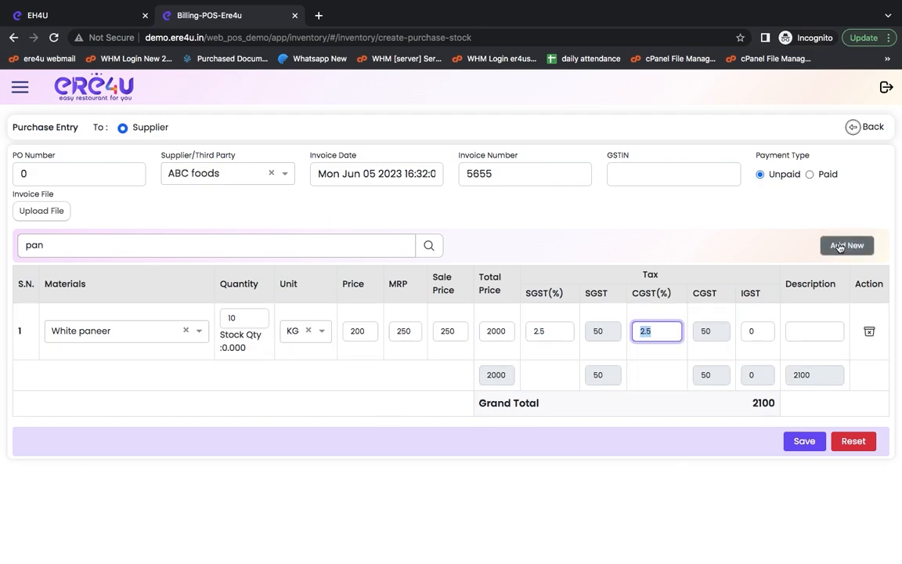
Add a second item row with milk and dismiss the item combination details
left_click(846, 245)
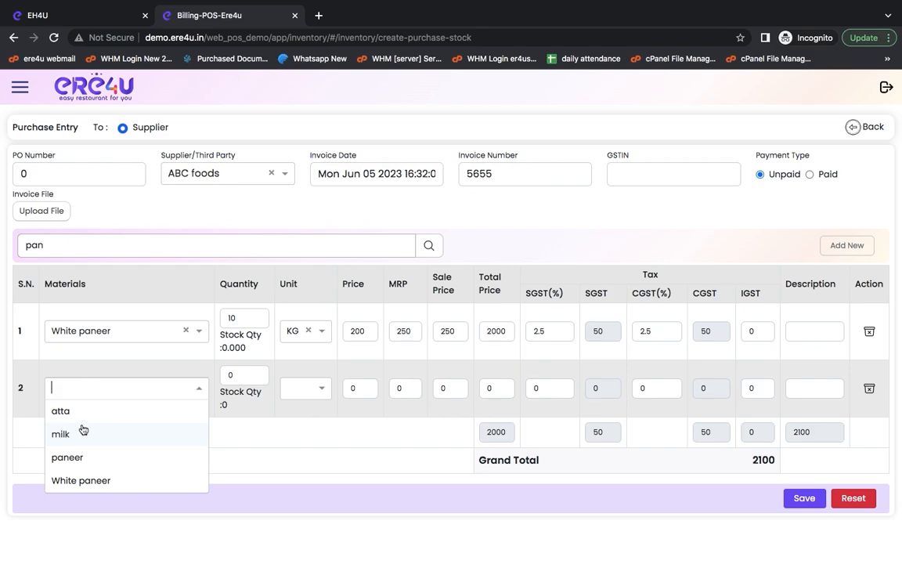
left_click(60, 434)
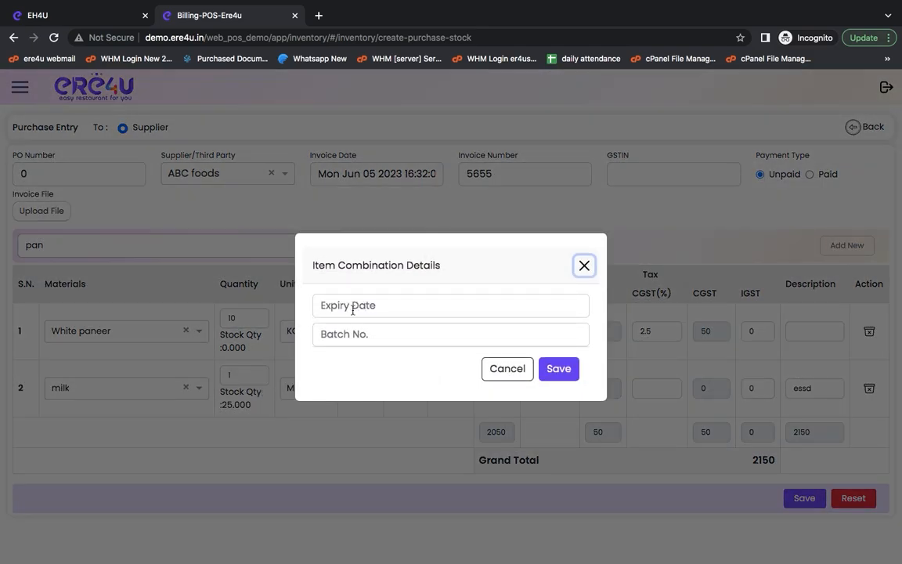
left_click(451, 334)
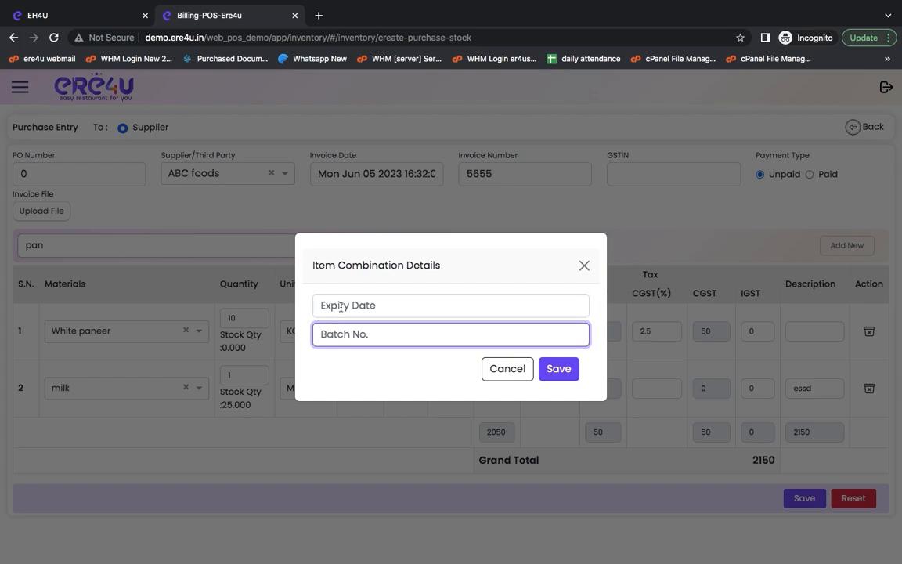
left_click(450, 306)
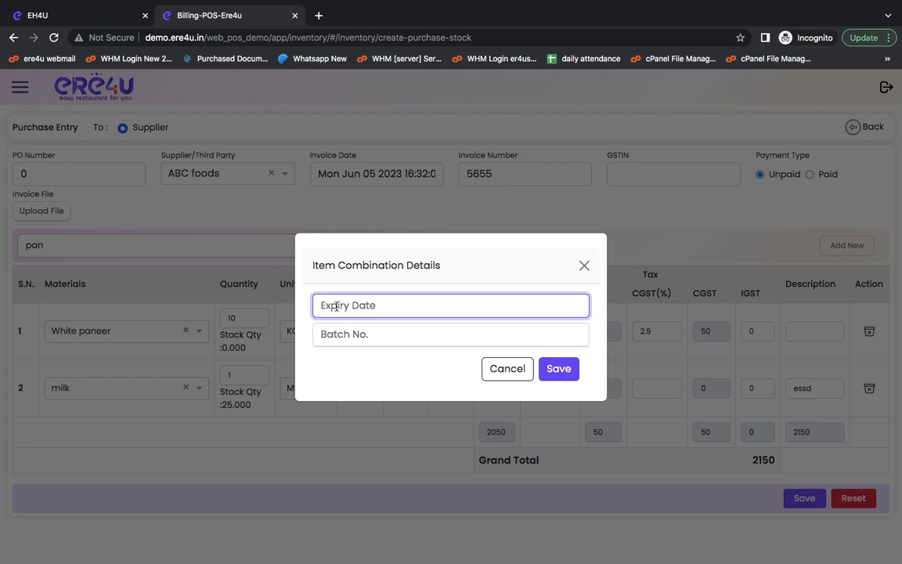
left_click(450, 335)
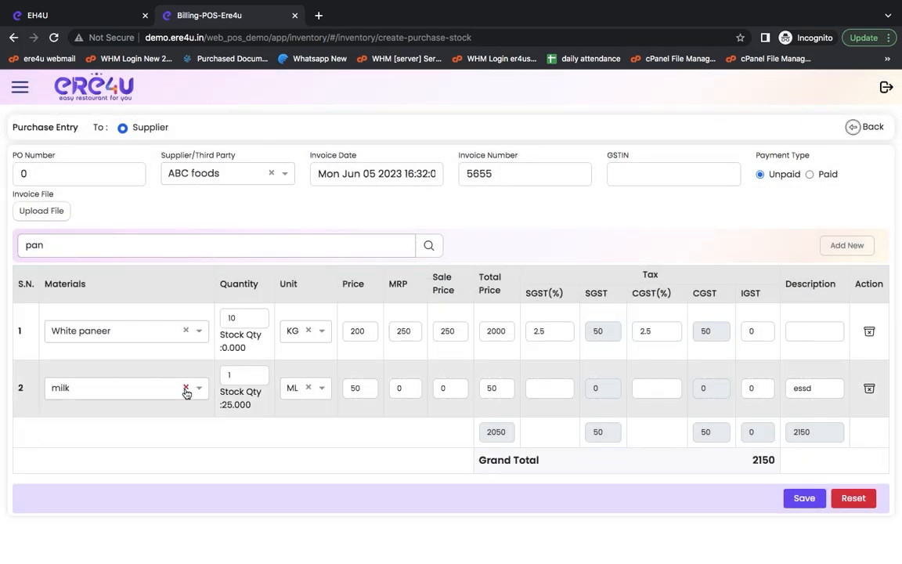
mouse_move(185, 390)
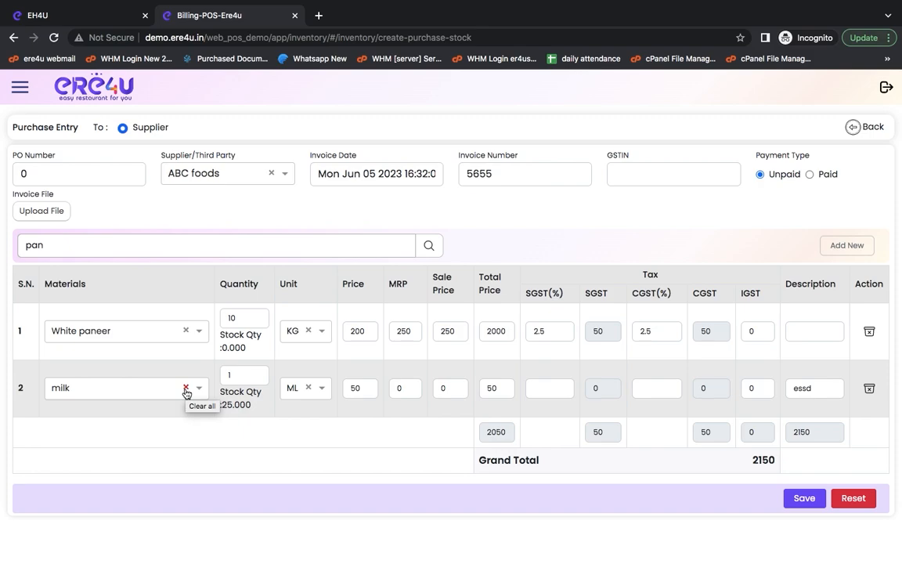
Switch the second row to atta, then save the purchase entry and confirm
left_click(186, 387)
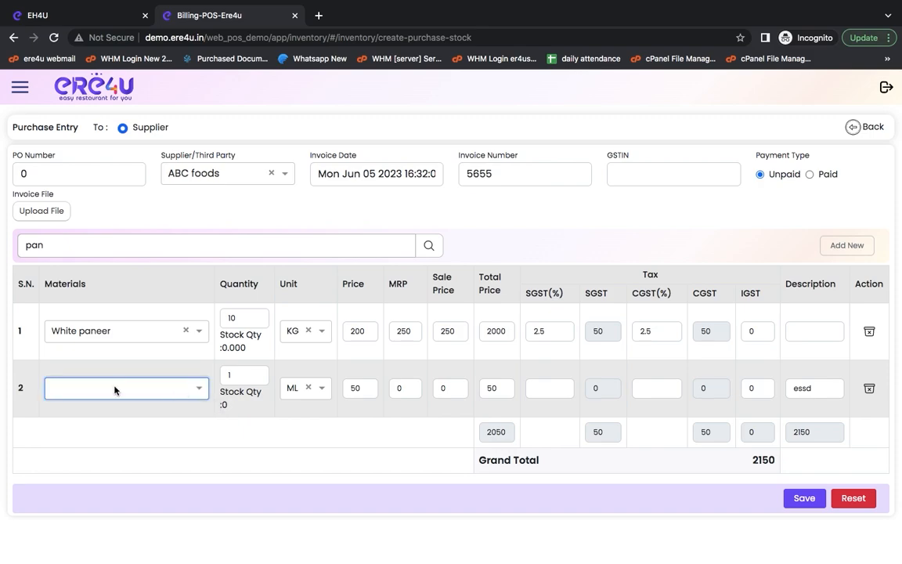
left_click(118, 388)
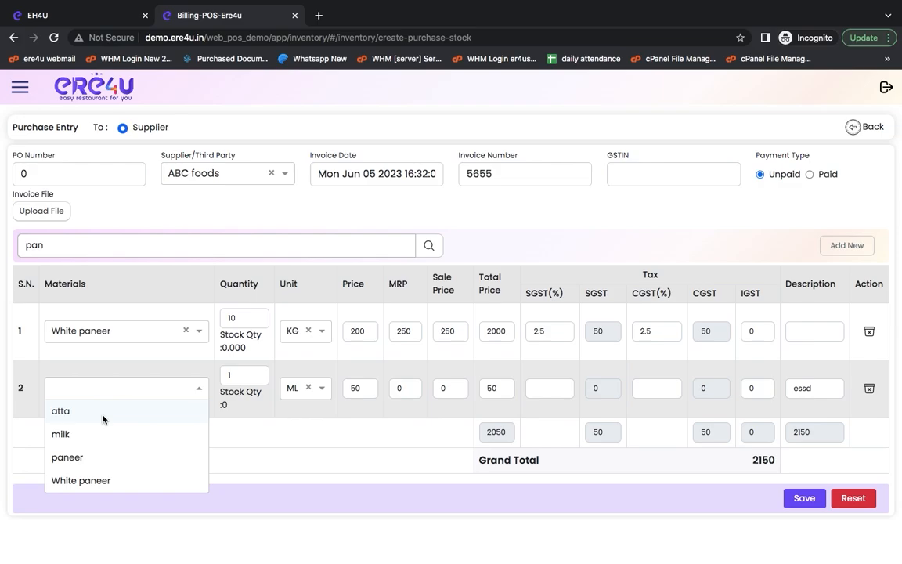
left_click(60, 411)
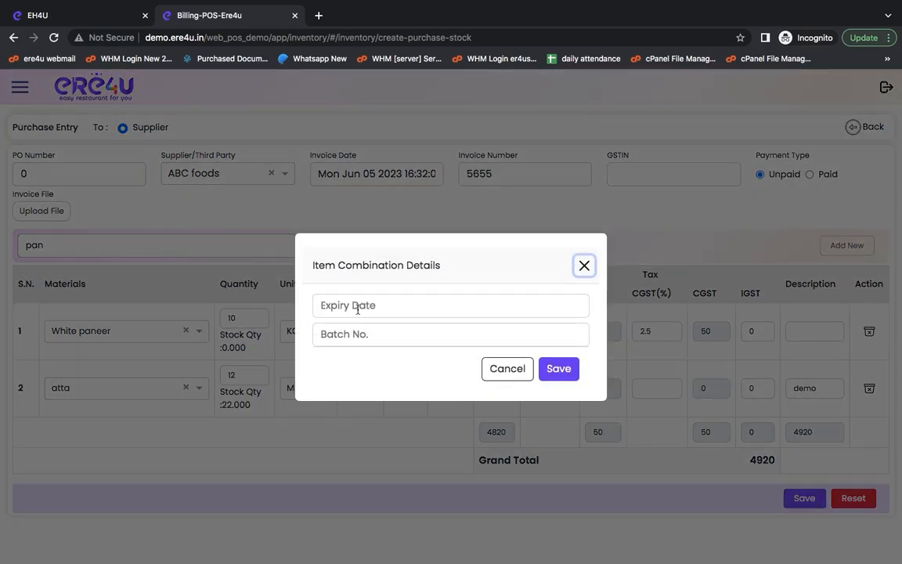
left_click(450, 334)
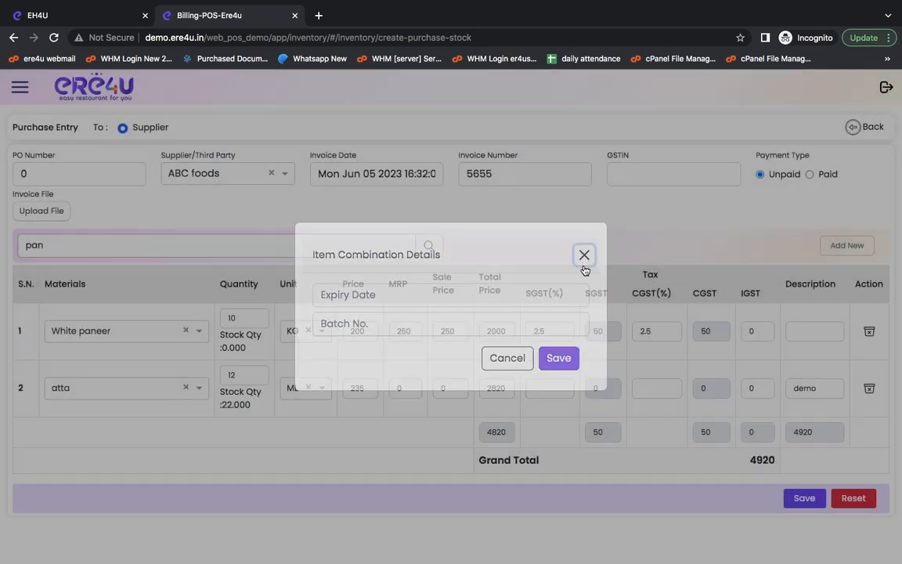
left_click(583, 255)
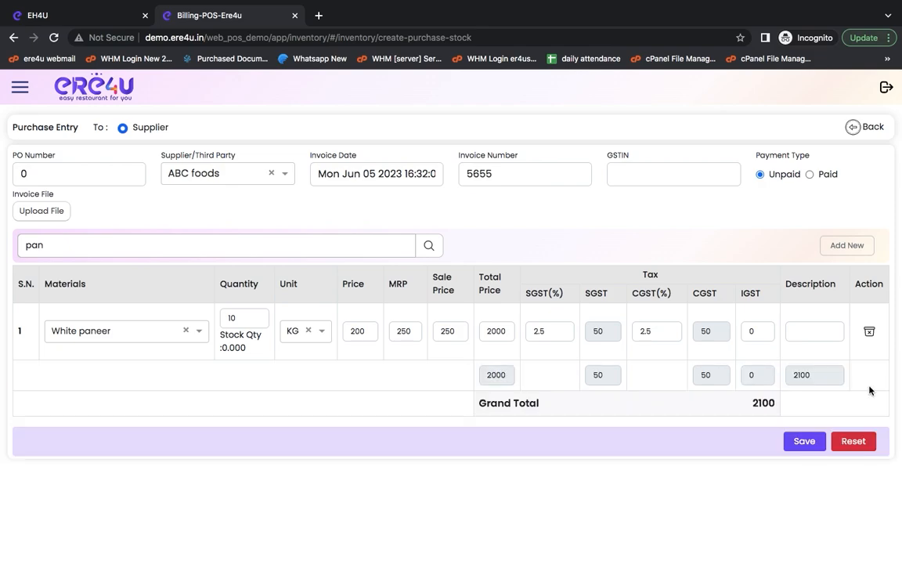
mouse_move(685, 345)
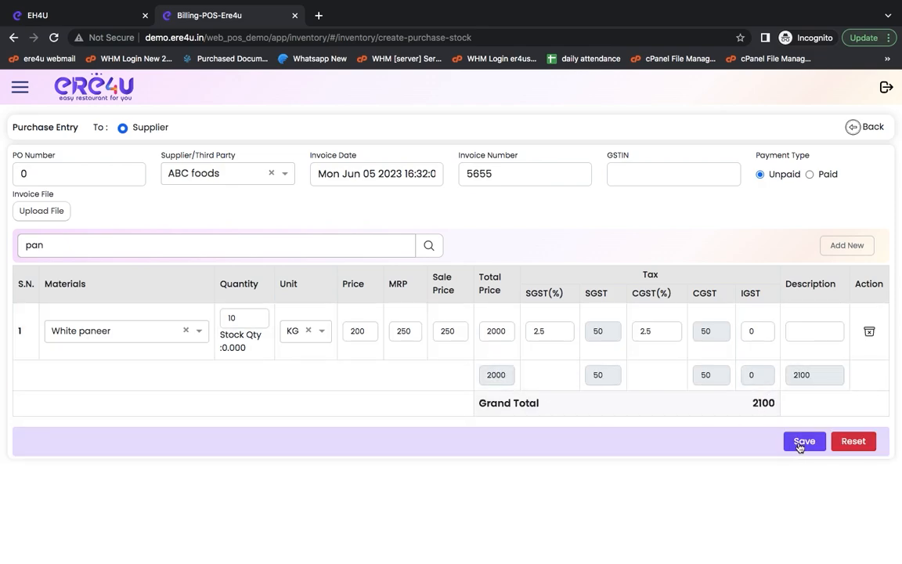
left_click(804, 441)
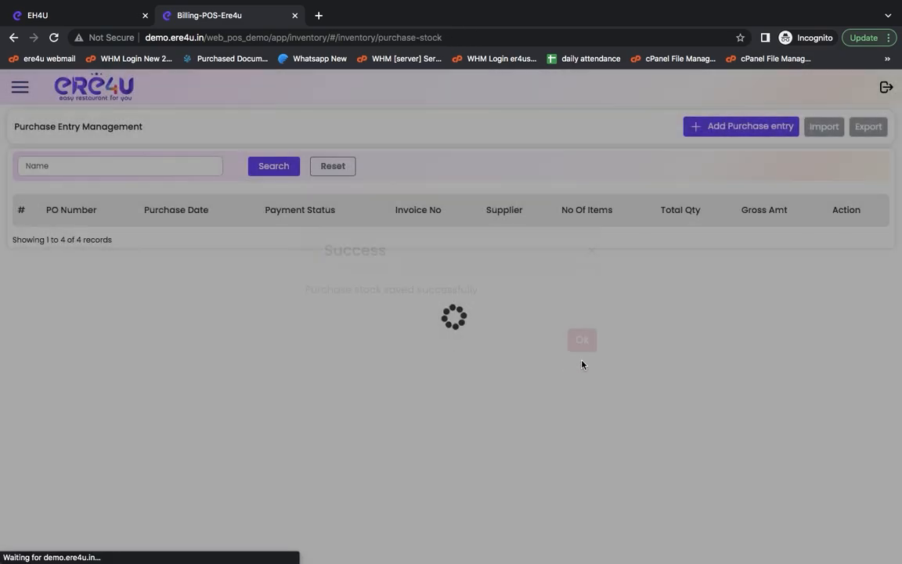
left_click(581, 340)
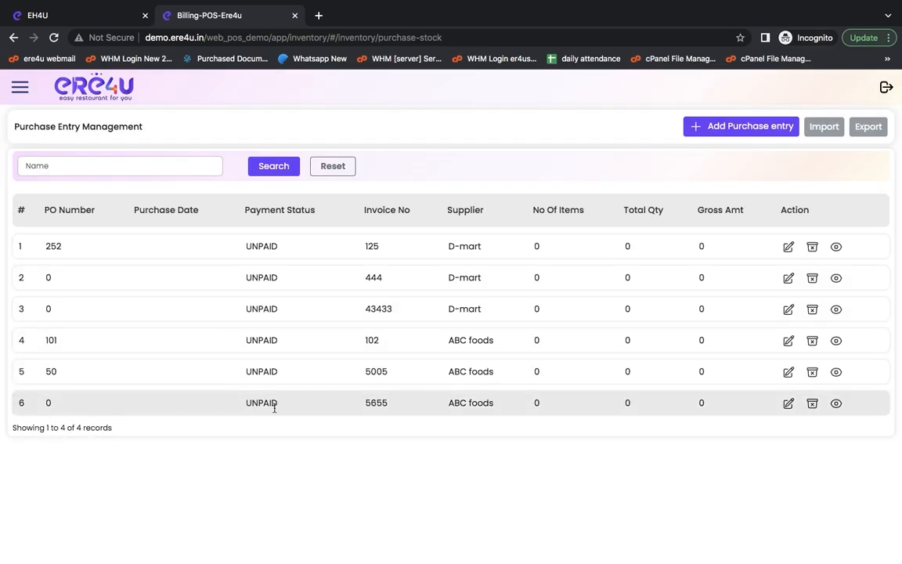
left_click(19, 87)
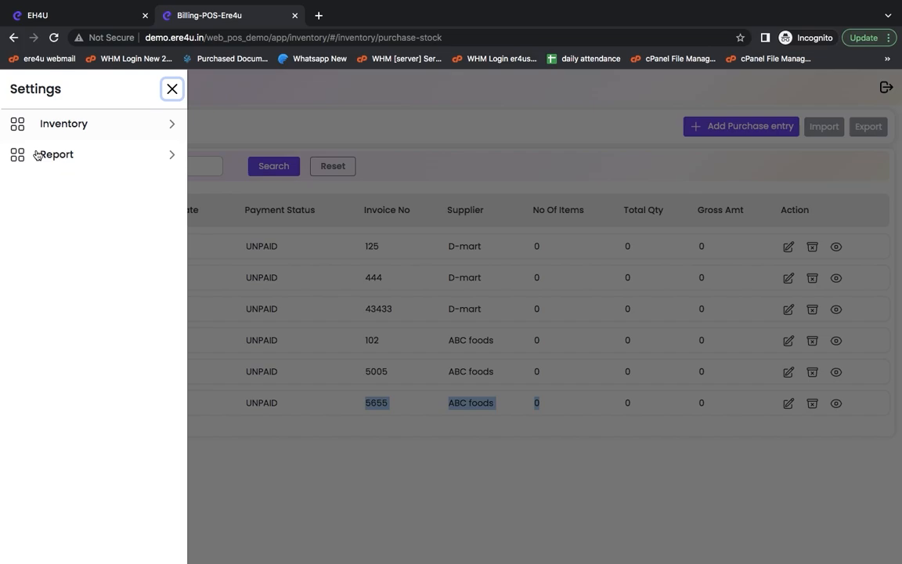
Expand Report in the side menu and open the Stock Report showing White paneer at 10 KG
left_click(56, 154)
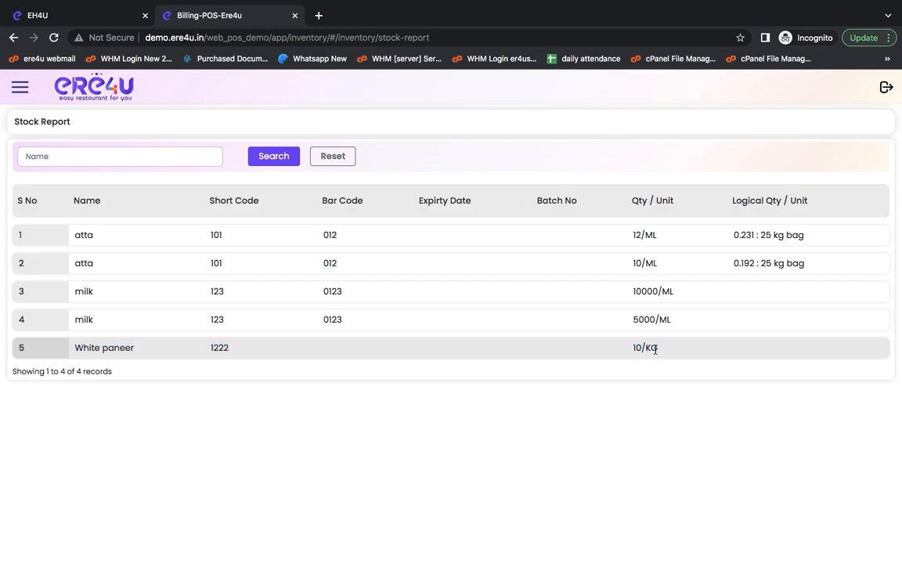
left_click(20, 87)
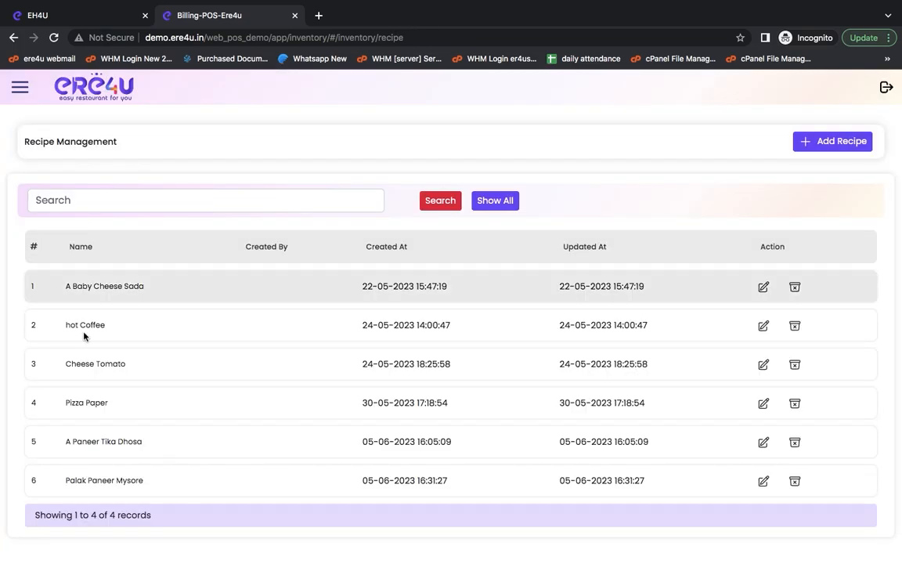
Bring up the recipe list, with Palak Paneer Mysore listed sixth
double_click(104, 481)
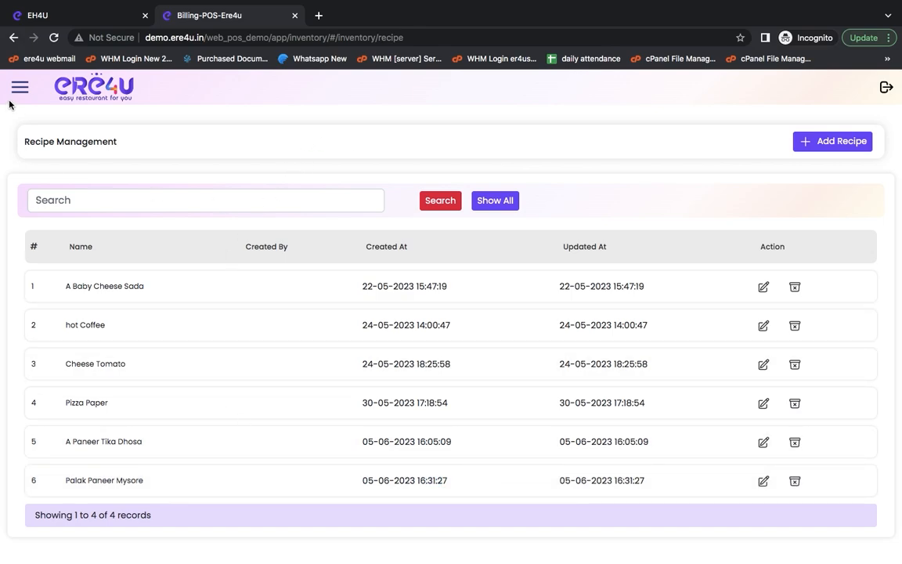
Go to Inventory > Purchase Order from the navigation menu
left_click(21, 87)
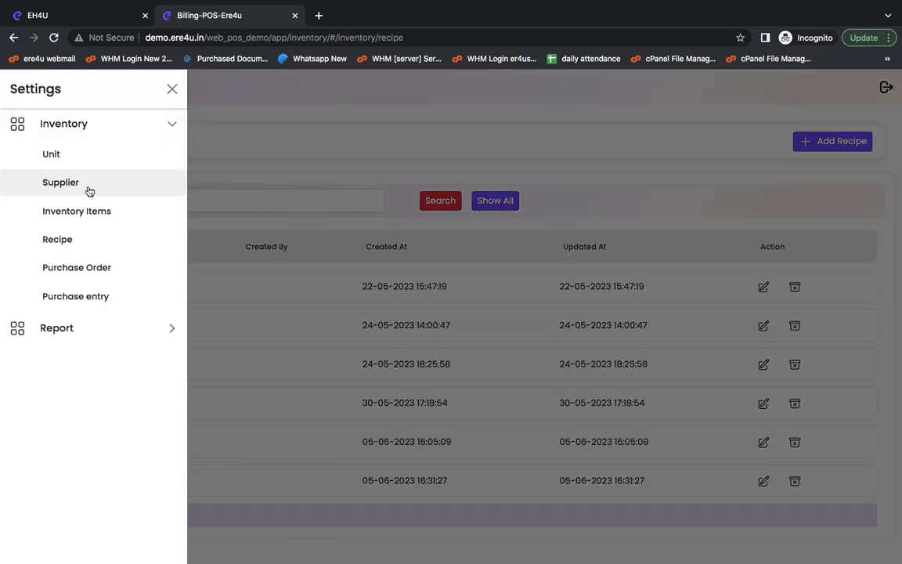
mouse_move(77, 211)
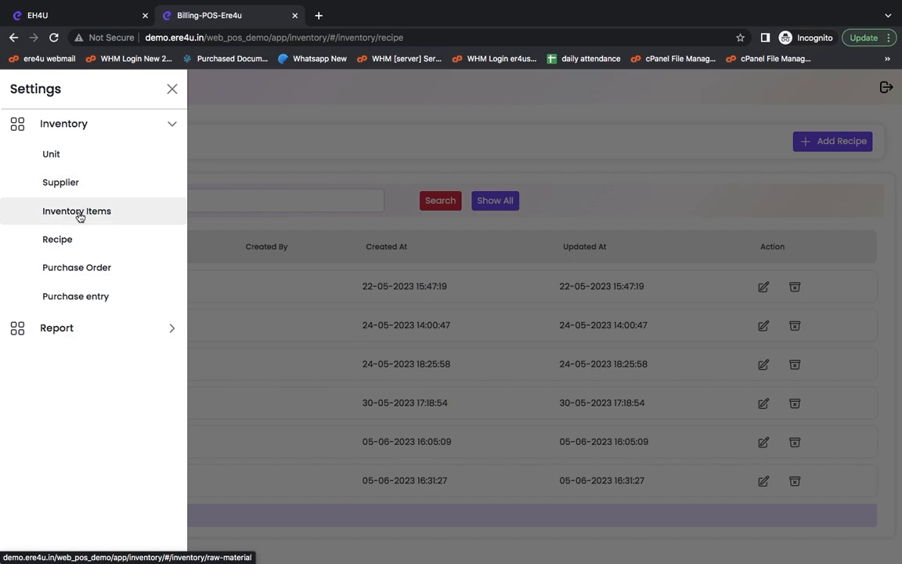
mouse_move(118, 251)
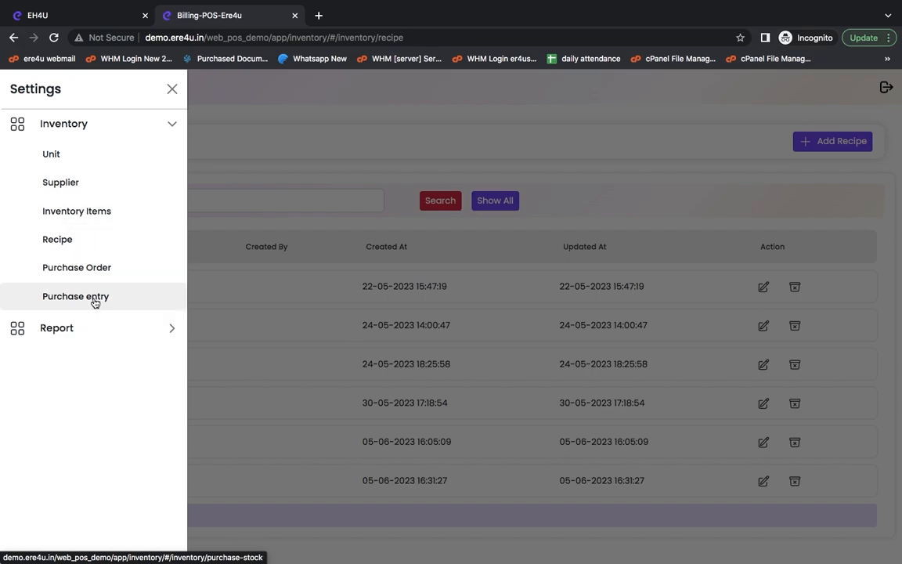
left_click(77, 267)
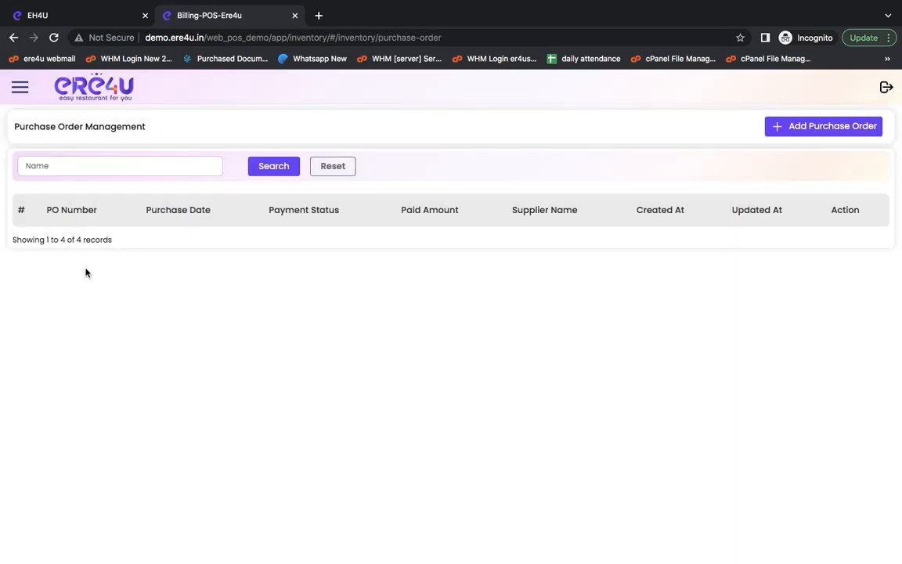
mouse_move(806, 139)
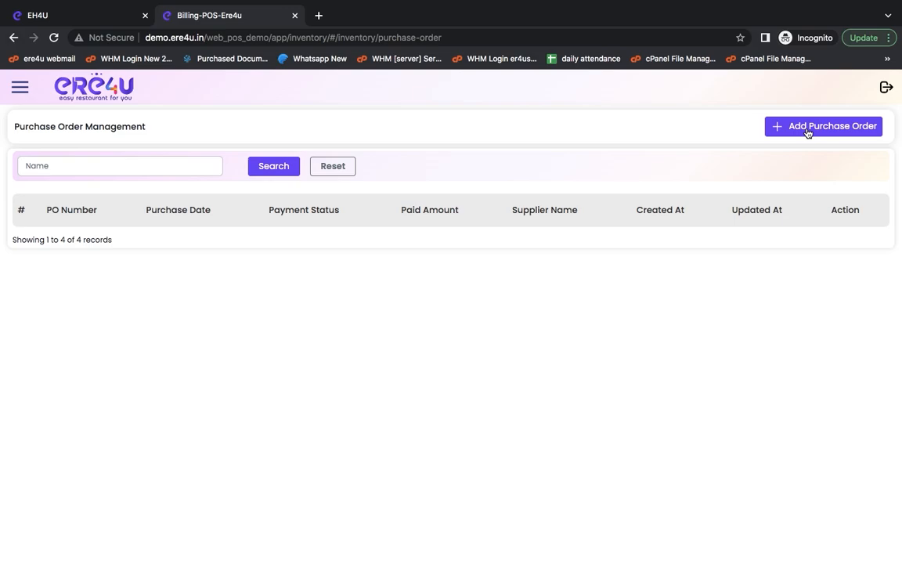
Start a new purchase order numbered 5005 with ABC foods as supplier
left_click(822, 126)
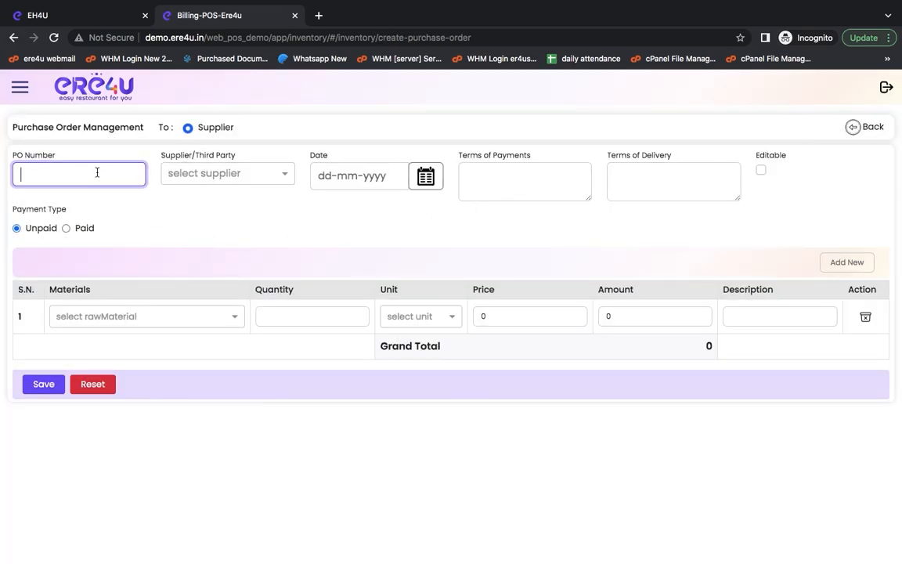
type("5005")
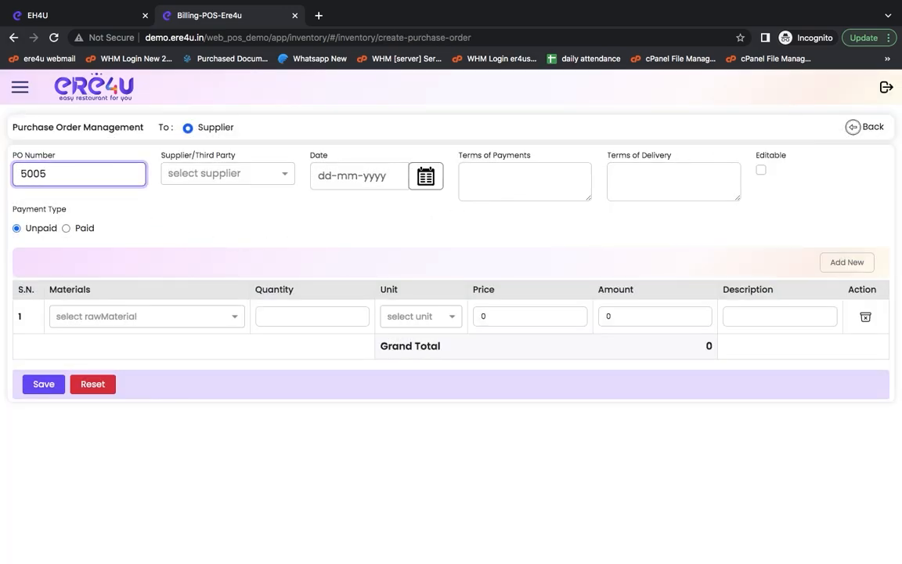
left_click(227, 173)
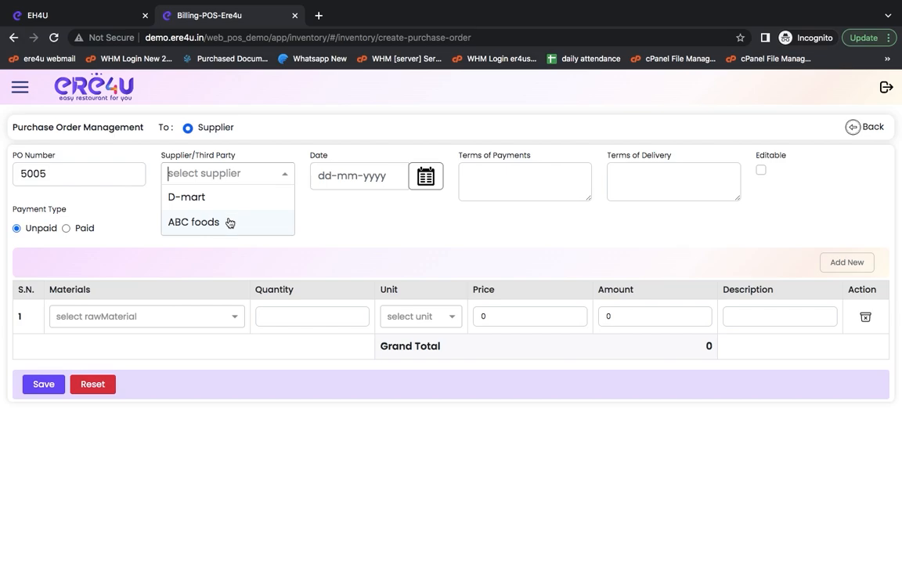
left_click(193, 222)
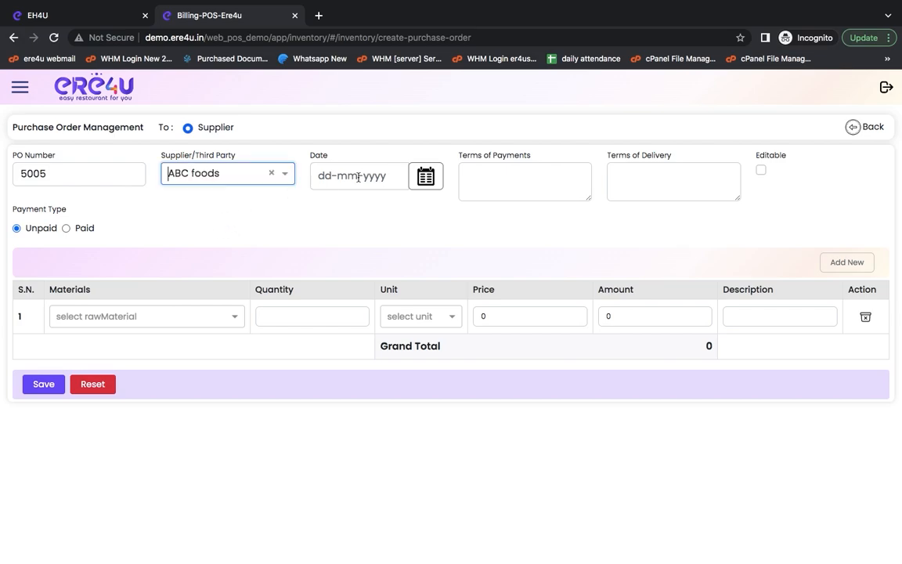
Date the order 05-06-2023 with credit payment terms and advance delivery terms
left_click(426, 175)
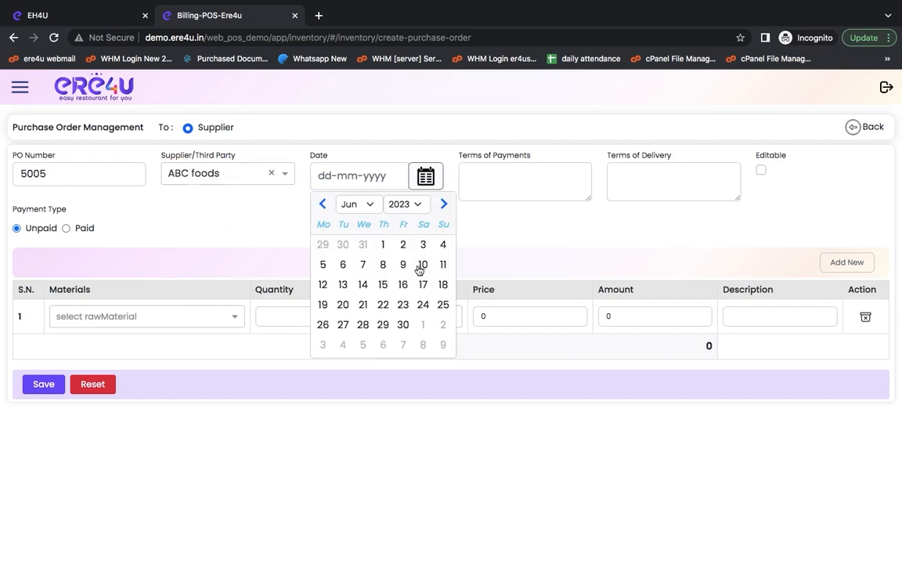
left_click(322, 264)
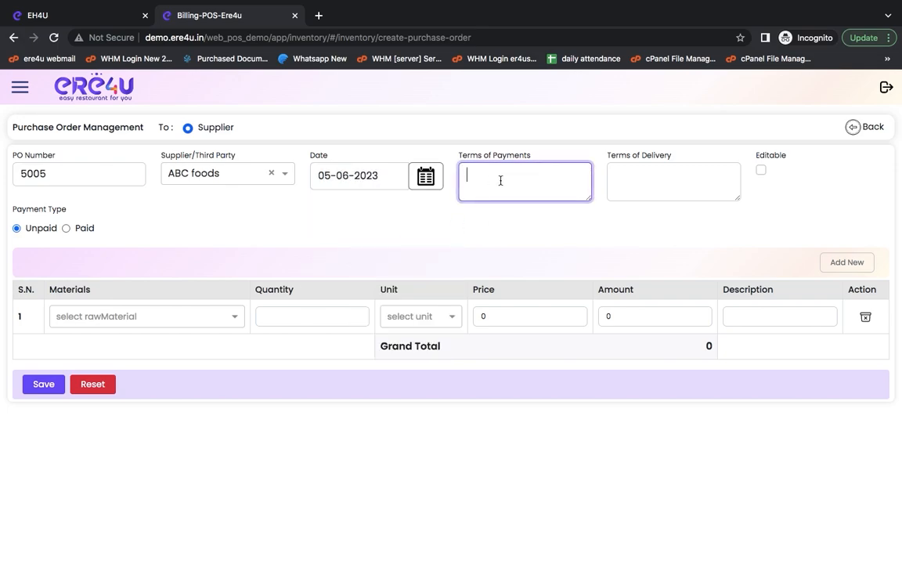
type("cred")
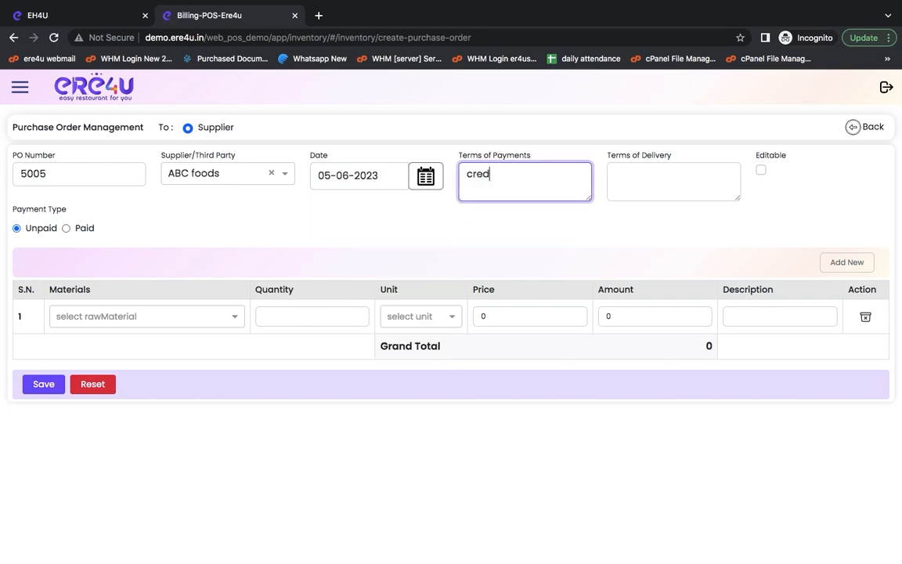
type("d")
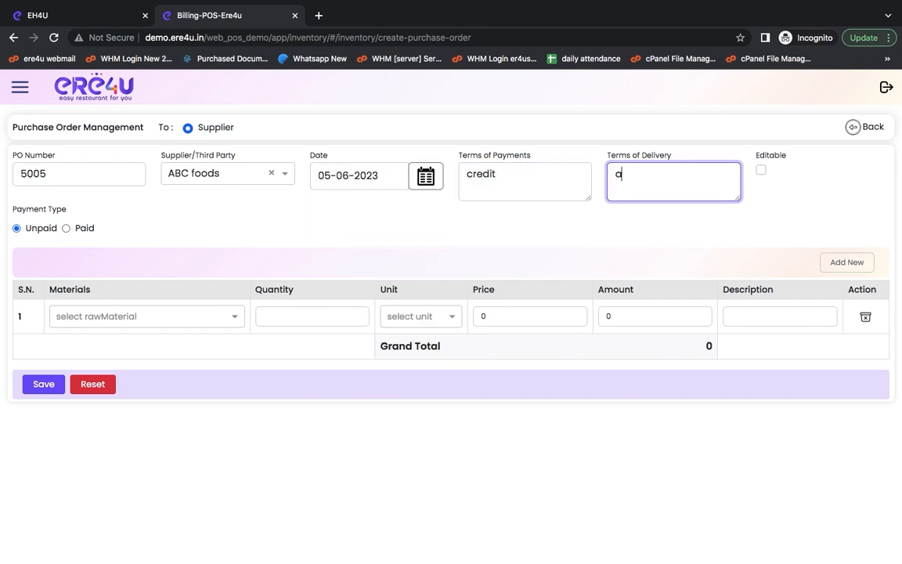
type("dvance")
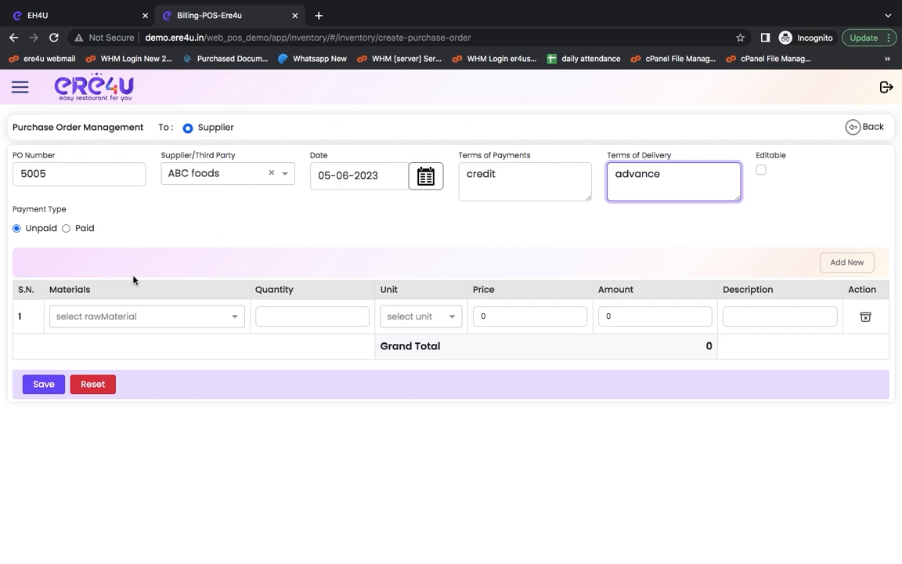
Add a 20 KG White paneer line described 'fresh', then save and confirm success
left_click(147, 315)
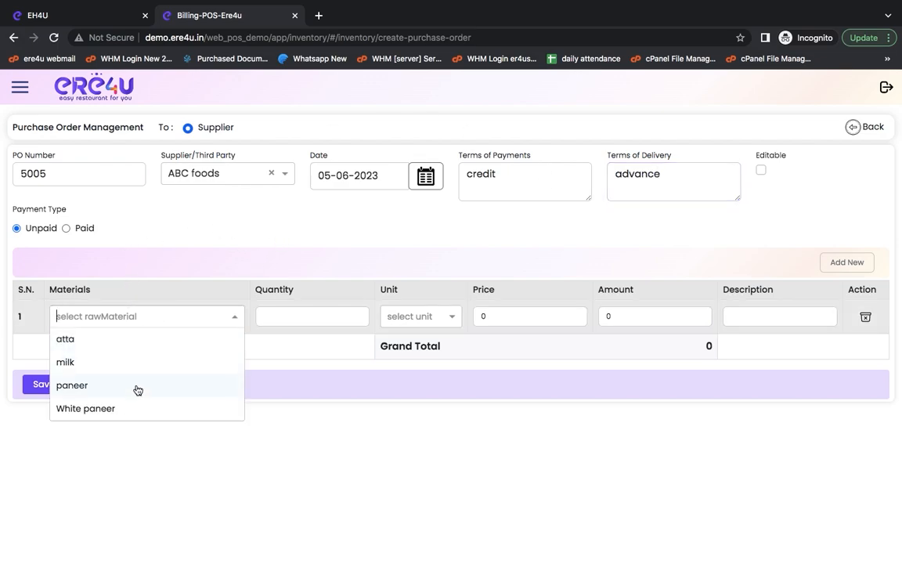
left_click(85, 408)
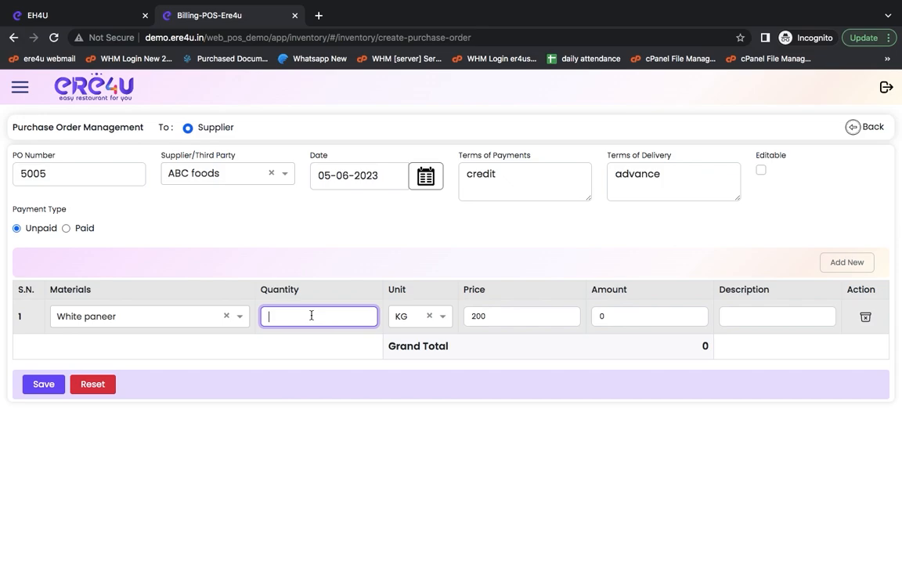
type("20")
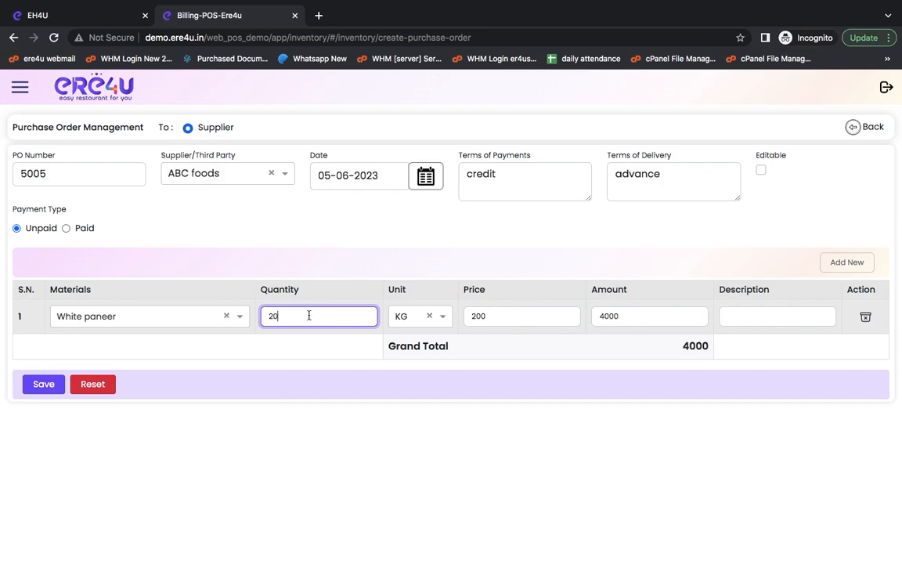
left_click(777, 316)
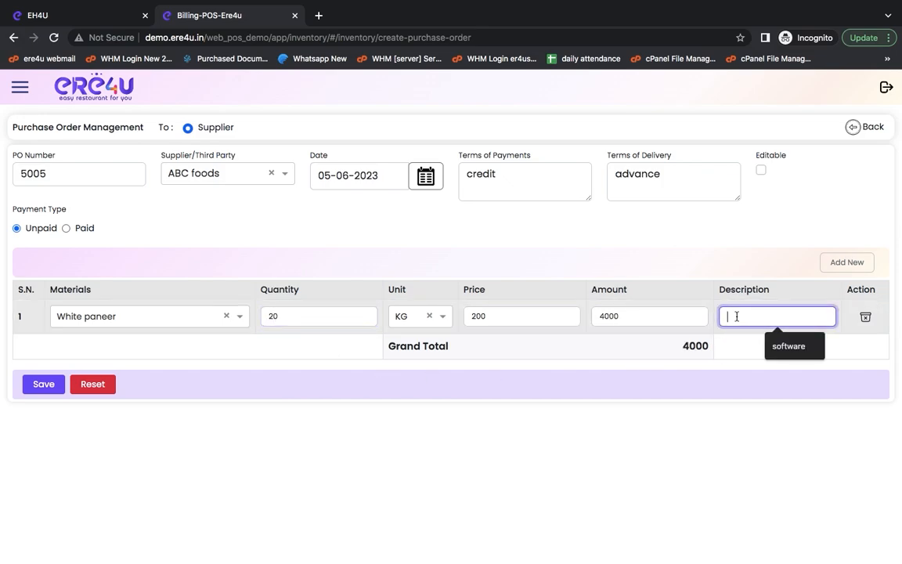
type("fresh")
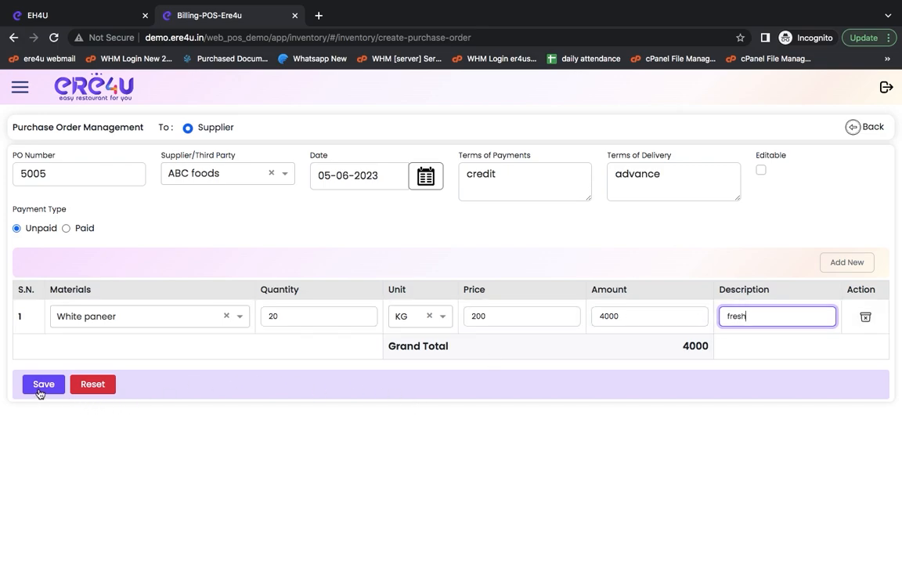
left_click(42, 384)
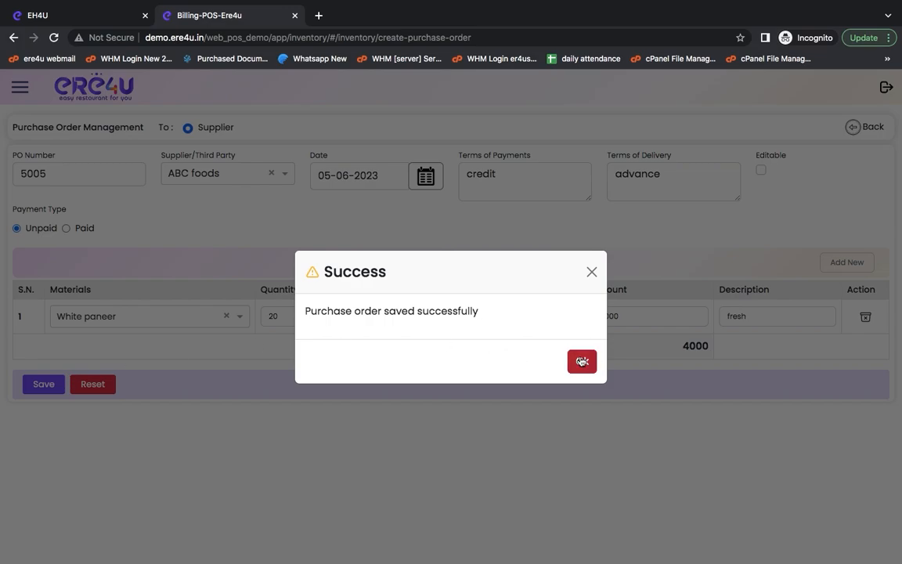
left_click(581, 361)
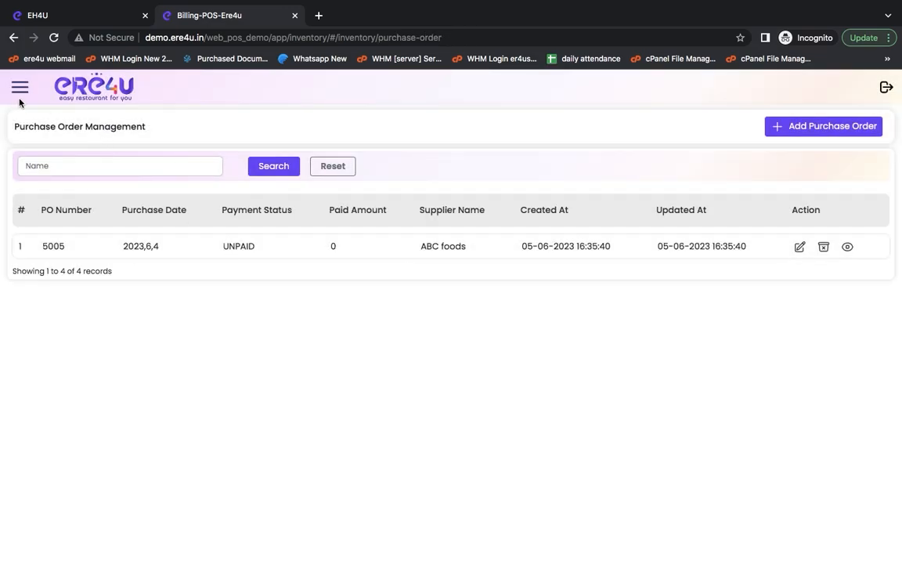
Open the Stock Report, highlight White paneer's 10/KG quantity, and reopen the menu
left_click(70, 185)
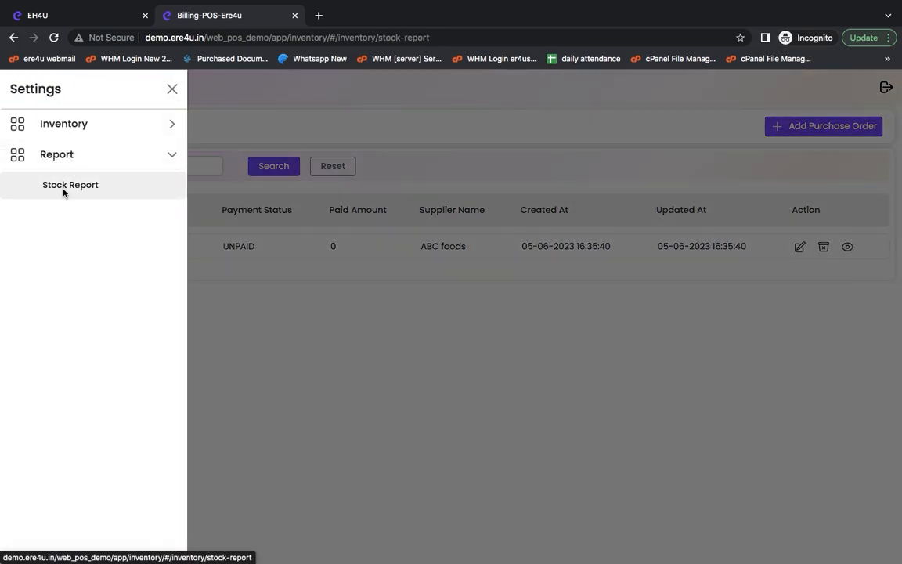
left_click(71, 185)
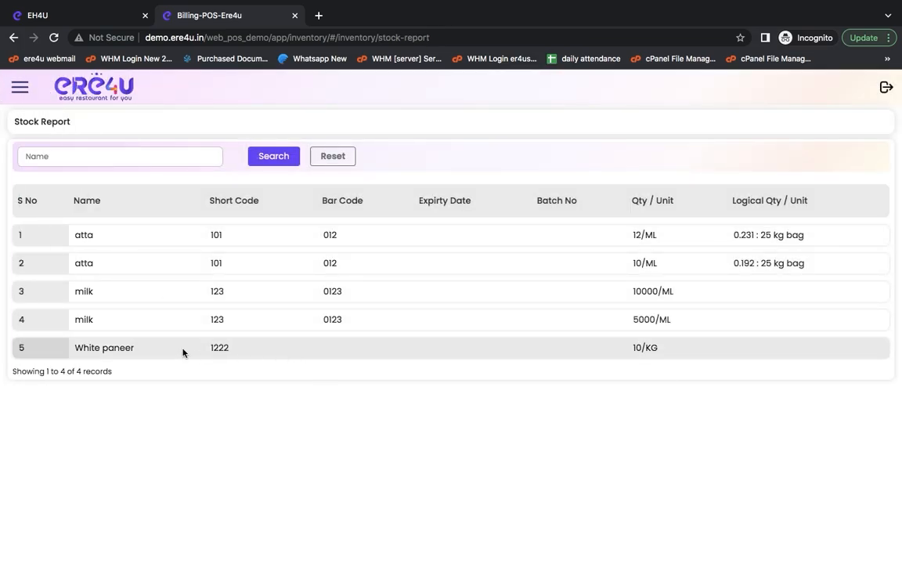
double_click(644, 347)
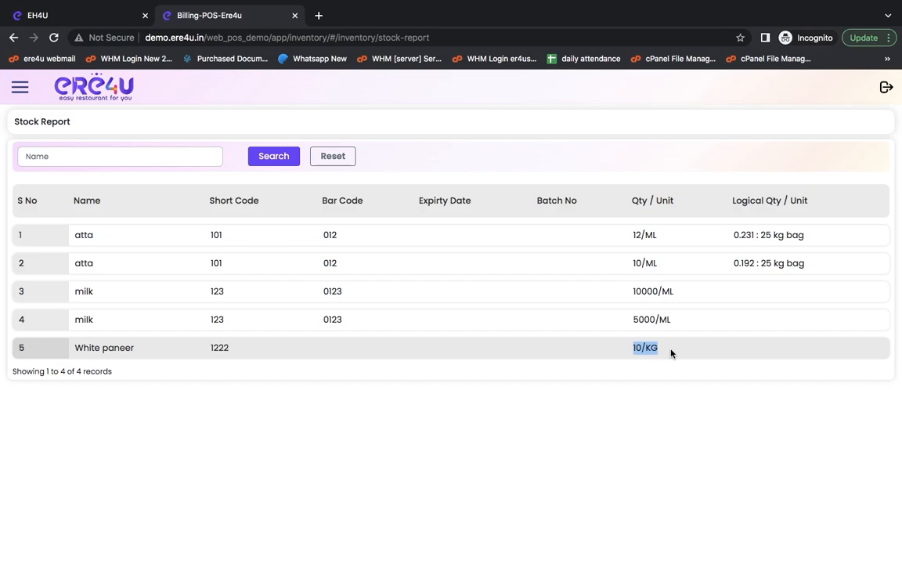
mouse_move(479, 344)
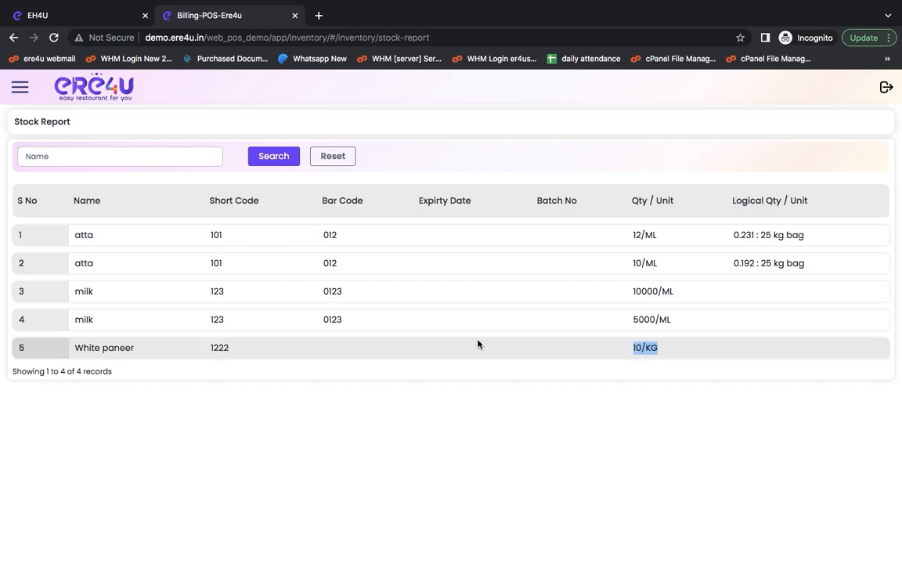
left_click(20, 87)
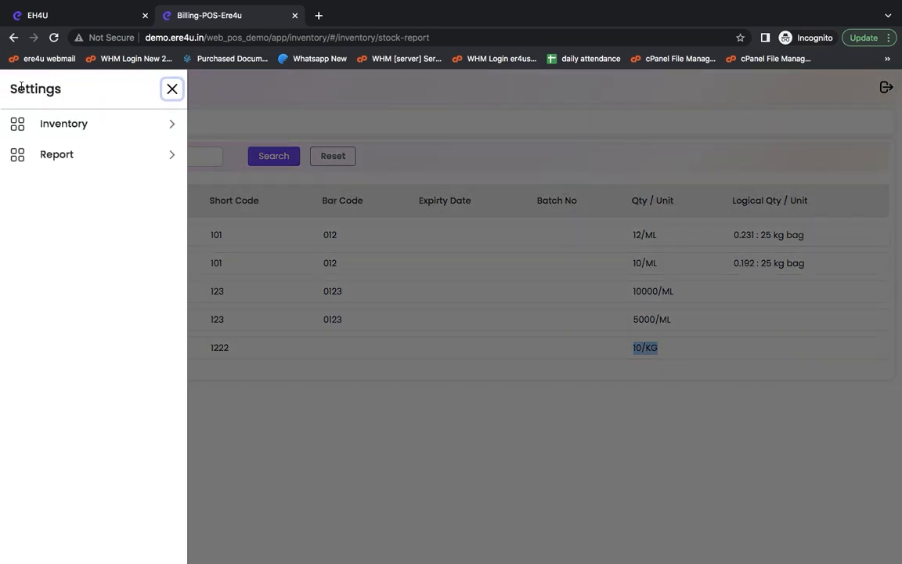
mouse_move(91, 133)
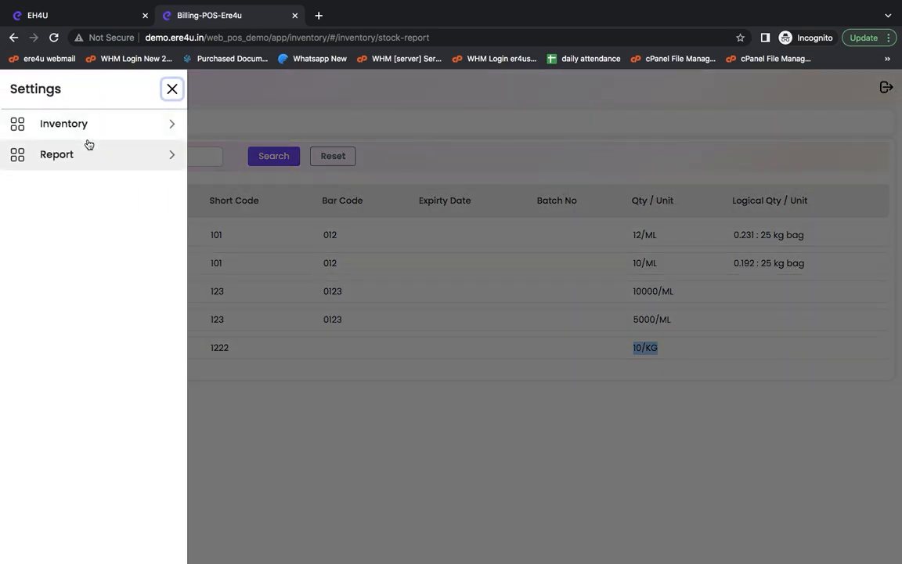
Browse Inventory > Unit's seventeen units, then open Add Unit and leave without saving
left_click(63, 123)
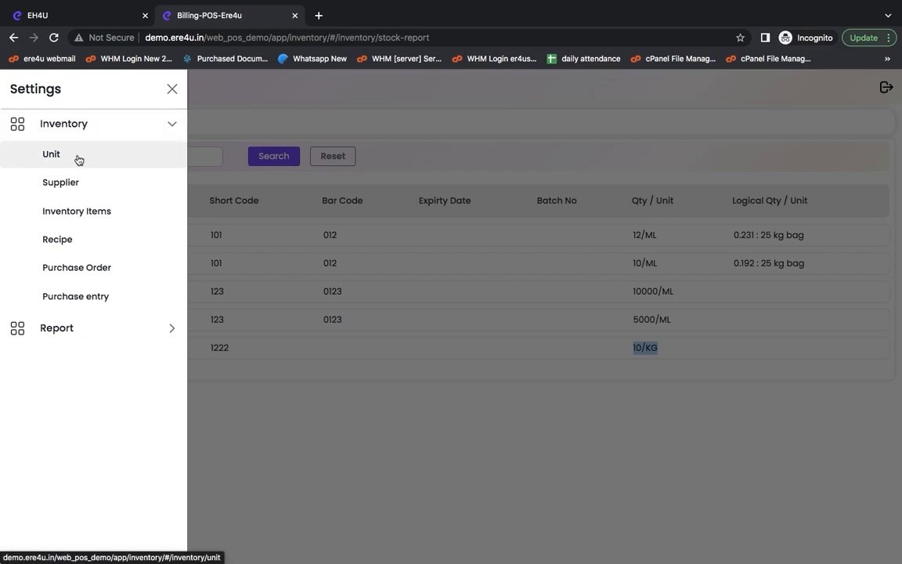
left_click(51, 154)
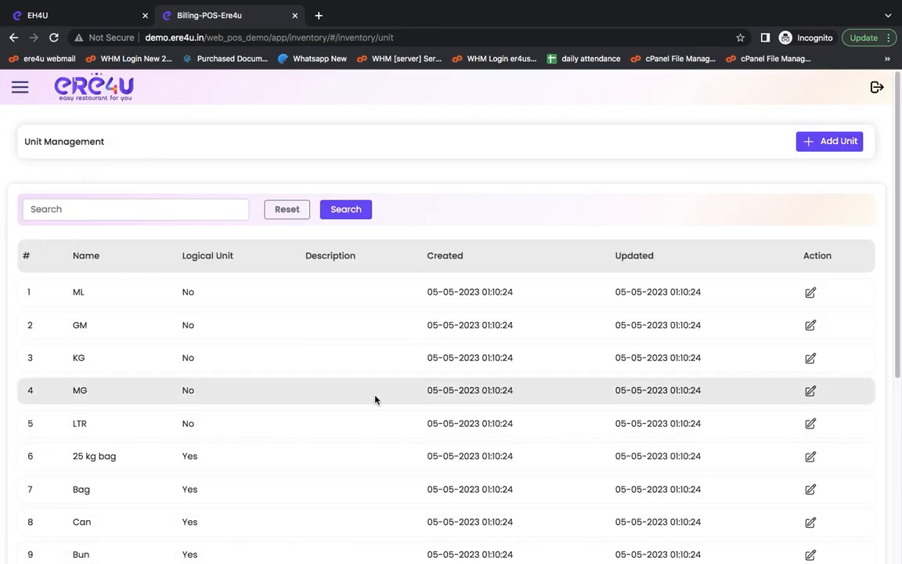
scroll("down", 3)
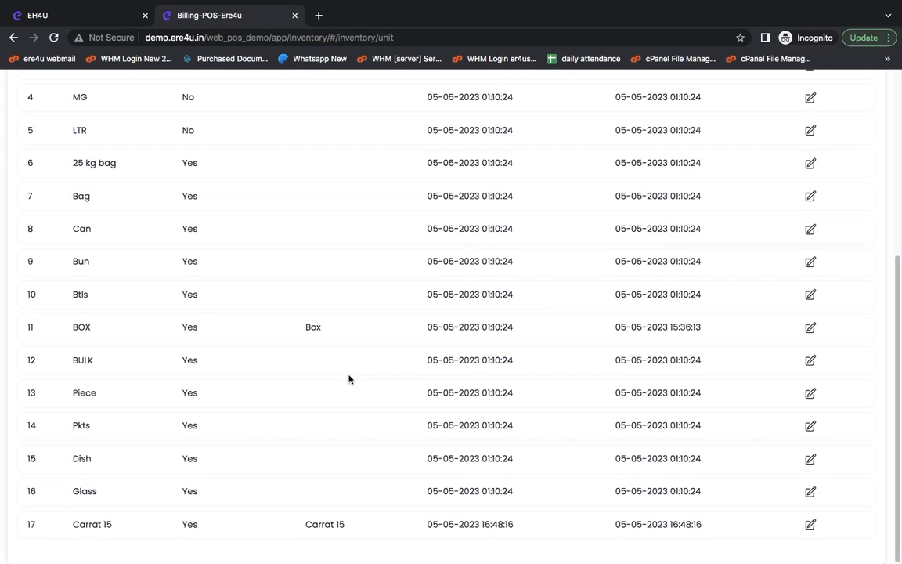
scroll("up", 3)
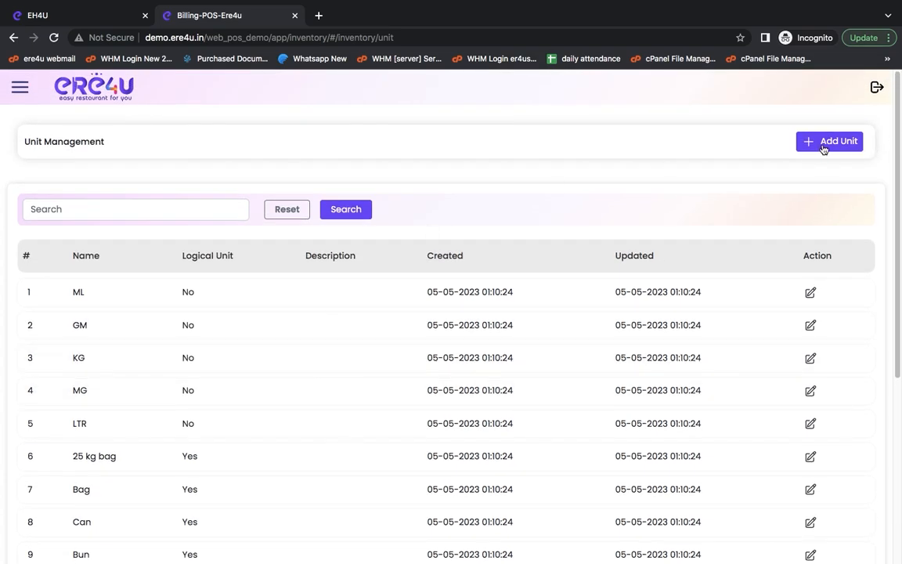
left_click(830, 141)
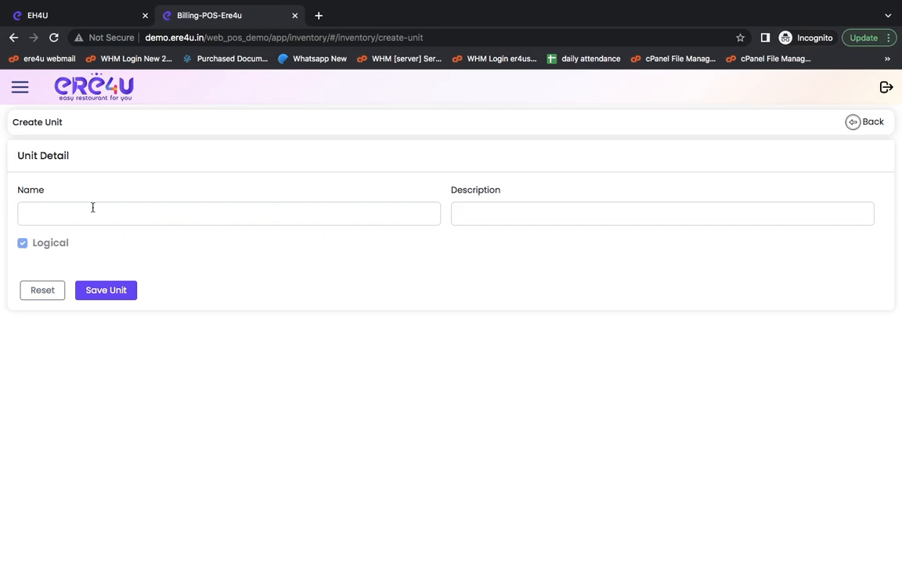
left_click(229, 213)
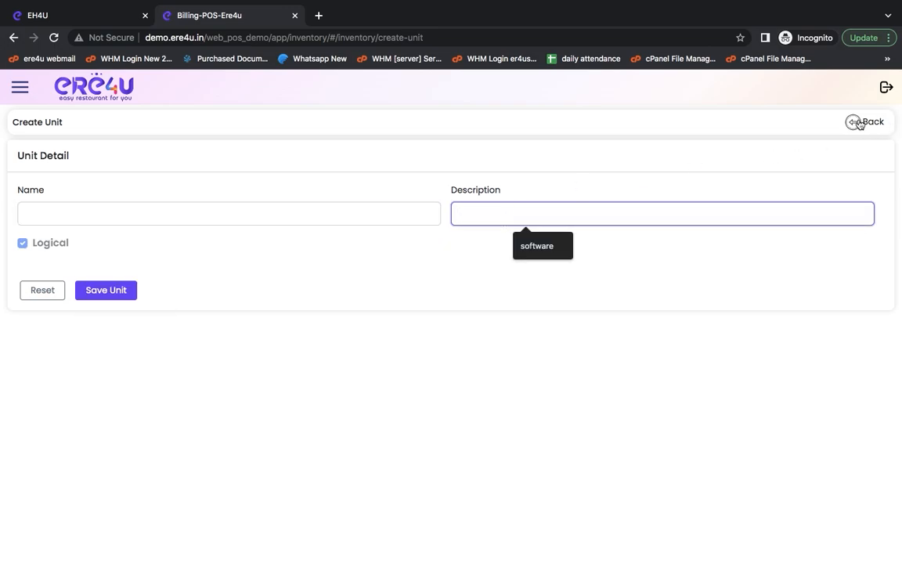
left_click(872, 122)
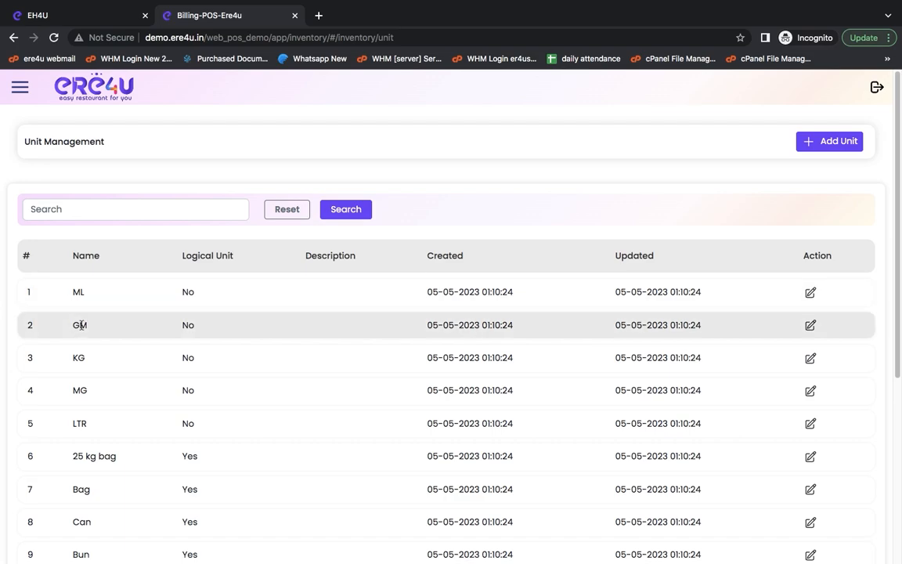
scroll("down", 3)
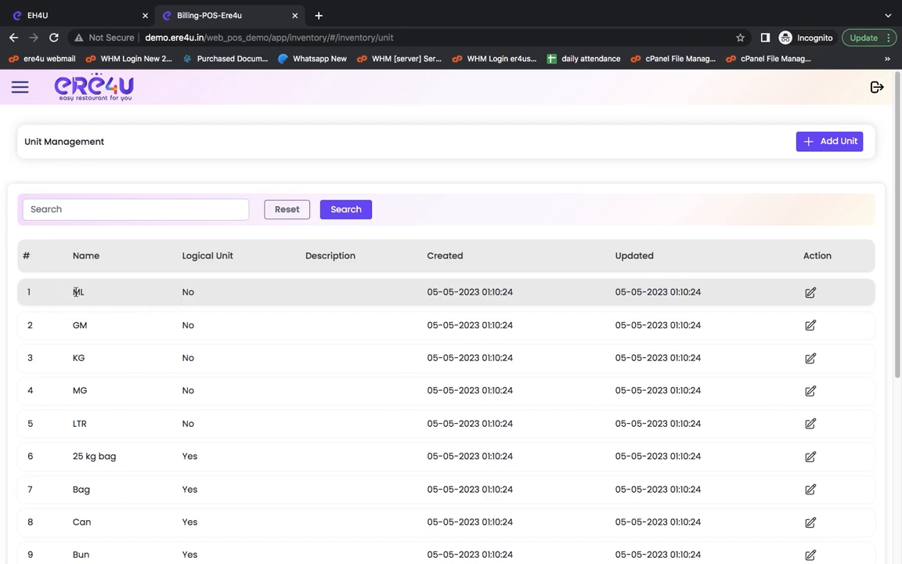
double_click(78, 292)
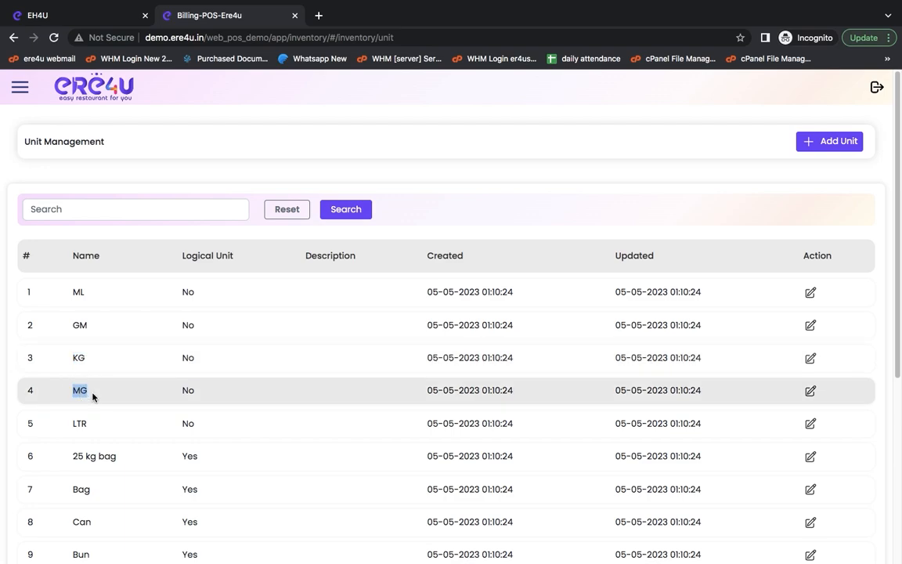
scroll("down", 3)
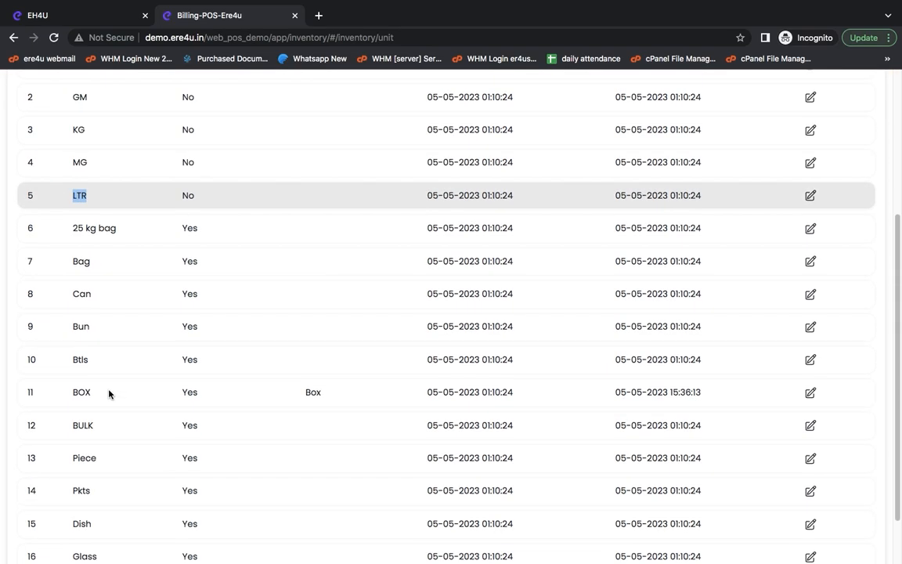
scroll("down", 3)
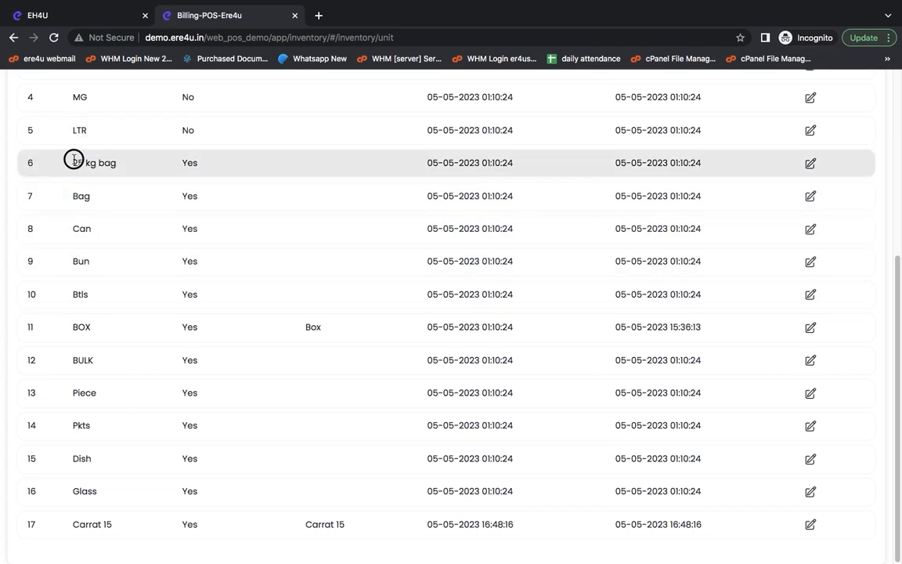
double_click(89, 162)
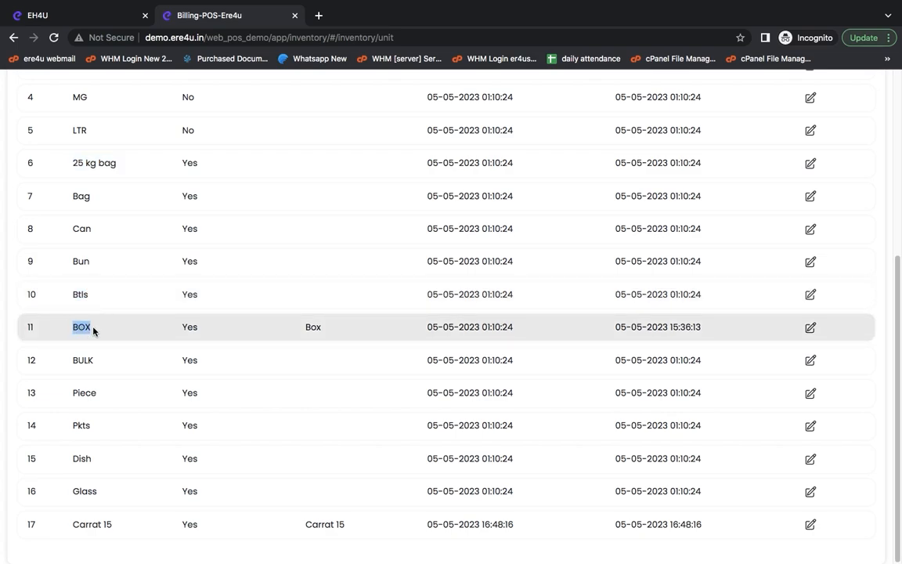
mouse_move(97, 433)
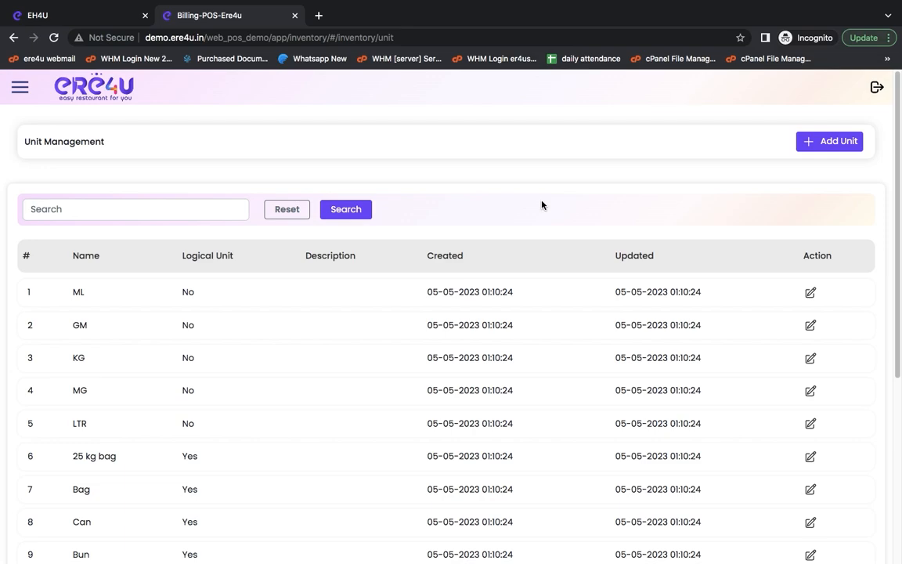
mouse_move(540, 231)
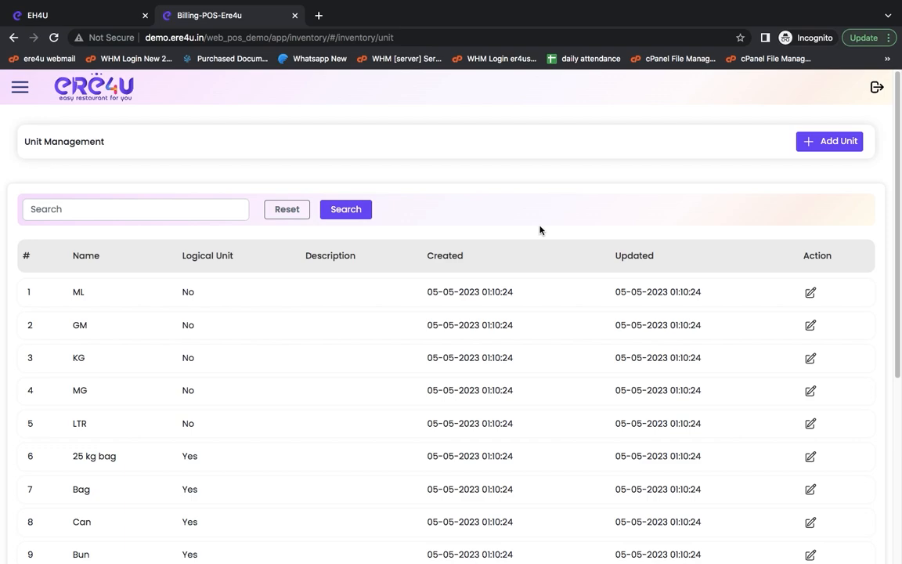
mouse_move(538, 227)
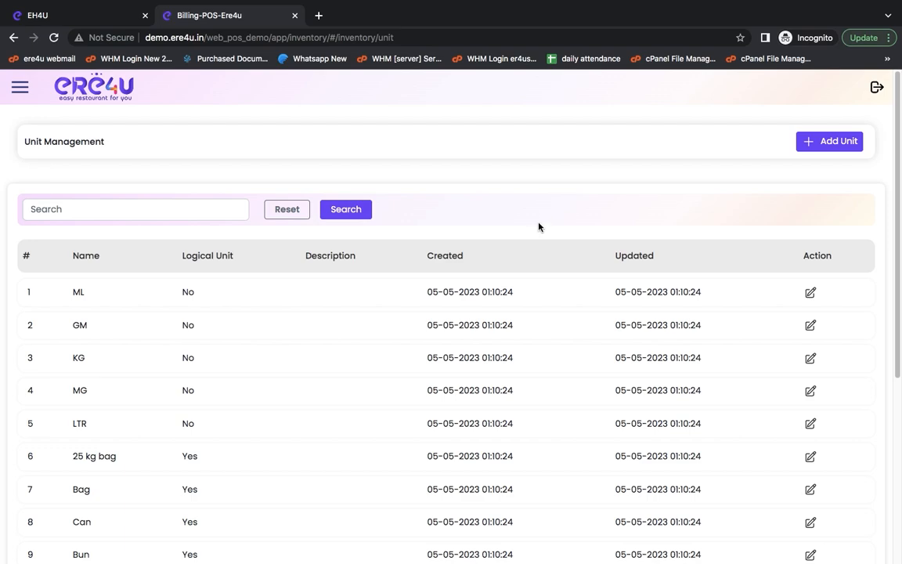